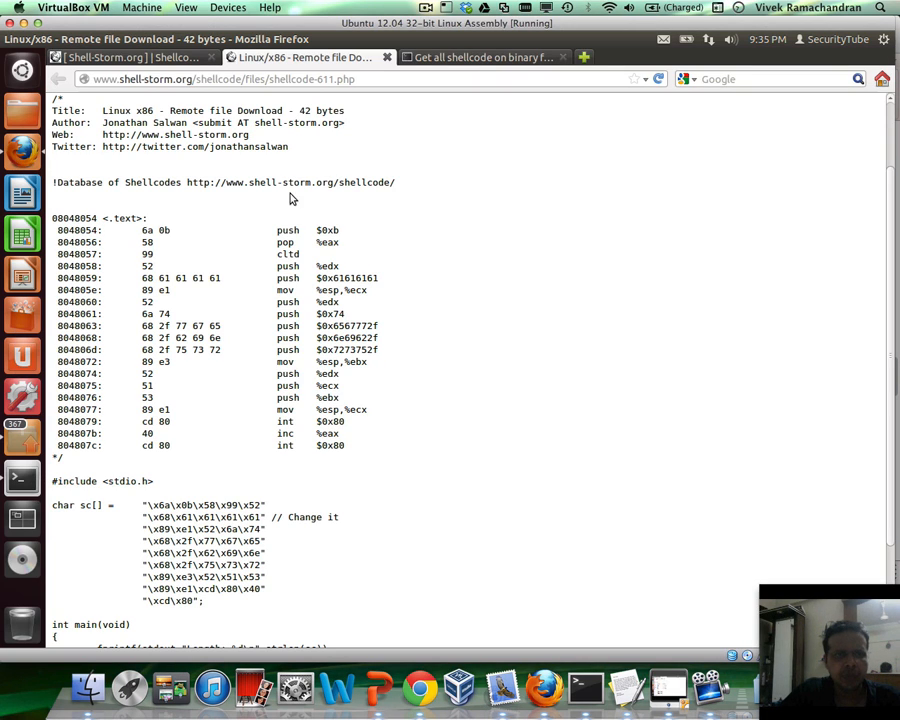
Scroll to the sc[] byte string on the shellcode page and switch back to the terminal.
scroll(down, 3)
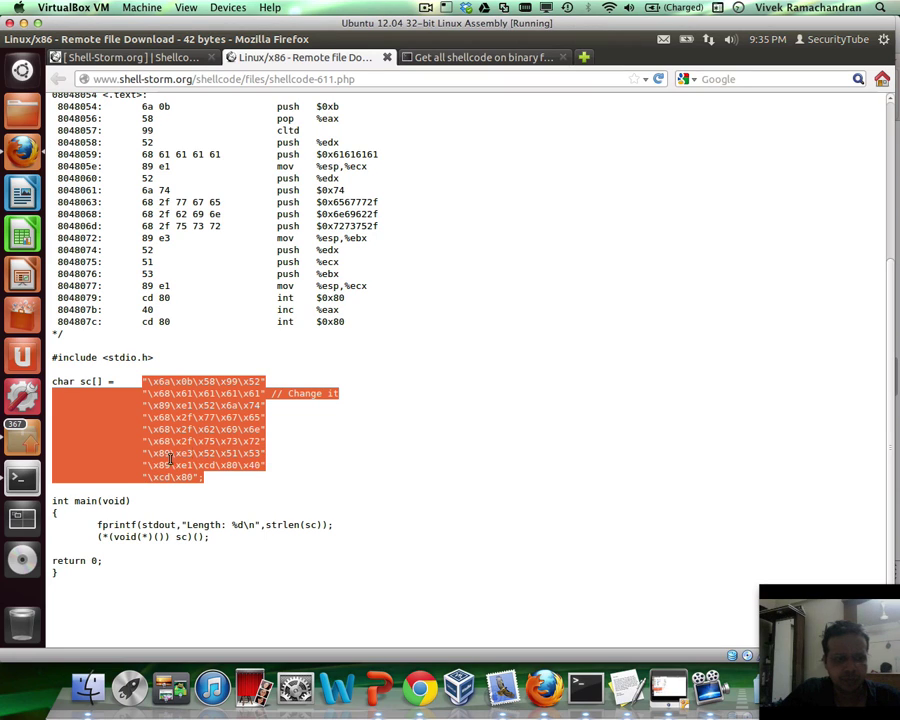
click(22, 476)
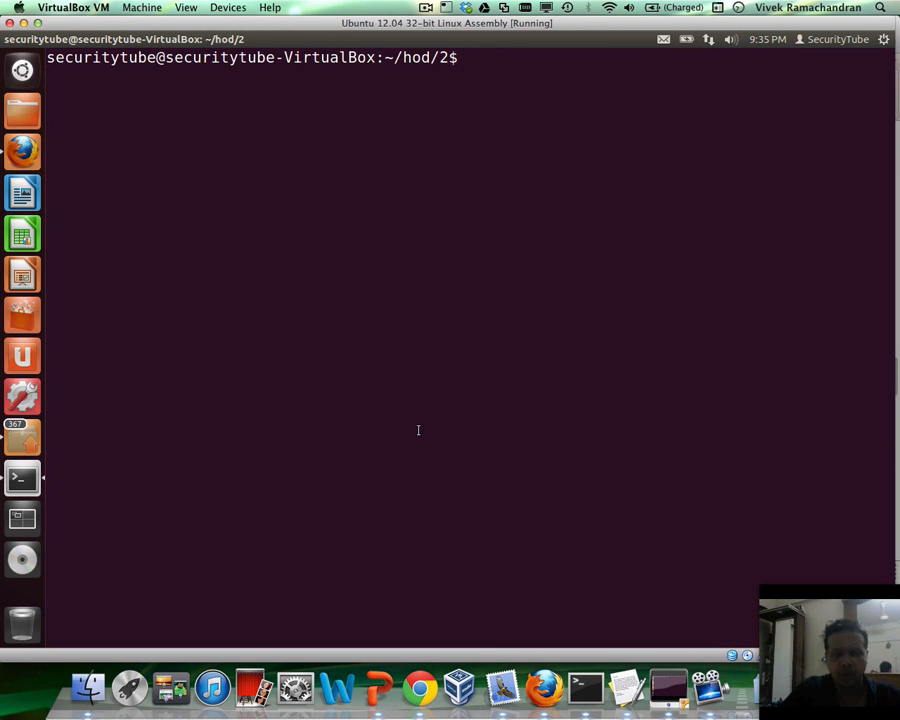
Edit shellcode.c in vim and paste the copied shellcode bytes into the code array.
text(vim shellcode.c)
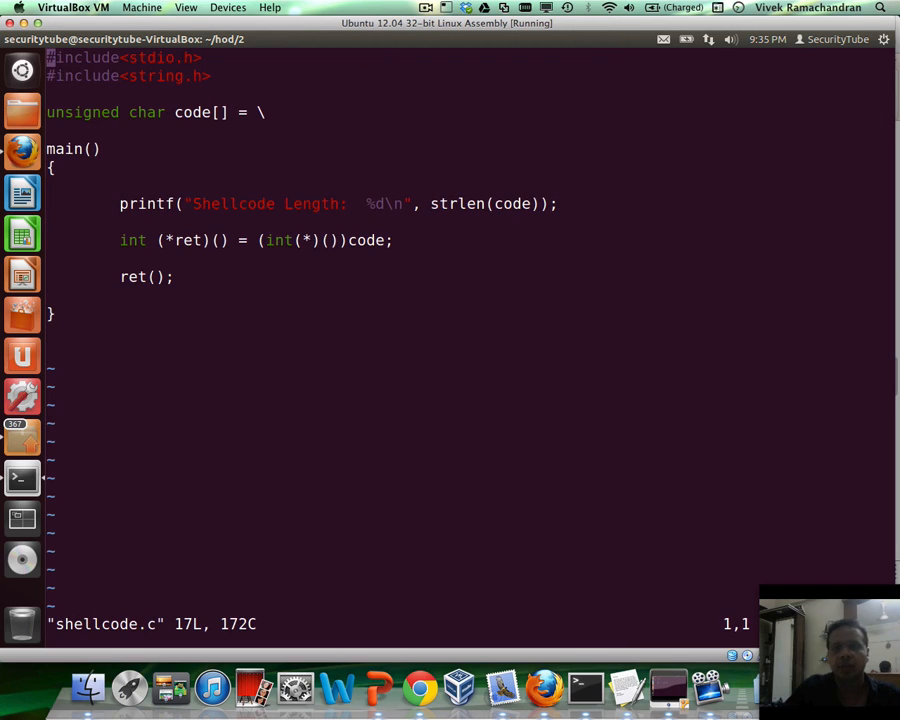
key(i)
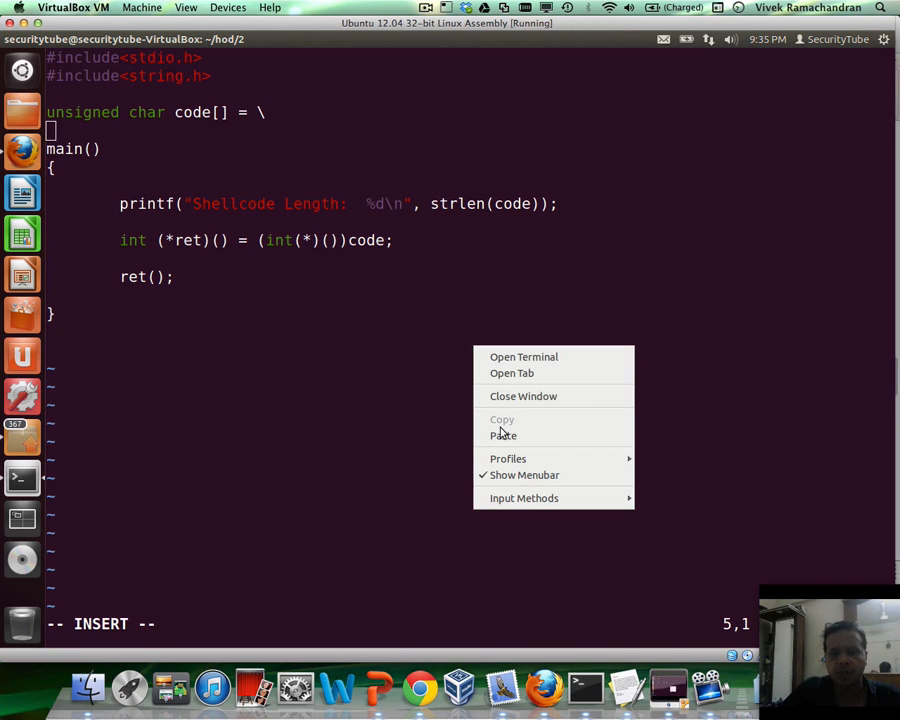
click(504, 434)
text(-z)
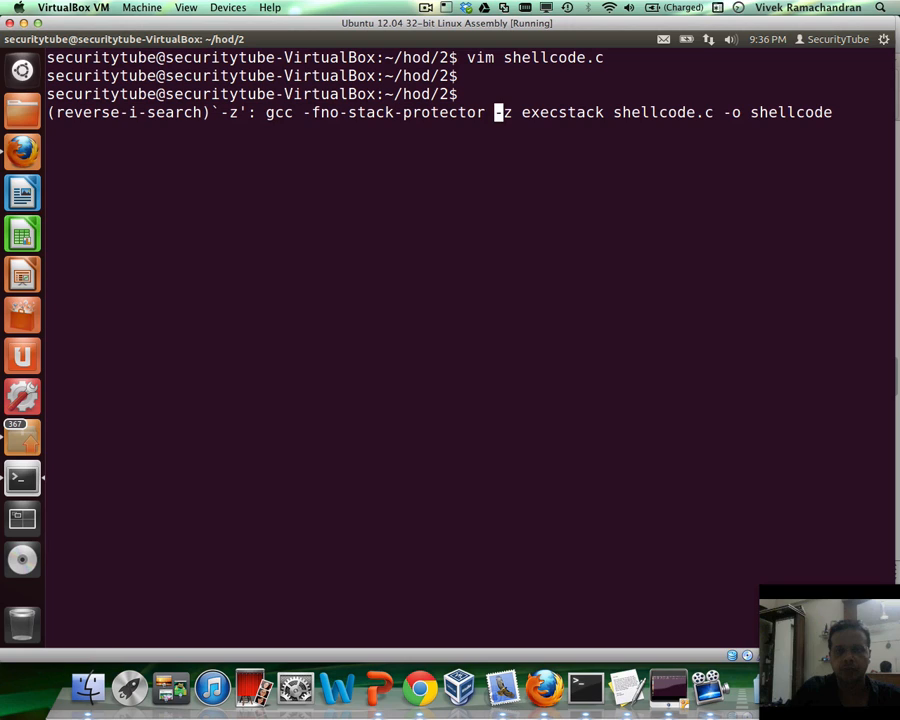
Compile shellcode.c with the recalled gcc command and launch ./shellcode.
key(Return)
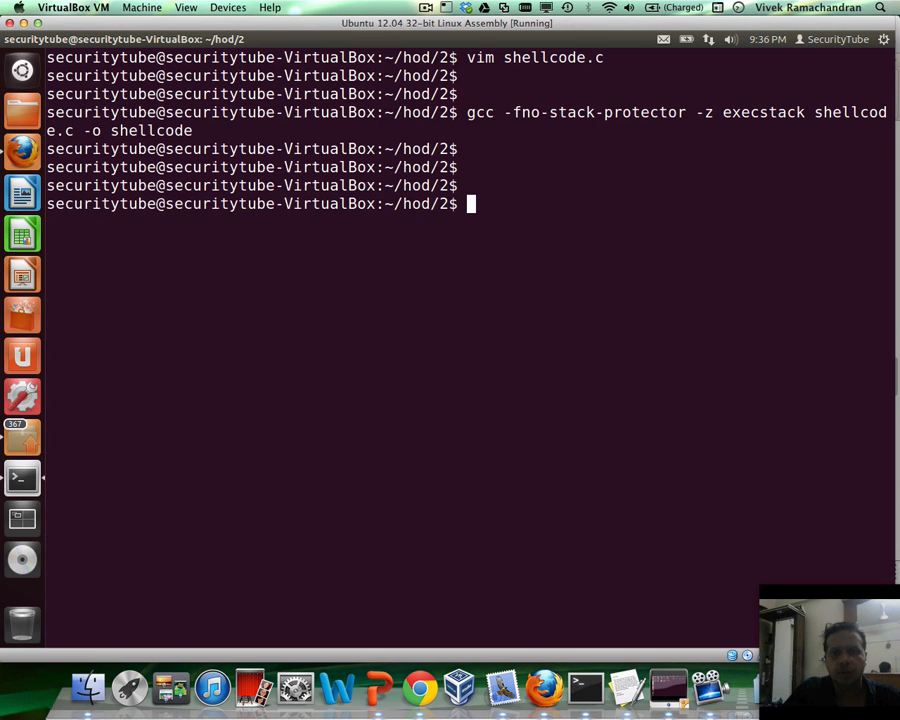
text(./shellcode)
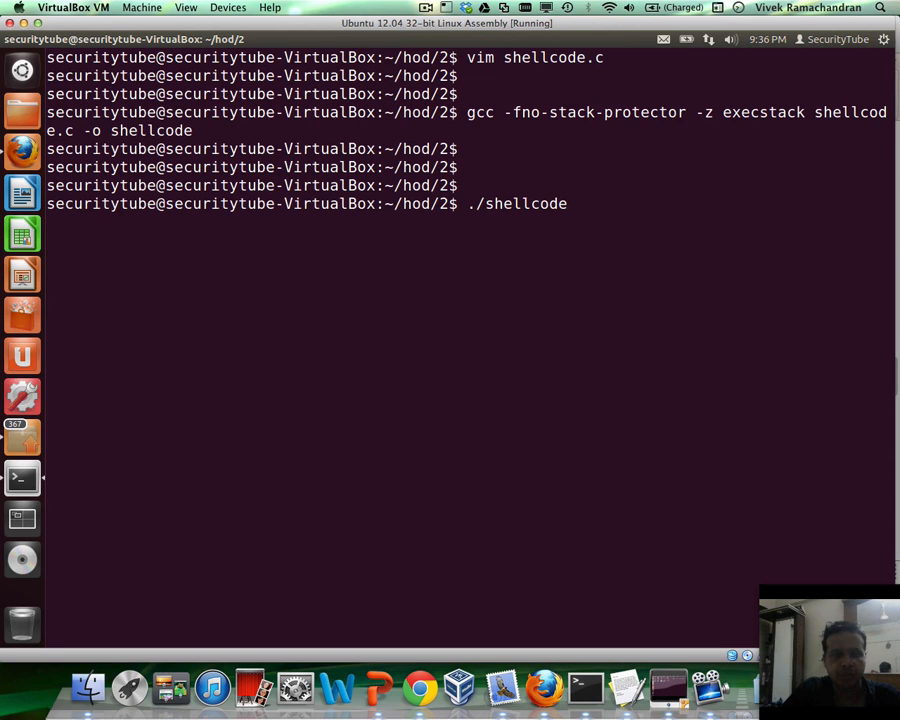
key(Return)
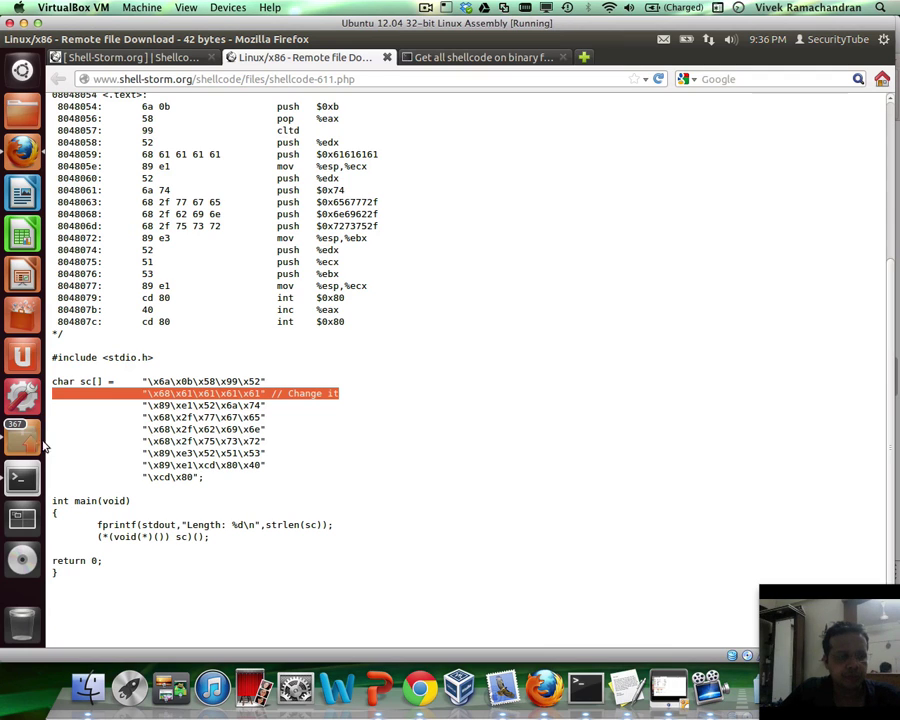
click(22, 478)
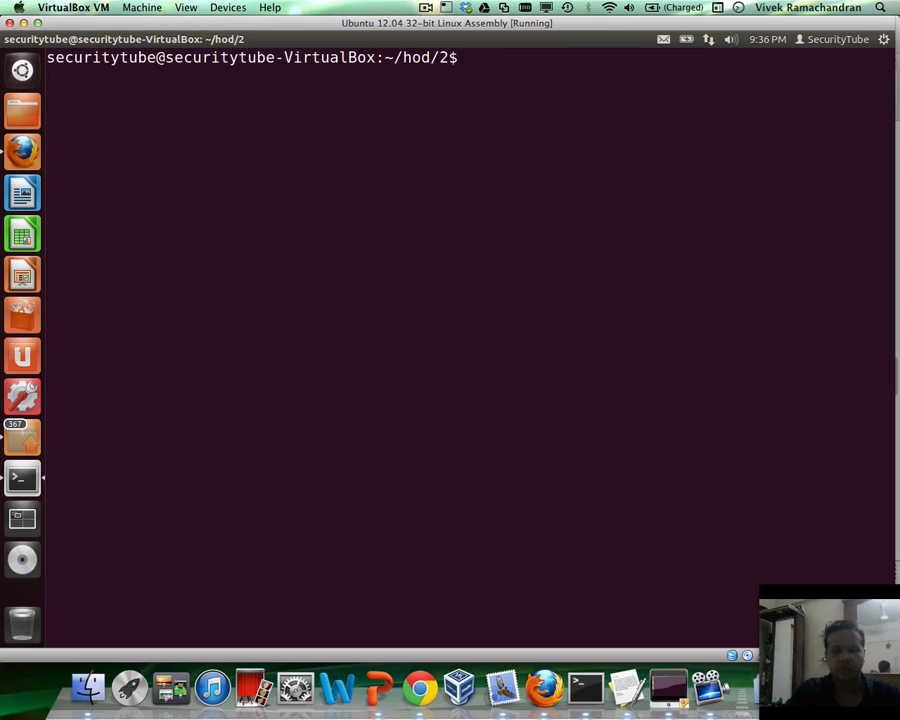
Load ./shellcode into gdb quietly and set the disassembly flavor to intel.
text(gdb ./)
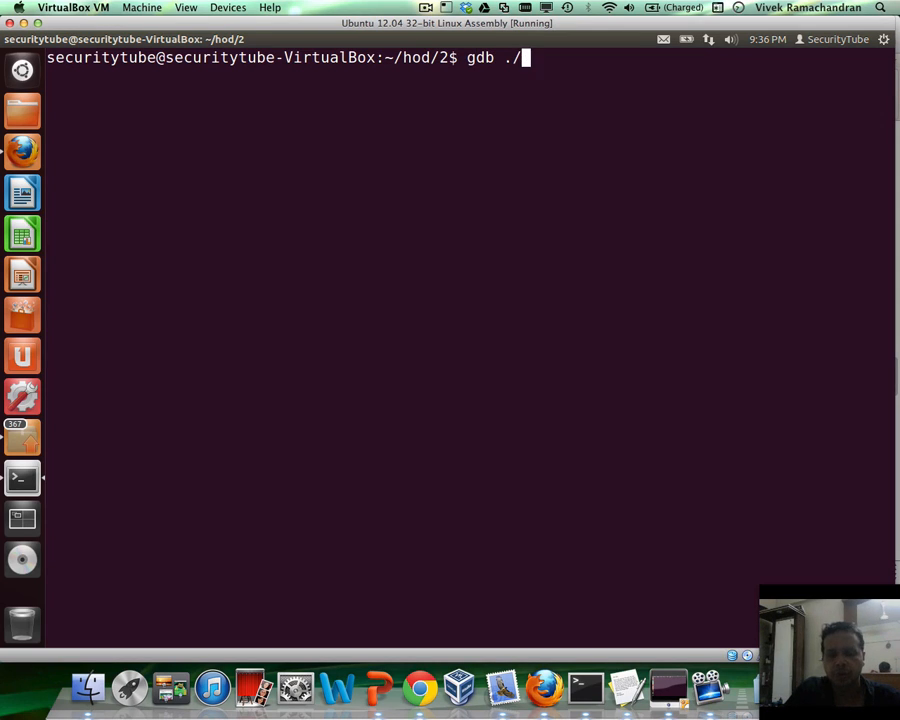
text(s)
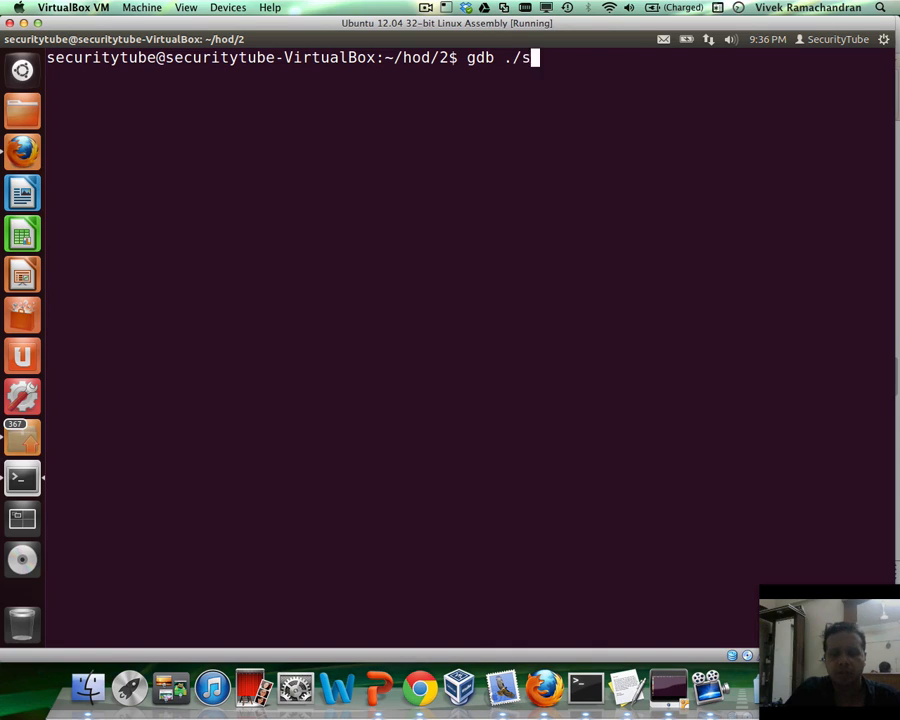
key(Return)
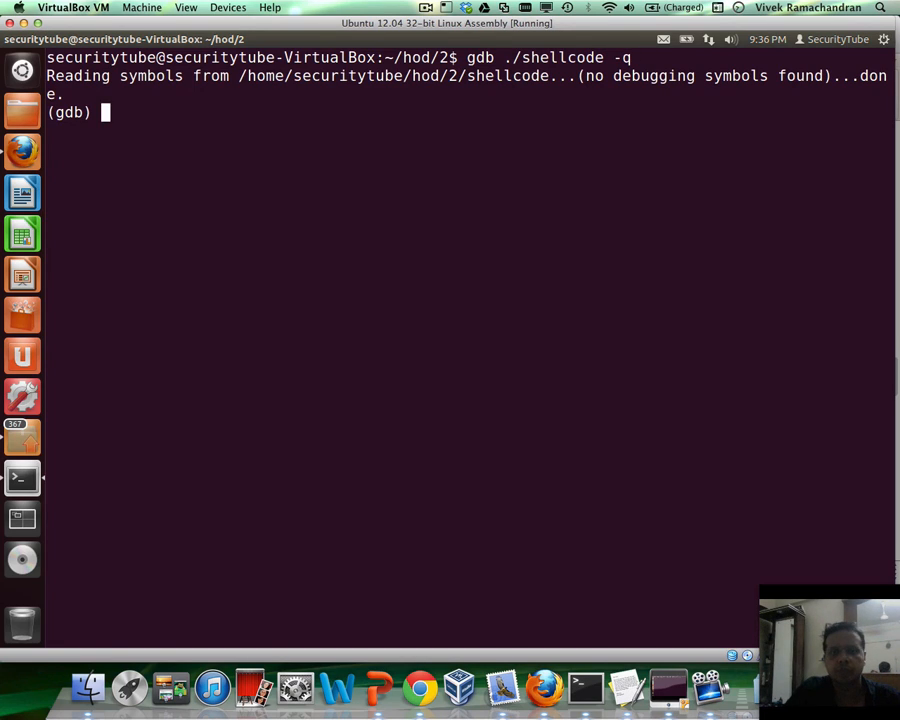
text(set disassembl)
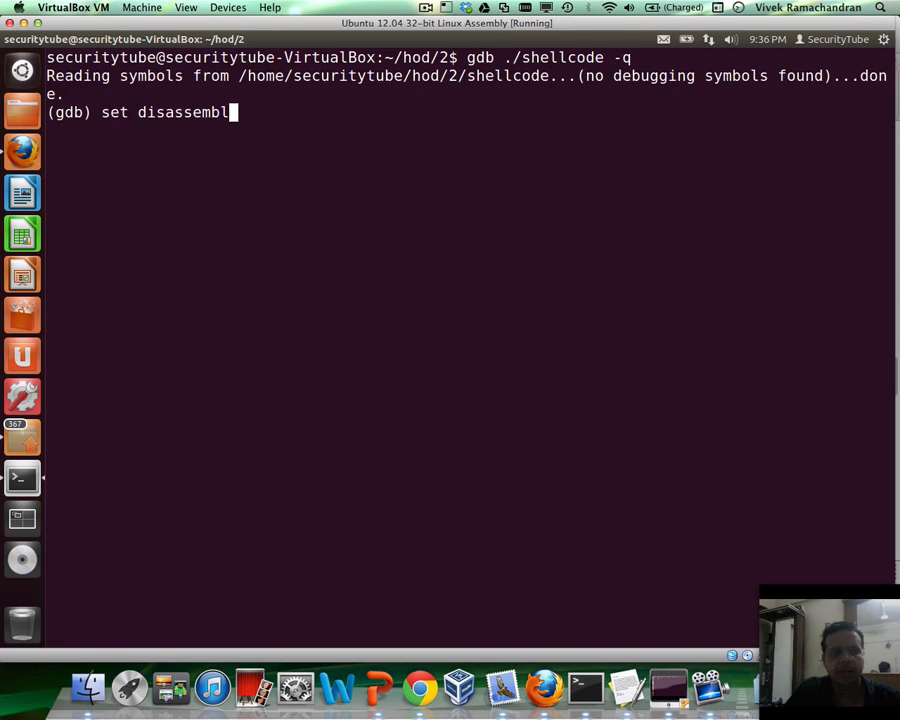
key(Return)
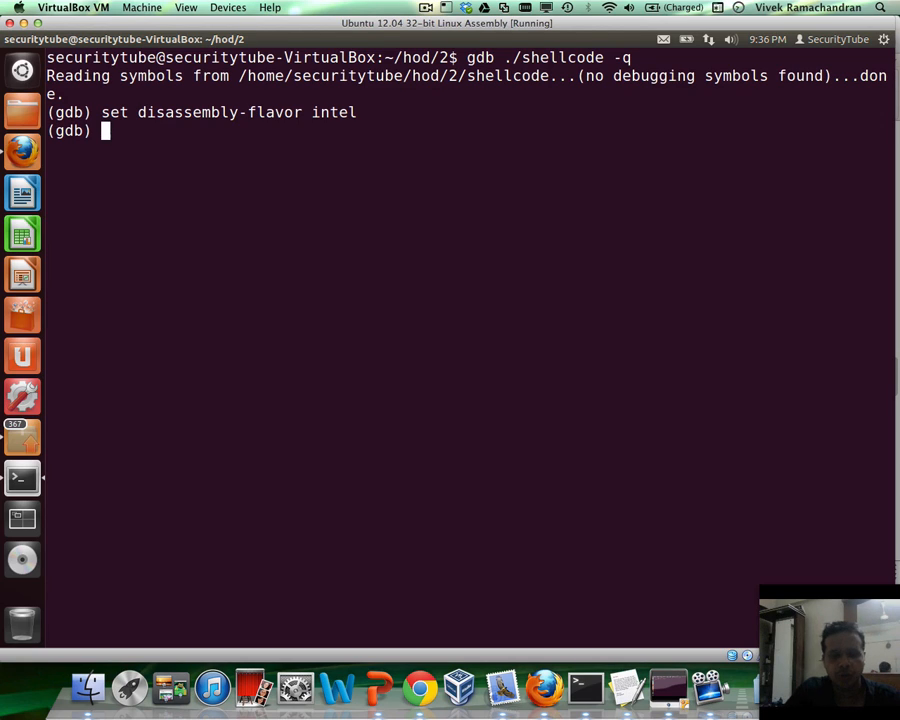
Set a breakpoint at *&code and run the program to it.
text(break)
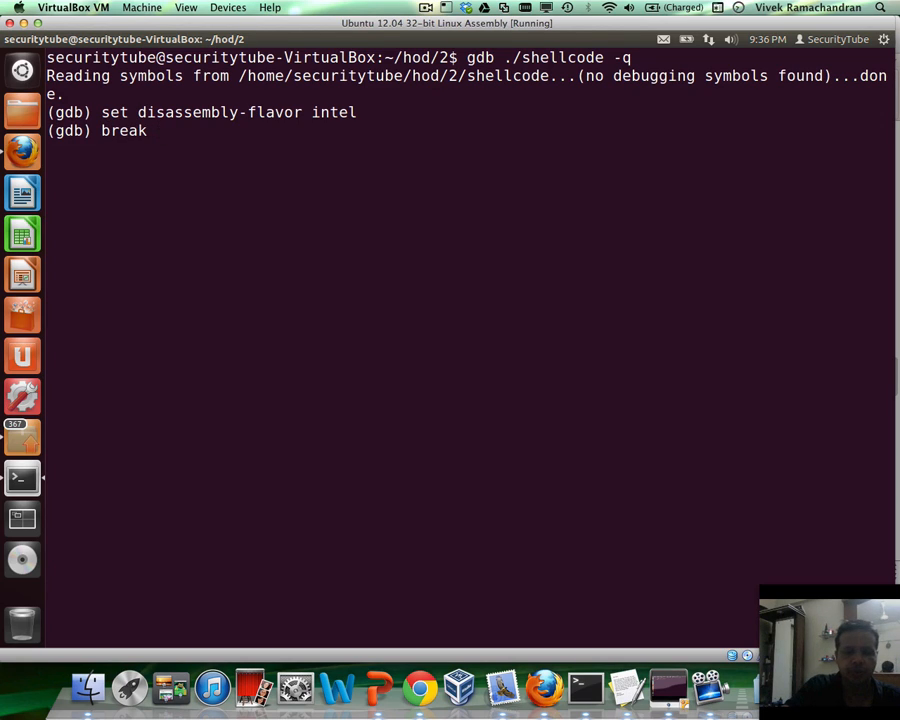
text(*&c)
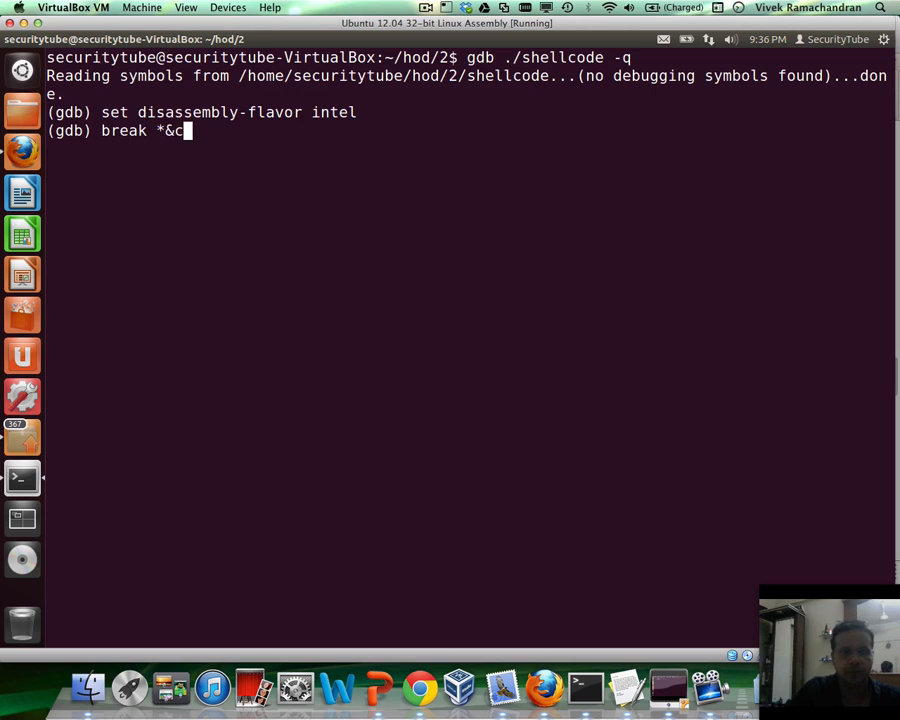
text(ode)
text(run)
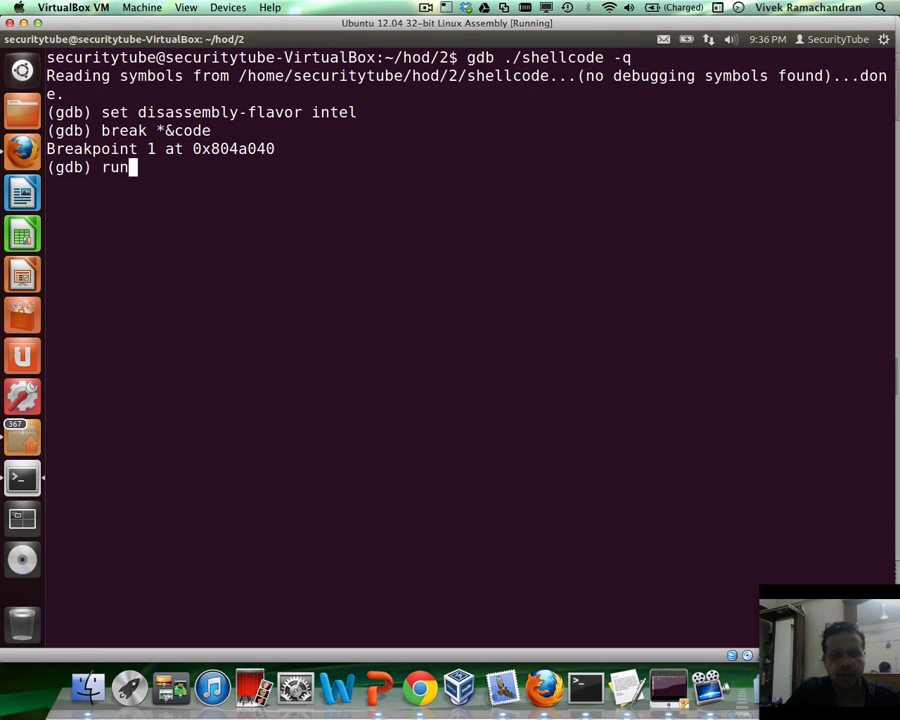
key(Return)
text(disassemble)
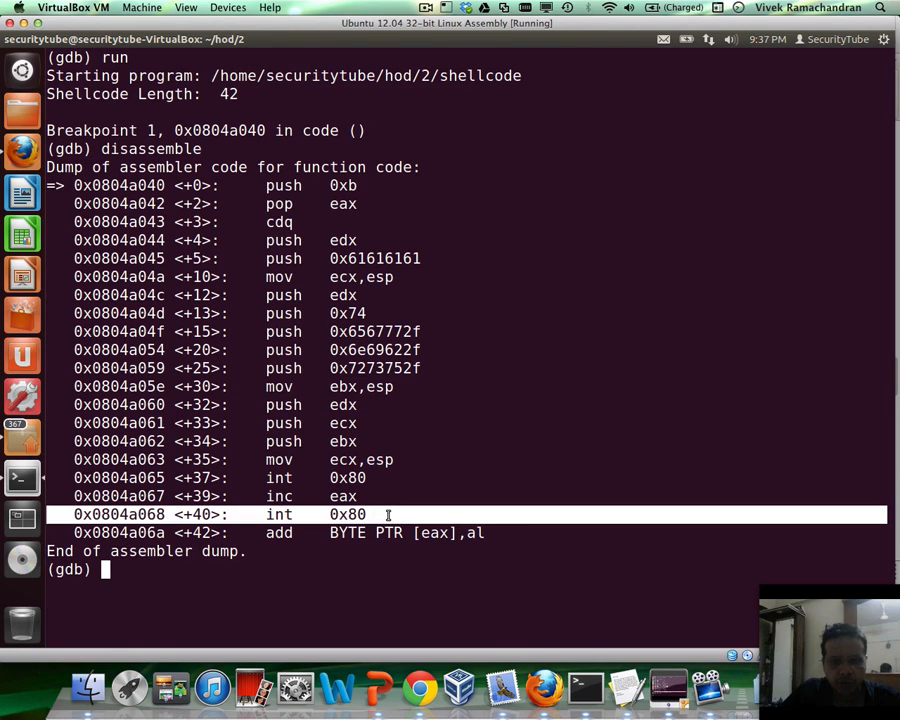
mouse_move(22, 232)
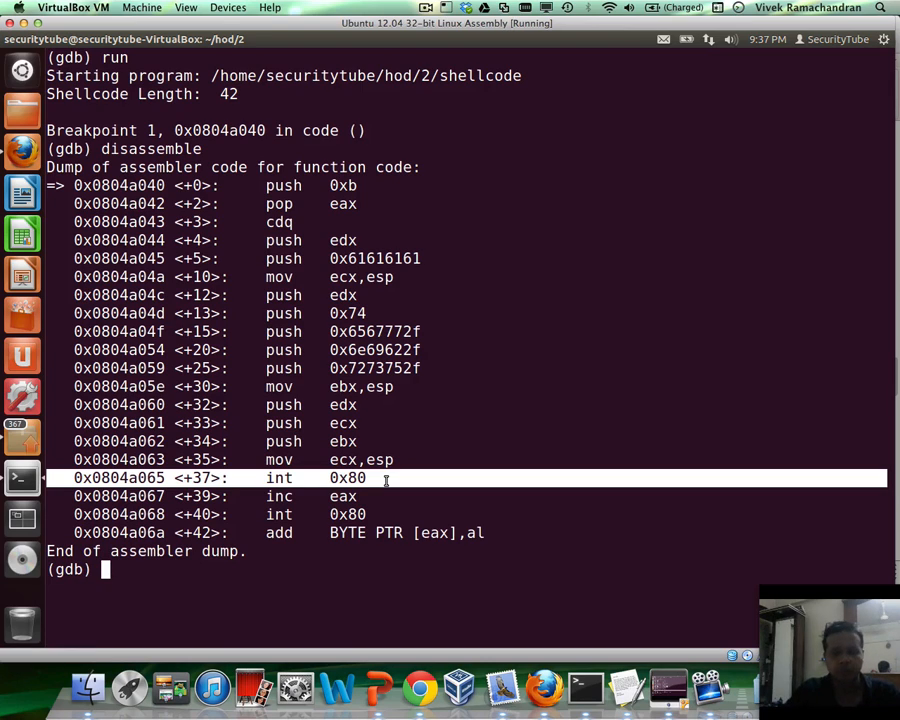
Set a breakpoint at *$eip +37, the first int 0x80 system call.
text(break)
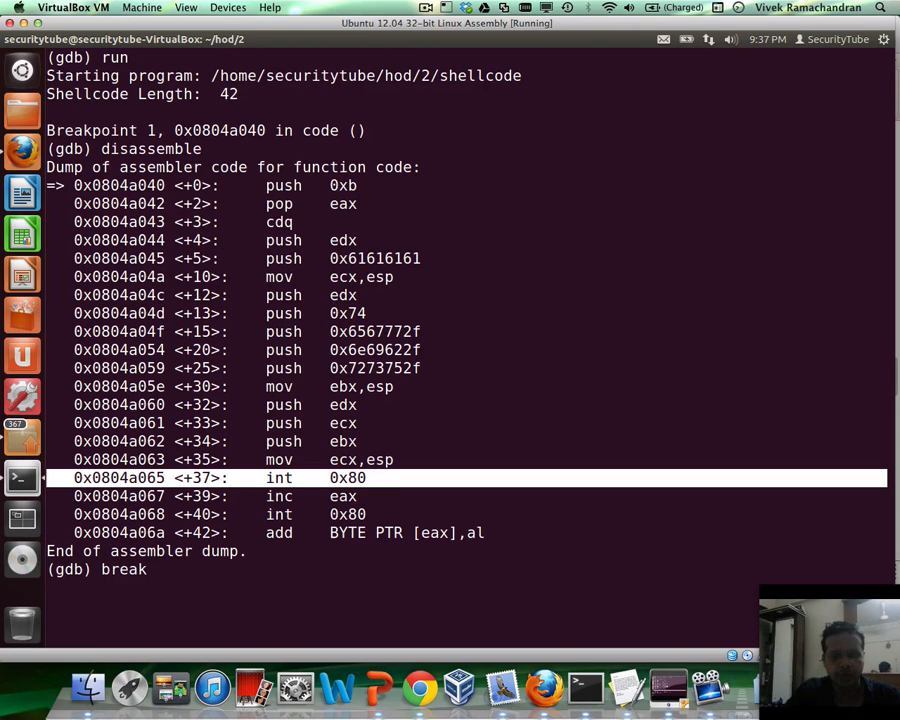
text(*$)
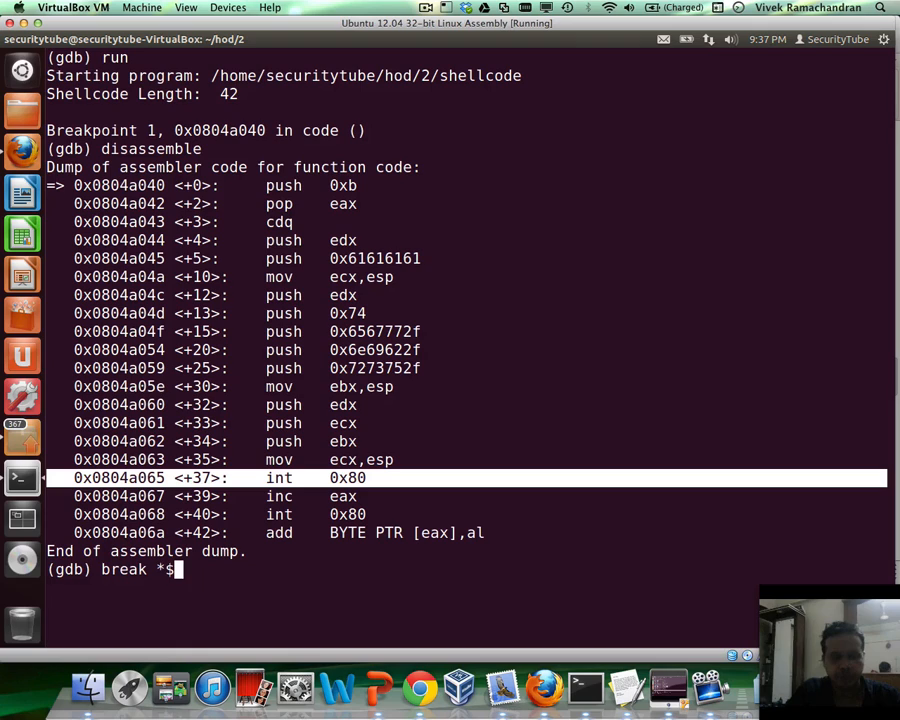
text(eip +)
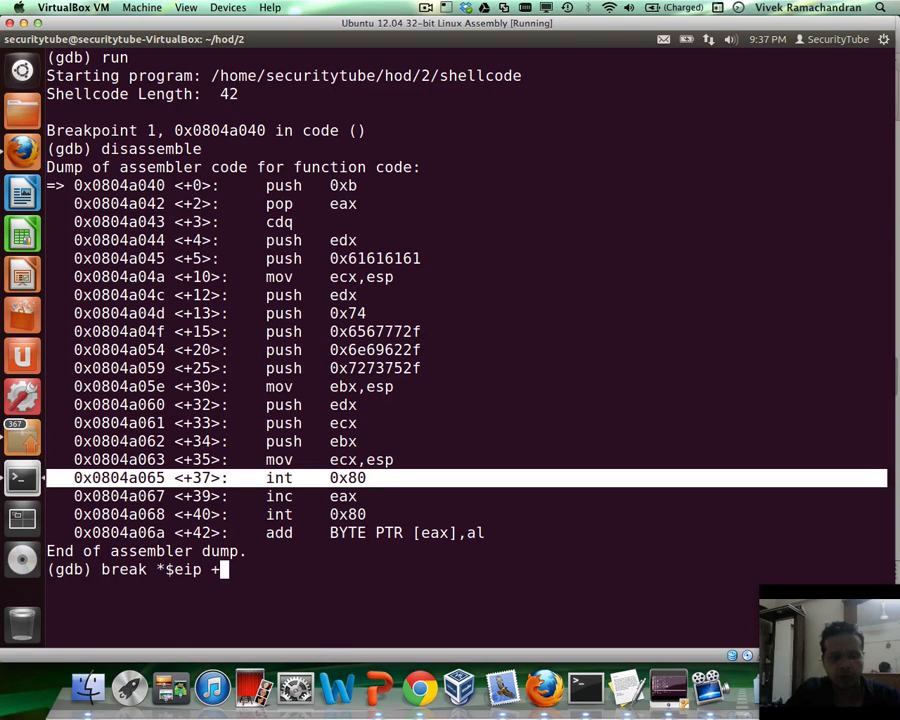
text(37)
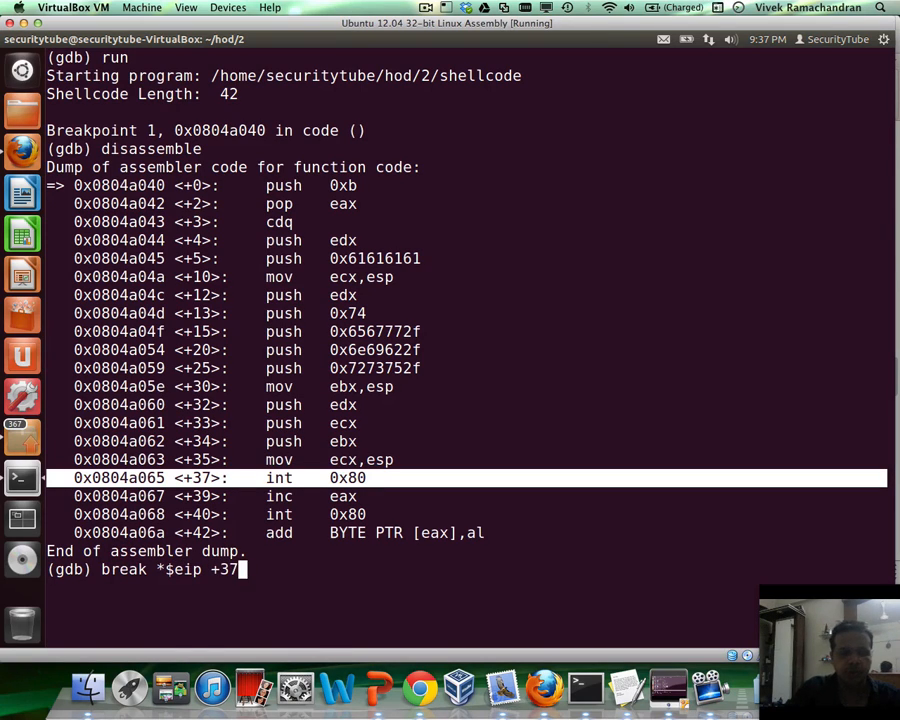
key(Return)
text(c)
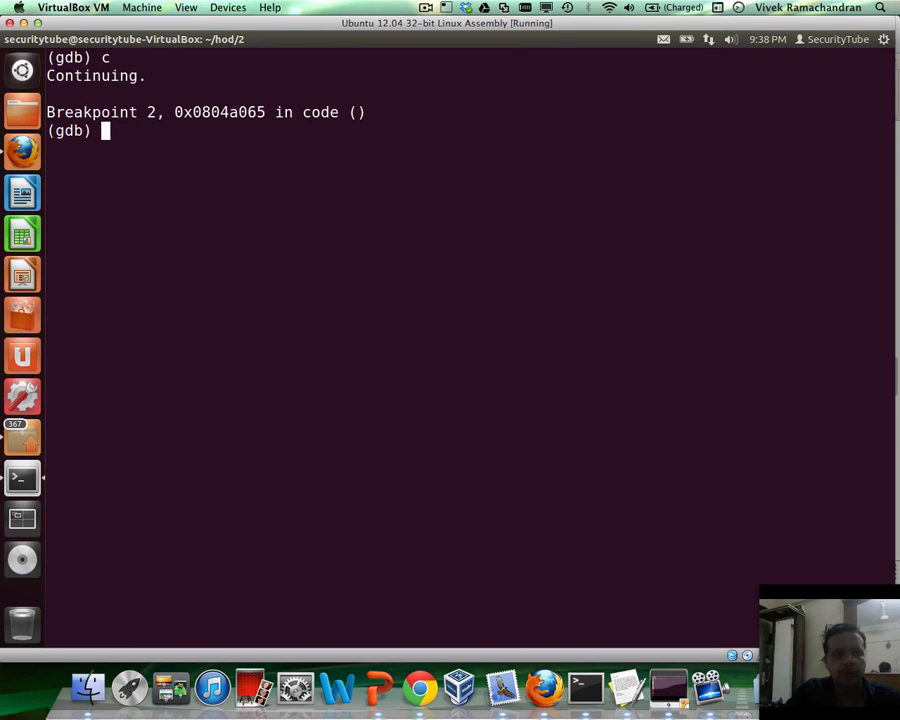
Disassemble at the breakpoint and print $eax to confirm it holds 11.
text(disassemble)
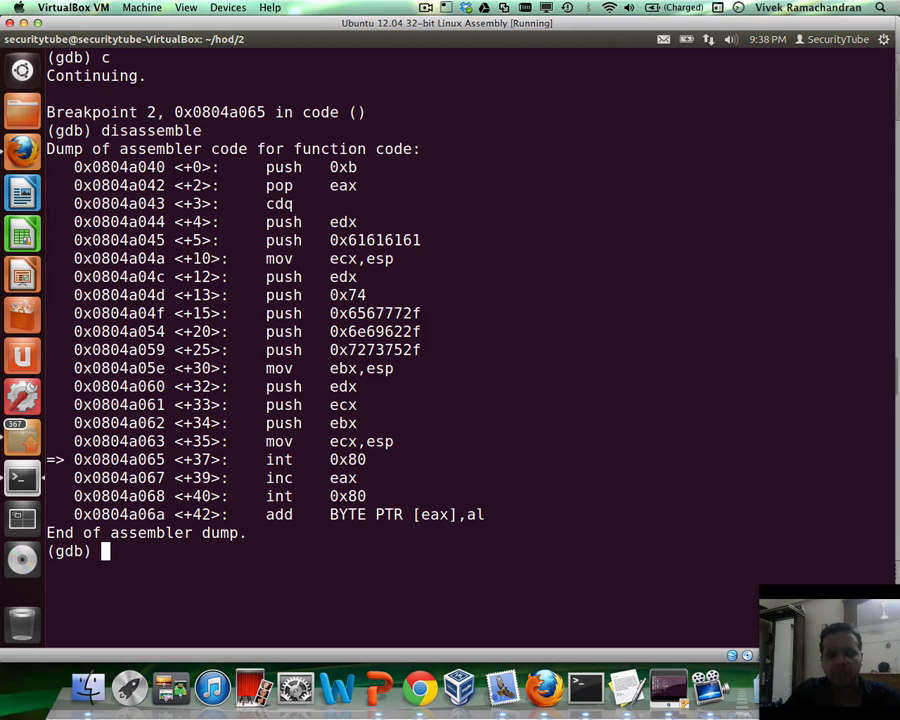
text(print $eax)
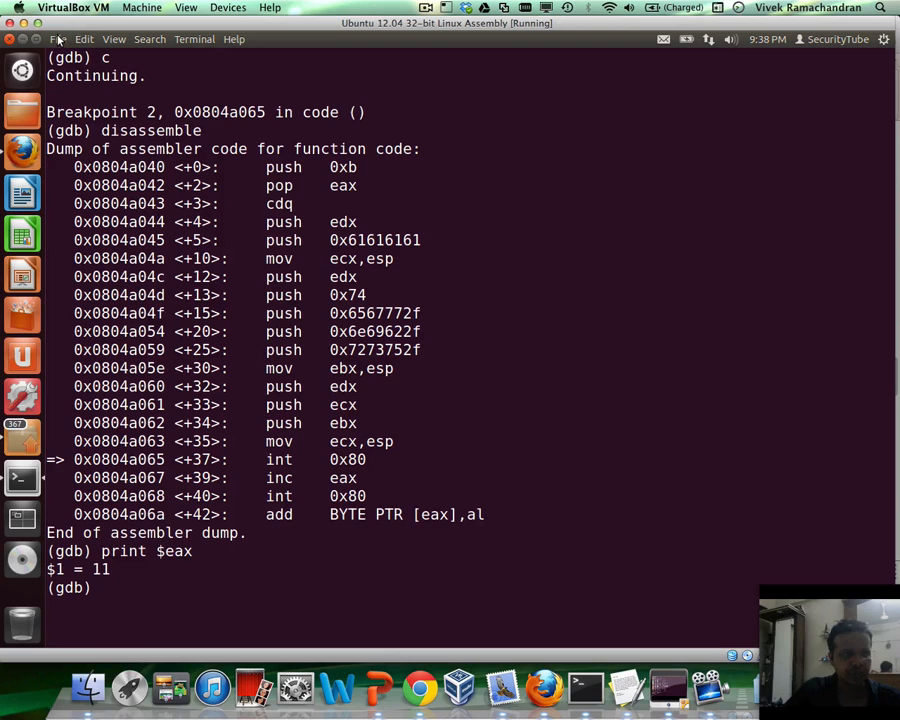
Read 'man execve' in a new terminal tab, then return to the gdb tab.
click(56, 40)
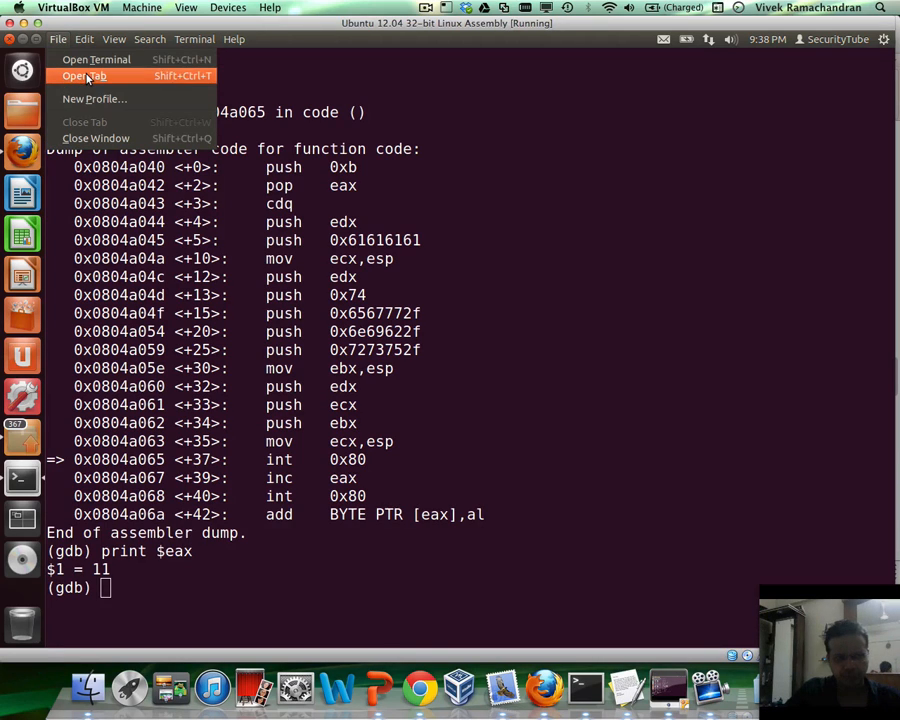
click(84, 76)
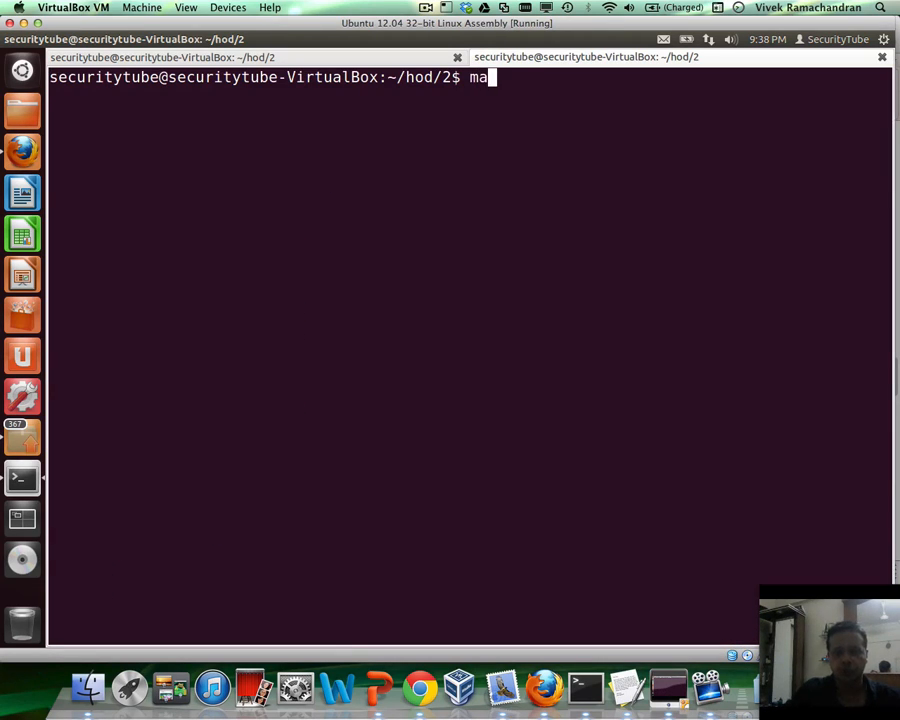
text(n execve)
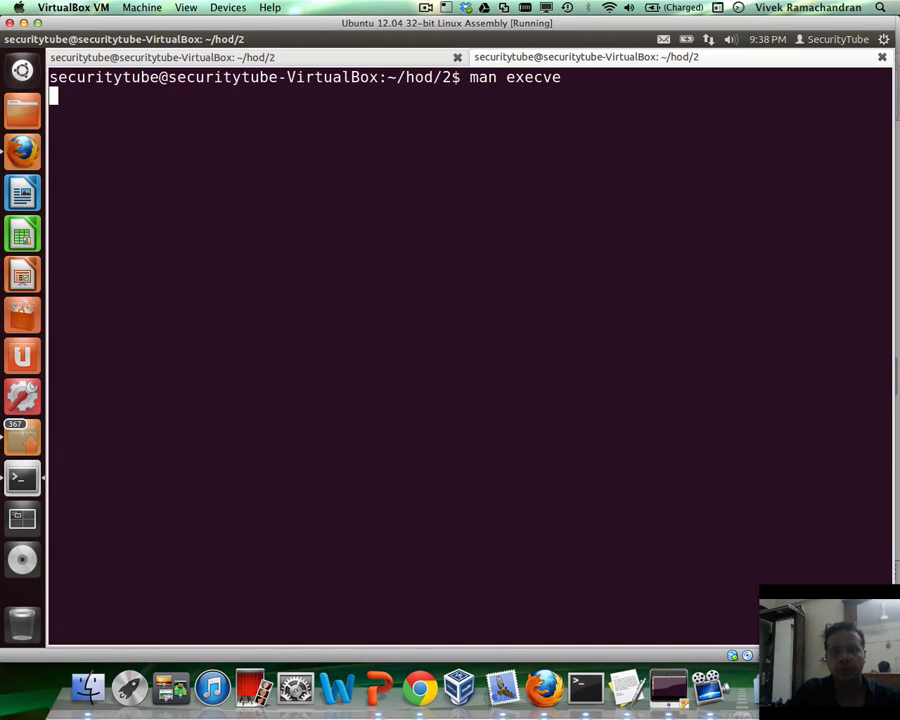
key(Return)
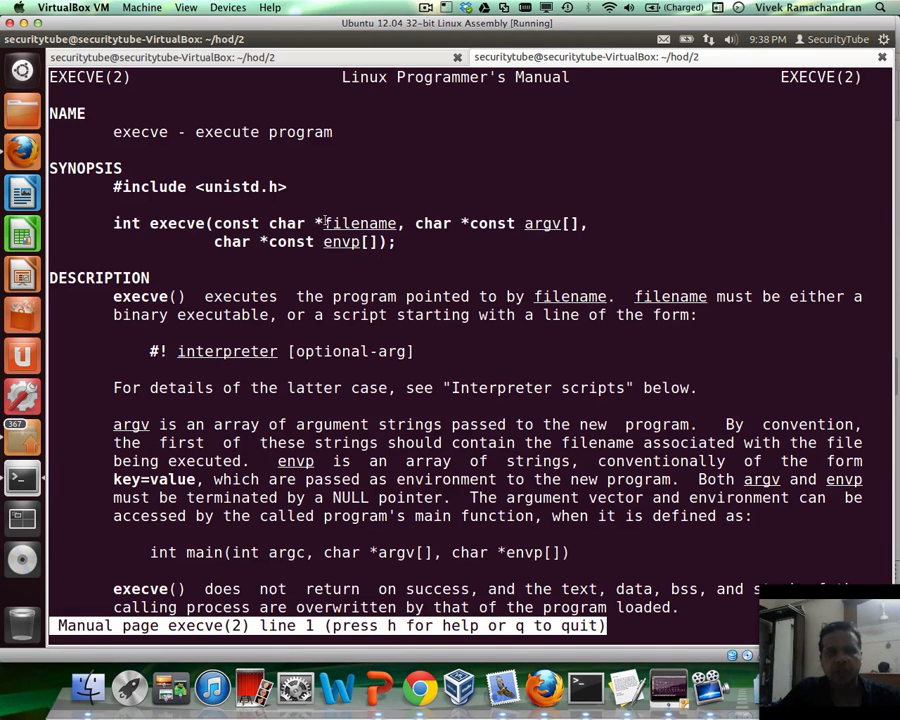
mouse_move(268, 162)
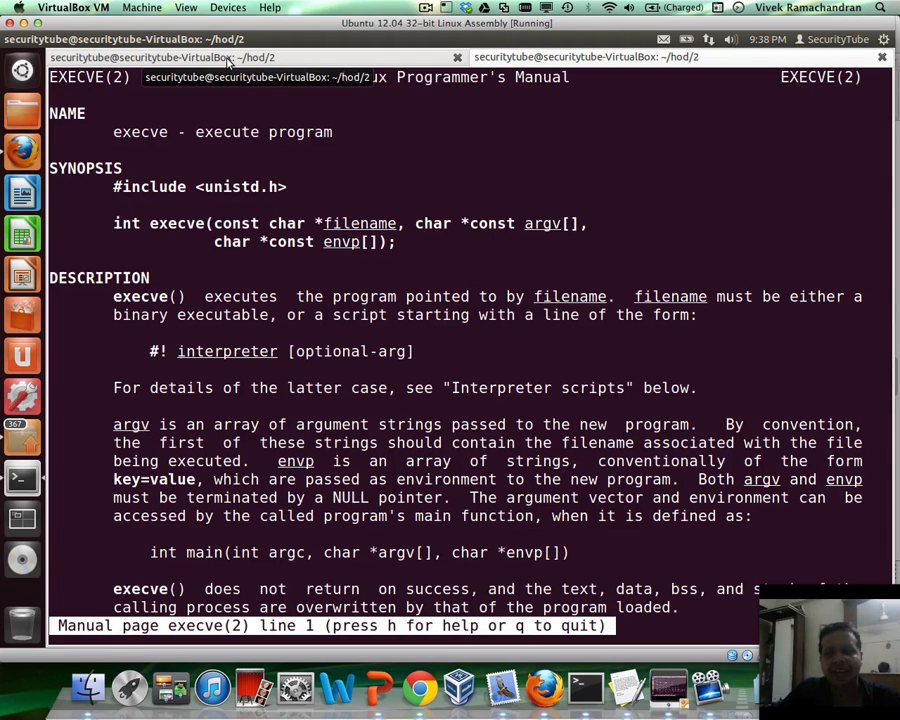
click(584, 56)
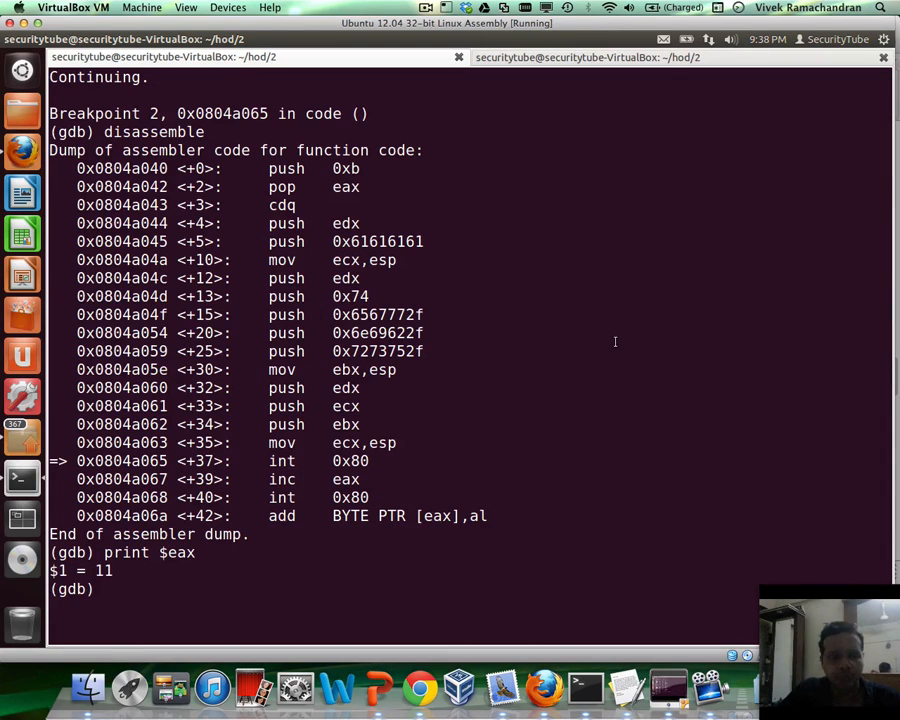
Examine $ebx as a string with x/s to show it points to /usr/bin/wget.
text(x)
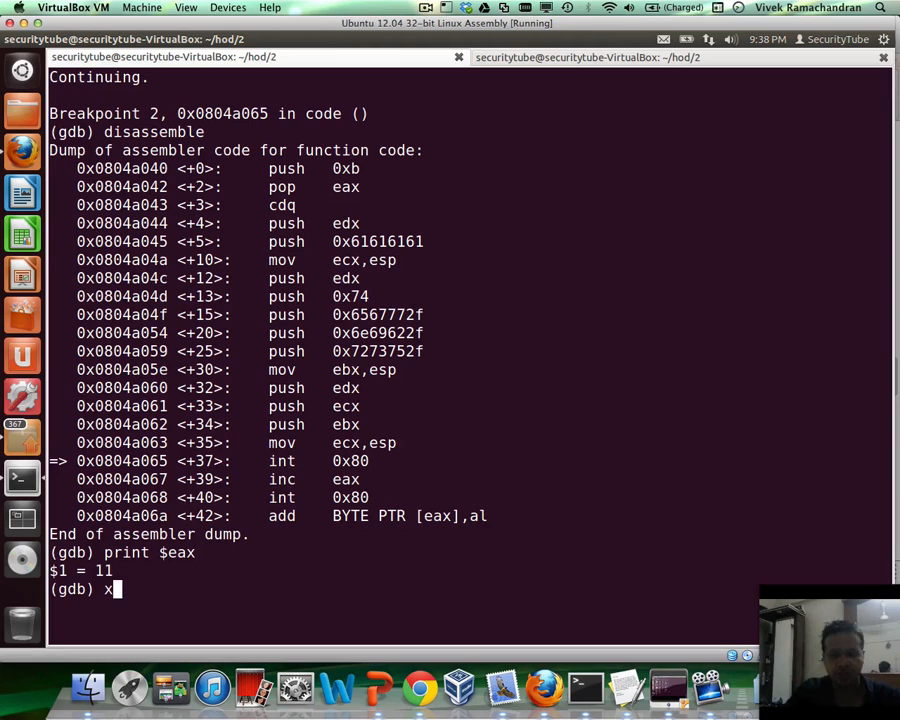
text(/s $ebx)
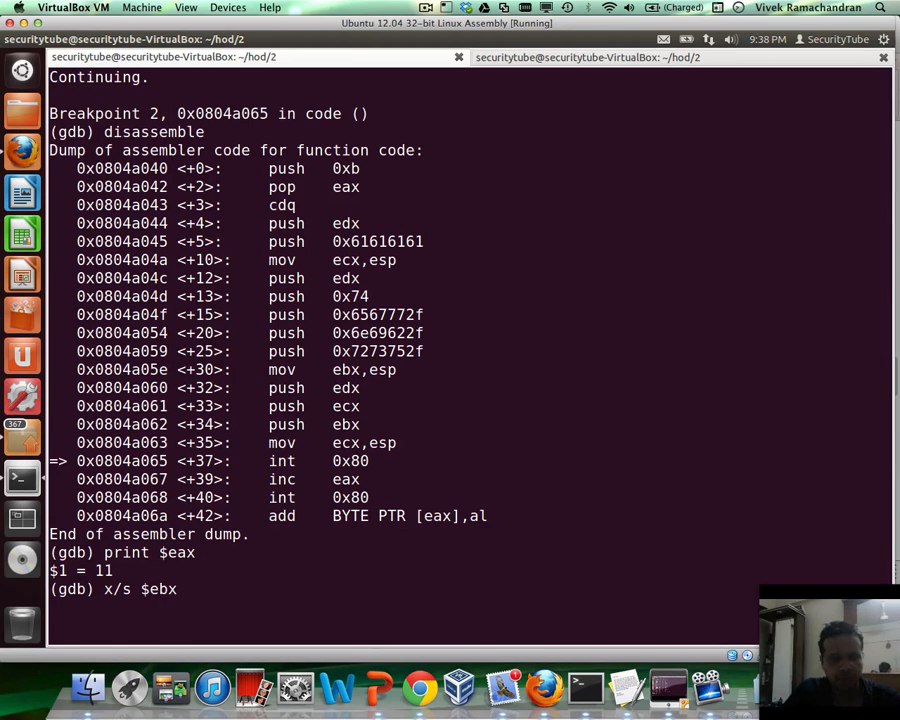
key(Return)
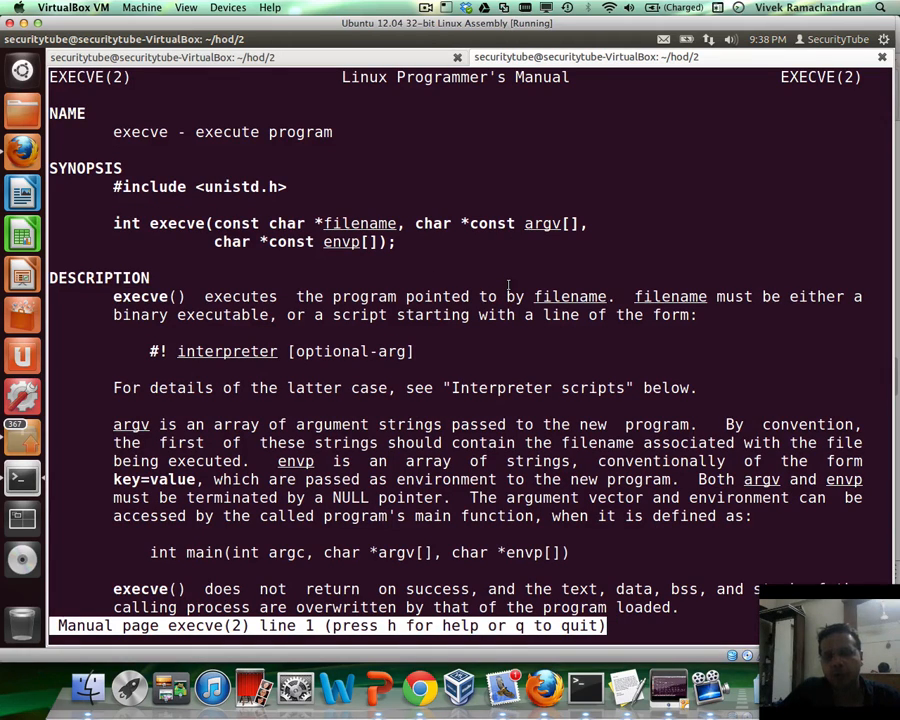
mouse_move(544, 224)
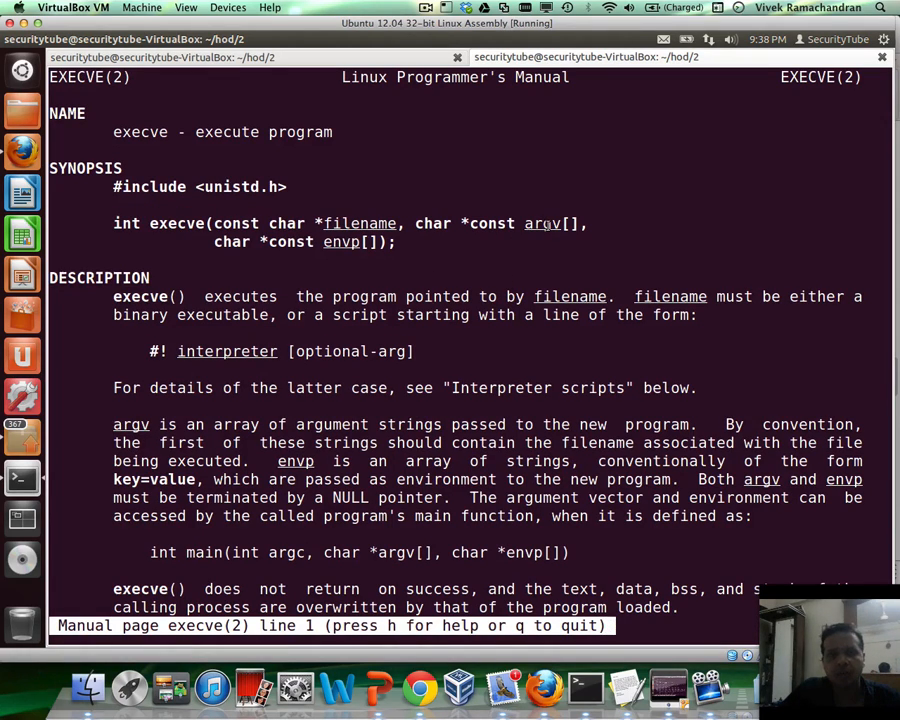
mouse_move(528, 204)
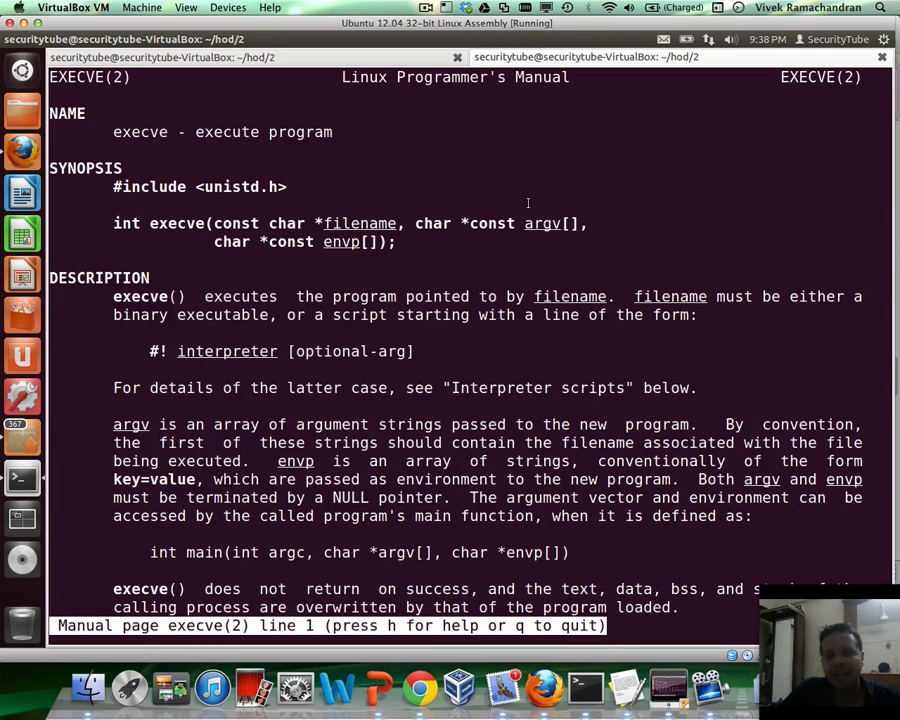
mouse_move(304, 62)
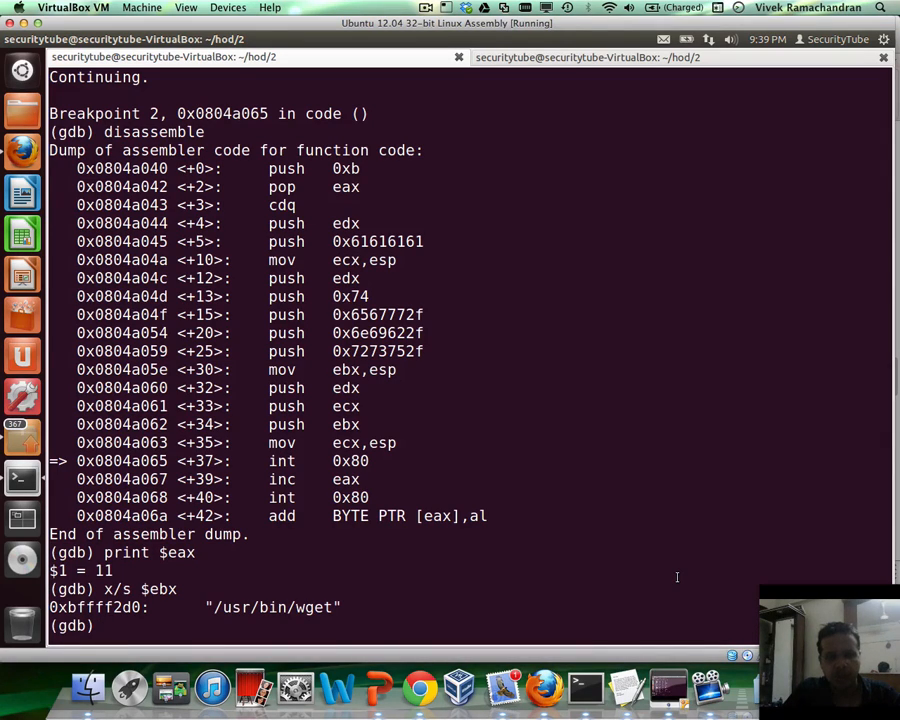
Dump the four argv pointer words at $ecx with x/4xw.
text(x/)
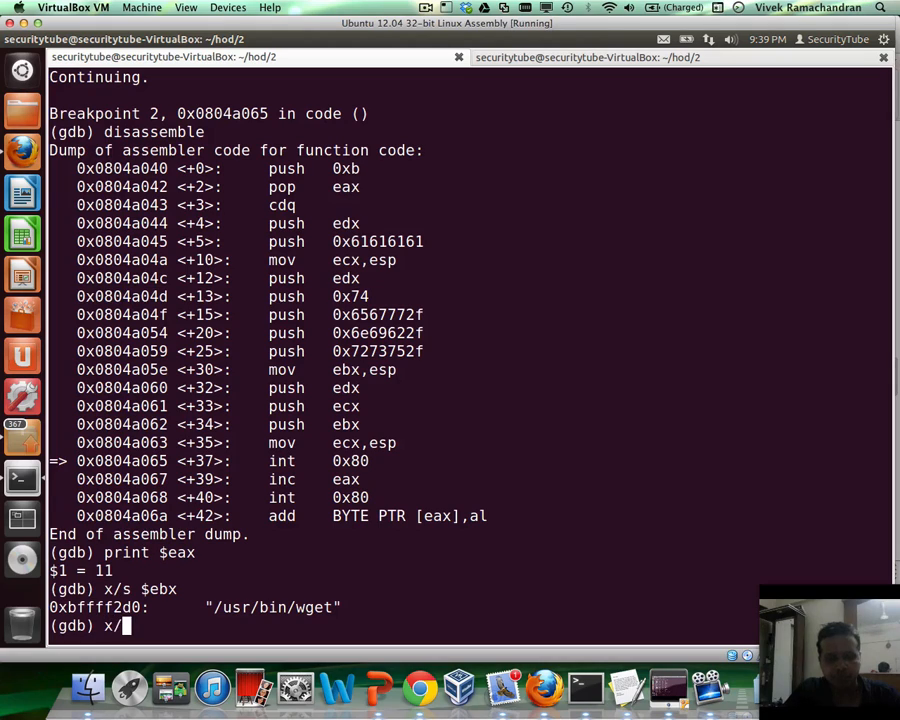
text(4)
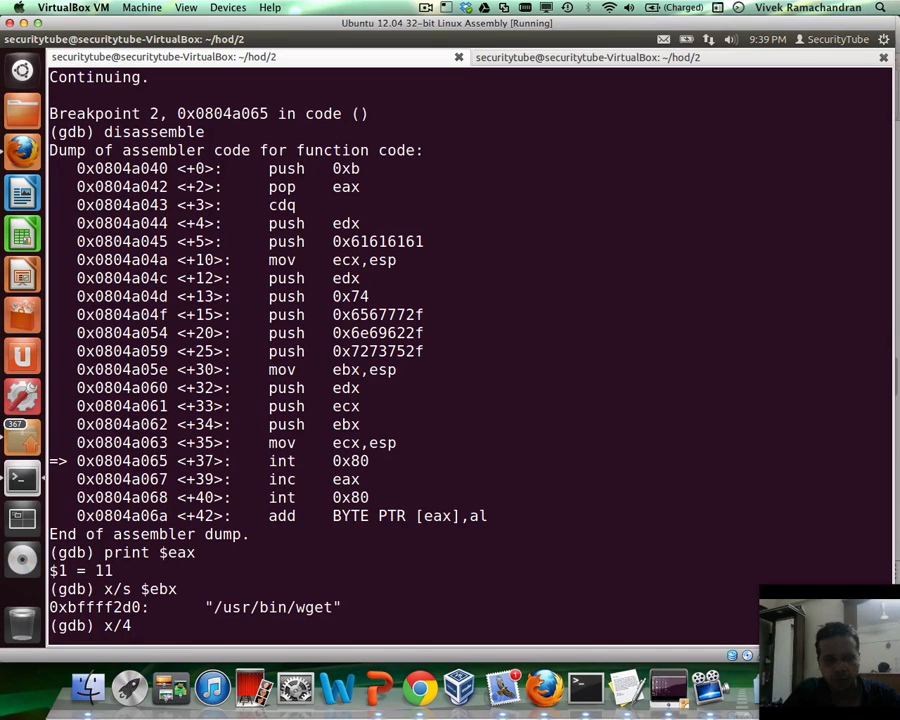
text(xw)
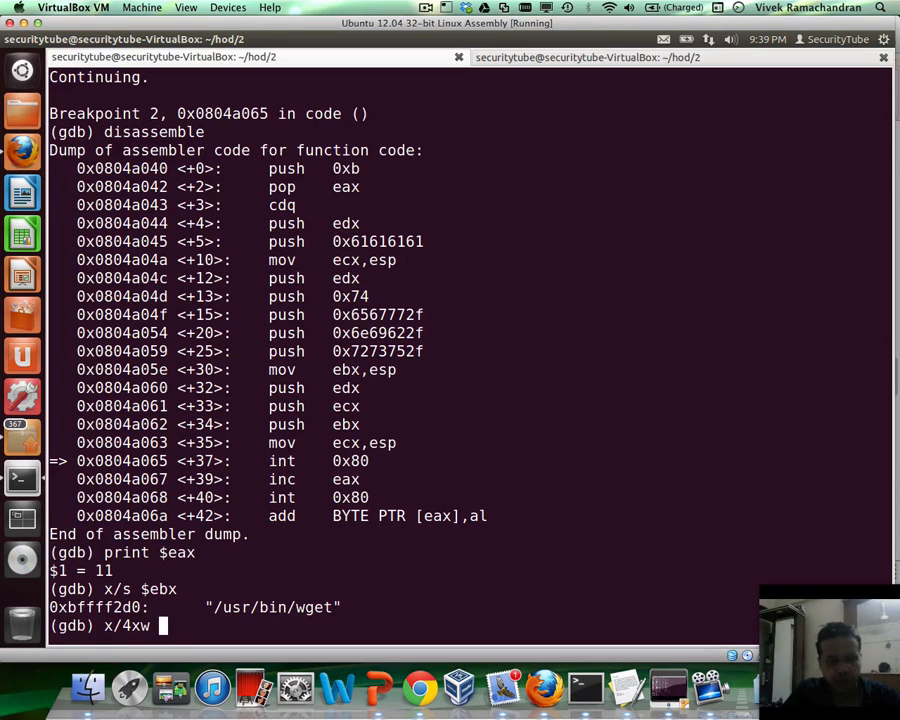
text($e)
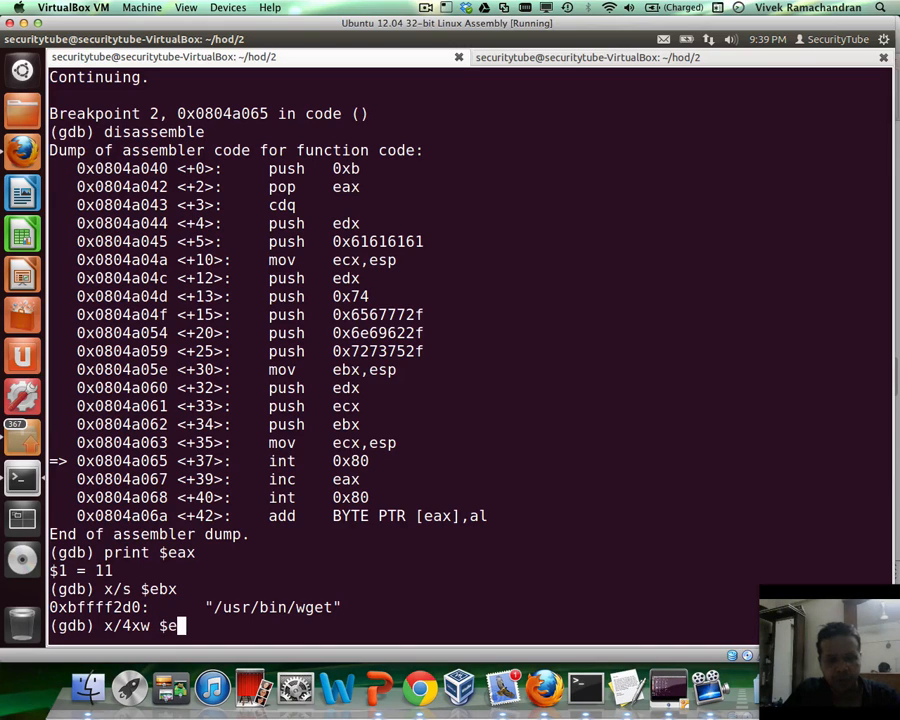
text(cx)
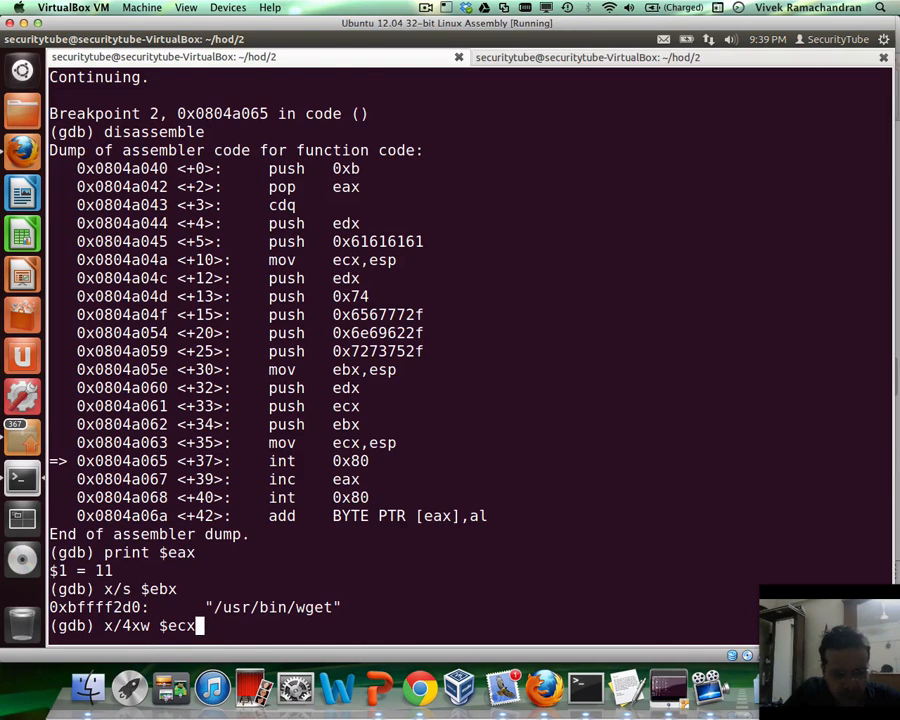
key(Return)
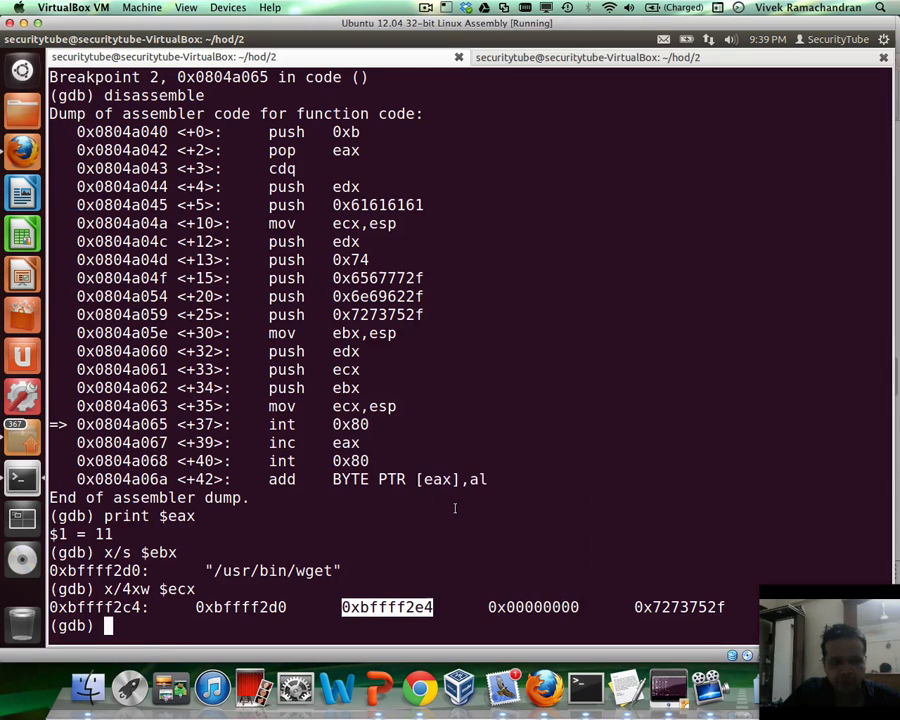
Print the string at 0xbffff2e4, the second argv entry, showing aaaa.
text(x/s)
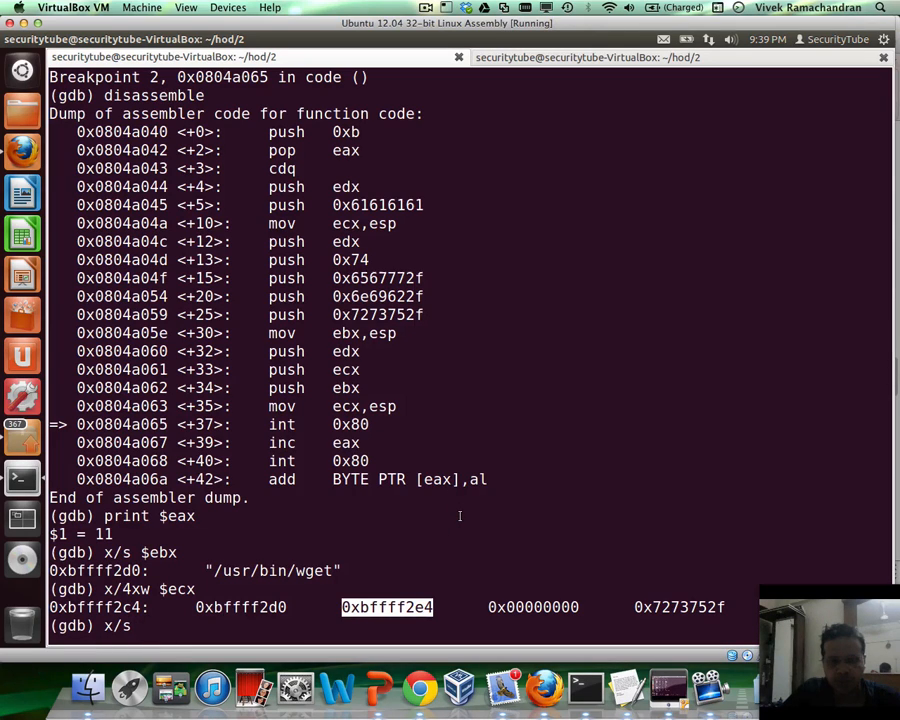
text(0xbffff2e4)
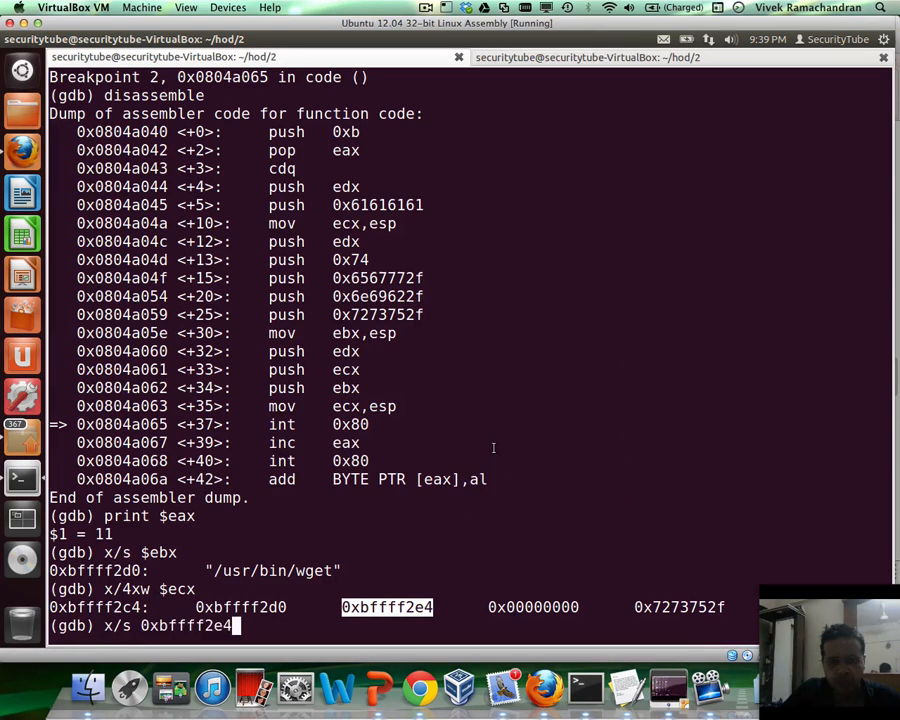
key(Return)
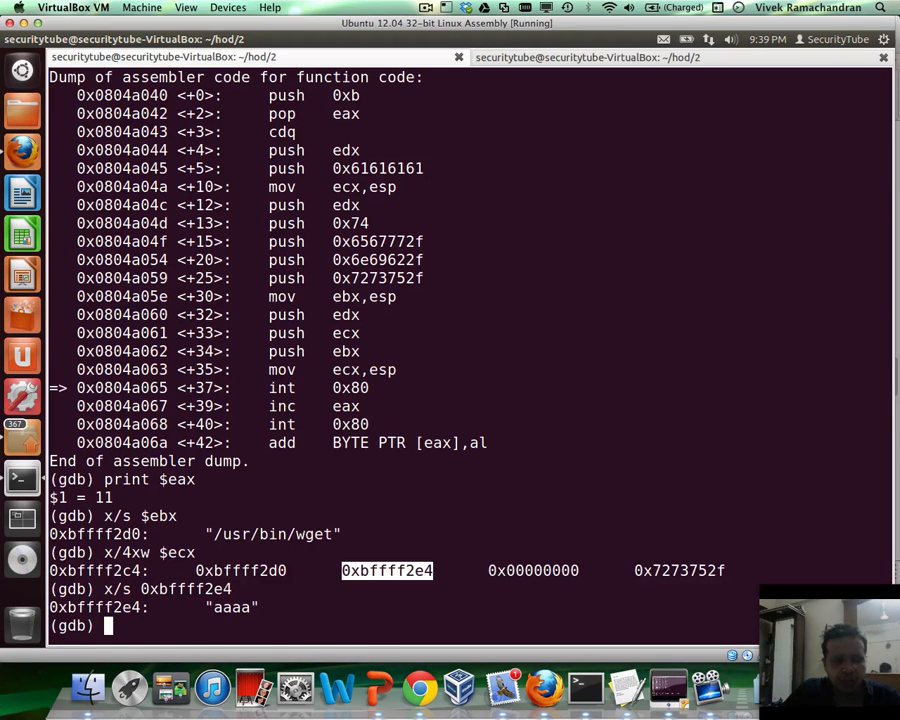
Dump four hex bytes at 0xbffff2e4 (0x61 x4) and highlight the pushed 0x61616161 for comparison.
text(x/s 0xbffff2e4)
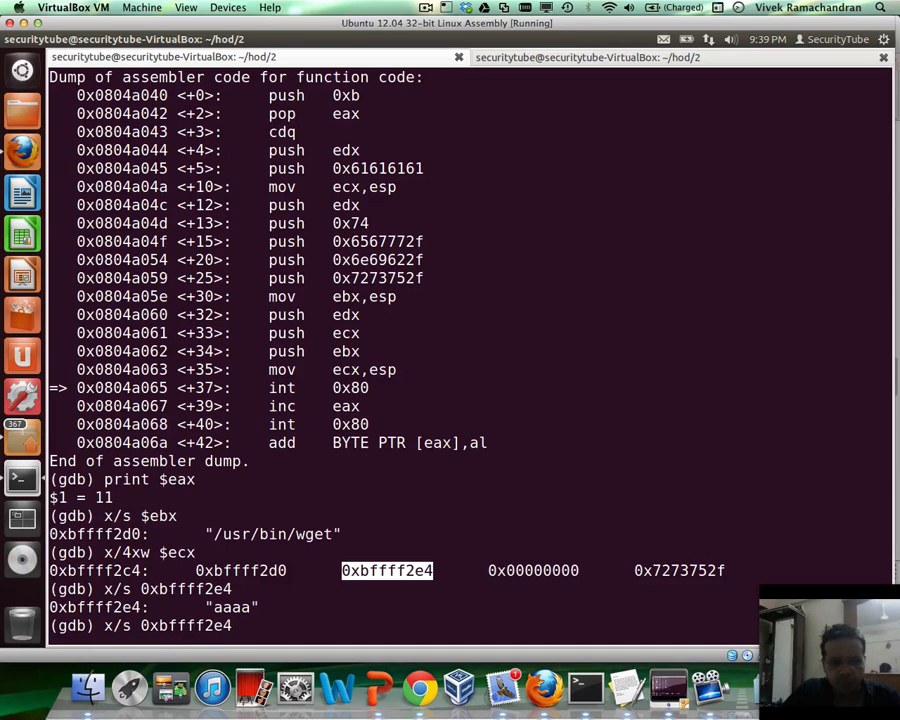
text(x/x 0xbffff2e4)
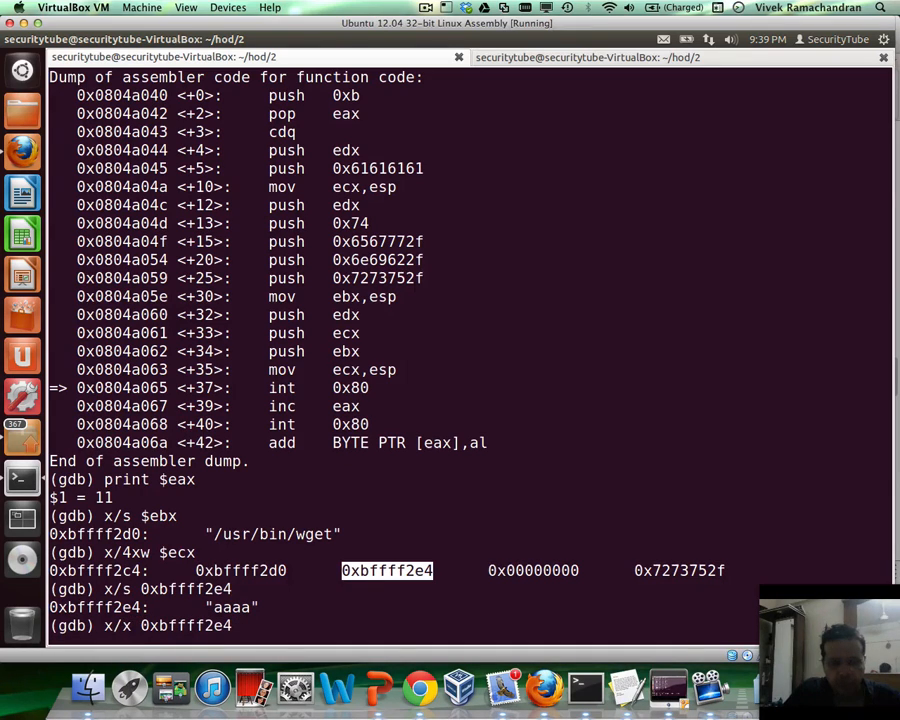
text(b)
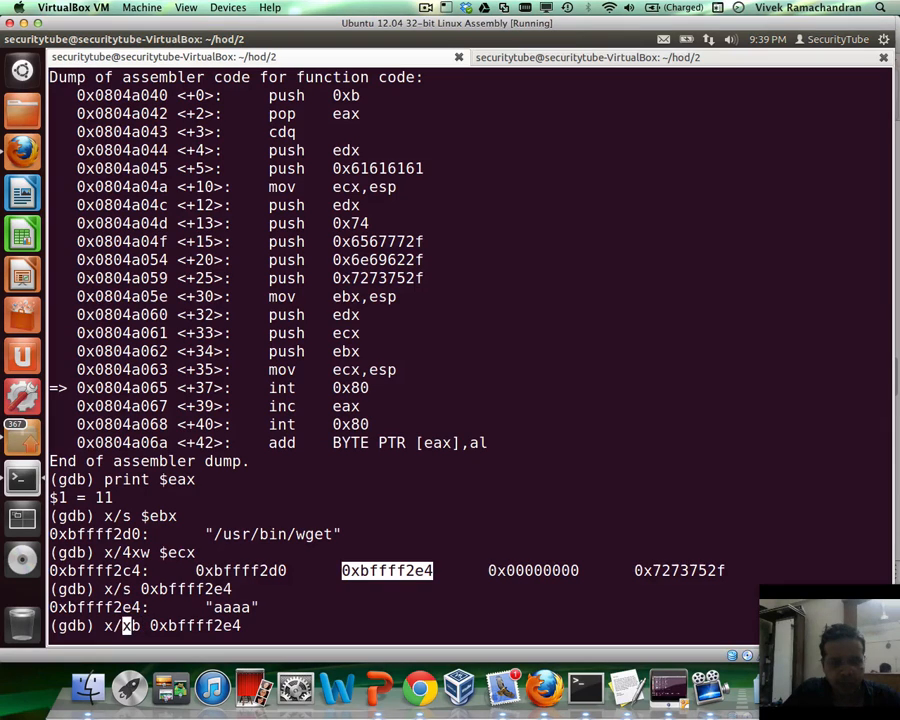
text(4)
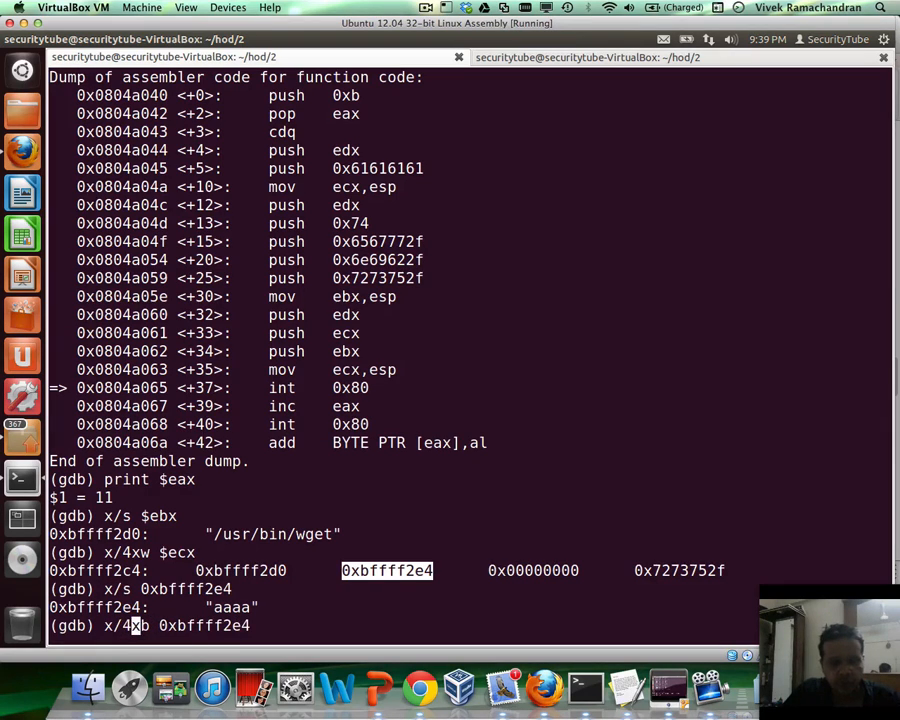
key(Return)
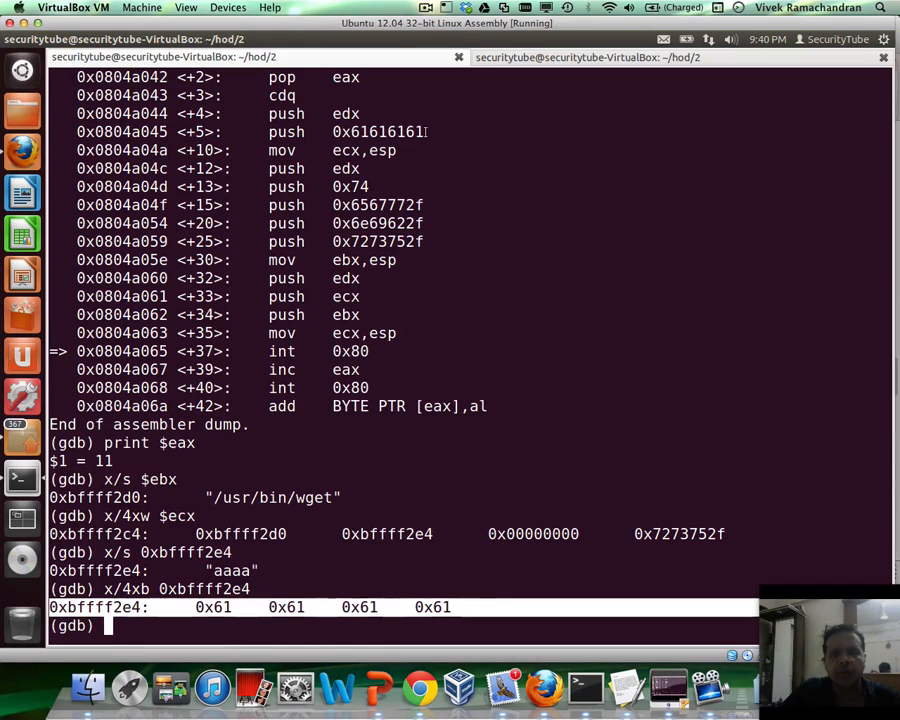
double_click(378, 132)
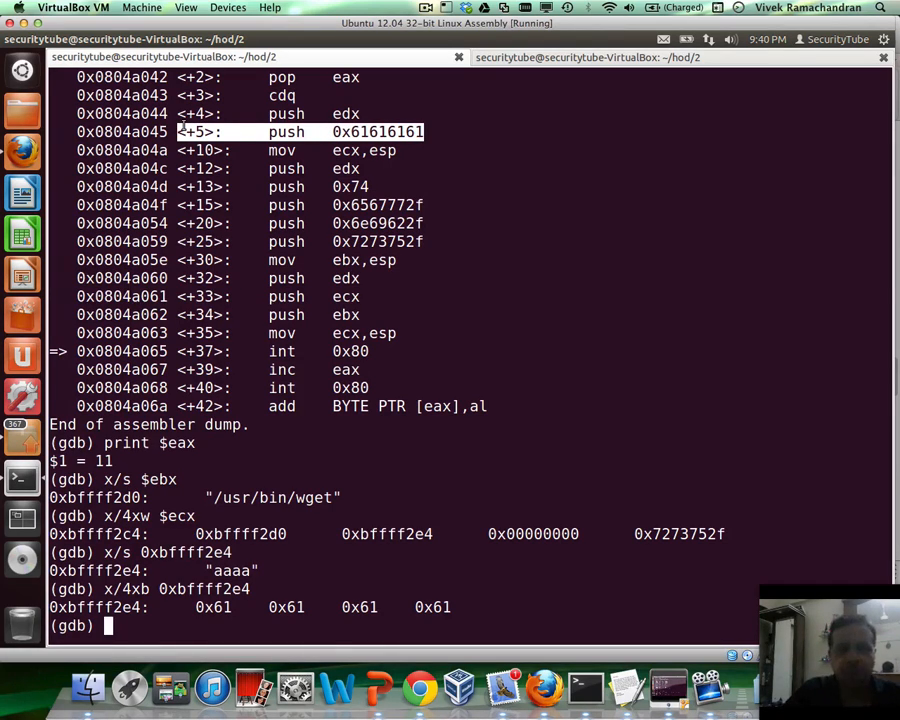
mouse_move(436, 172)
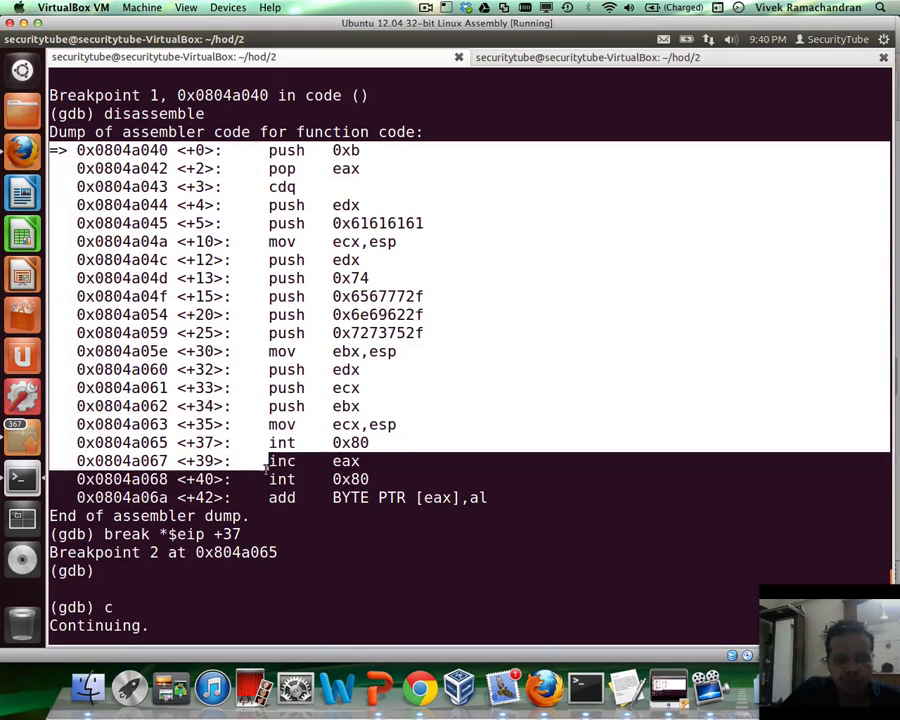
Quit gdb and return to the bash prompt in the hod/2 directory.
right_click(424, 318)
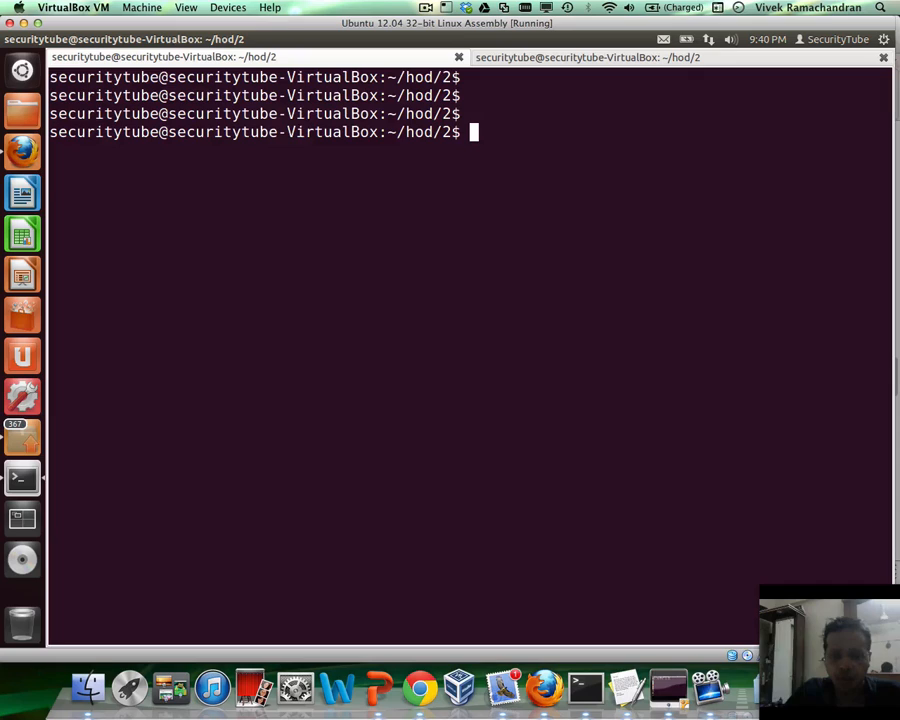
Start editing a new fixcode.nasm file in vim.
text(vim)
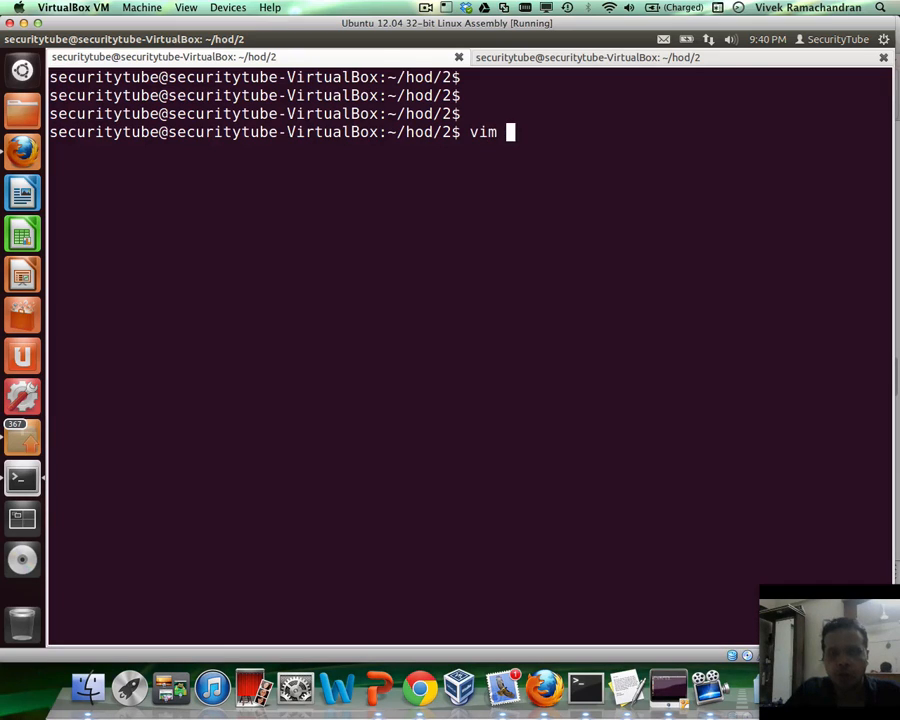
text(fix)
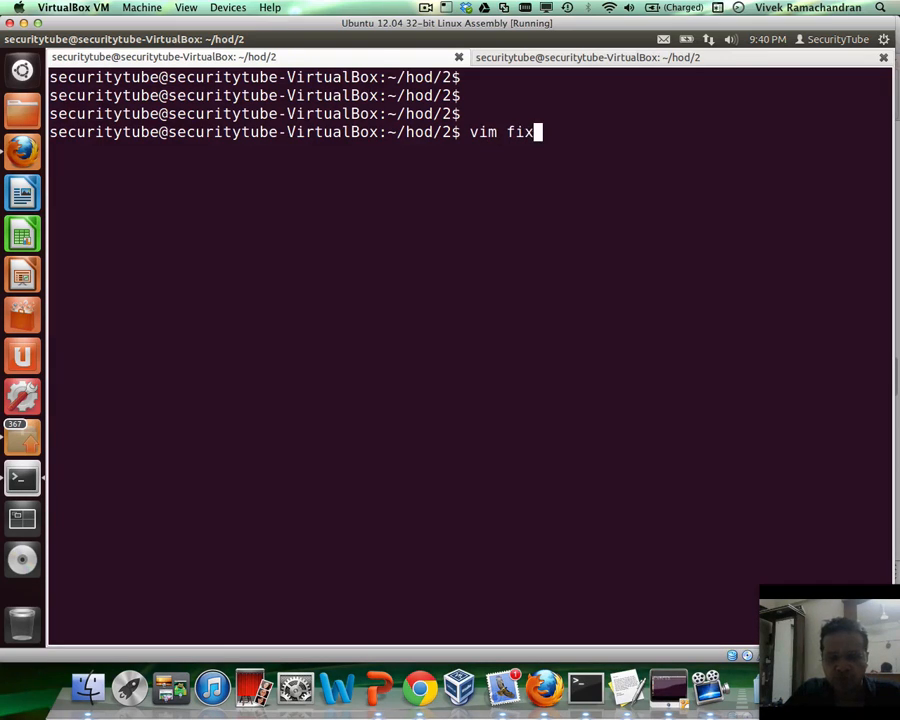
text(cod)
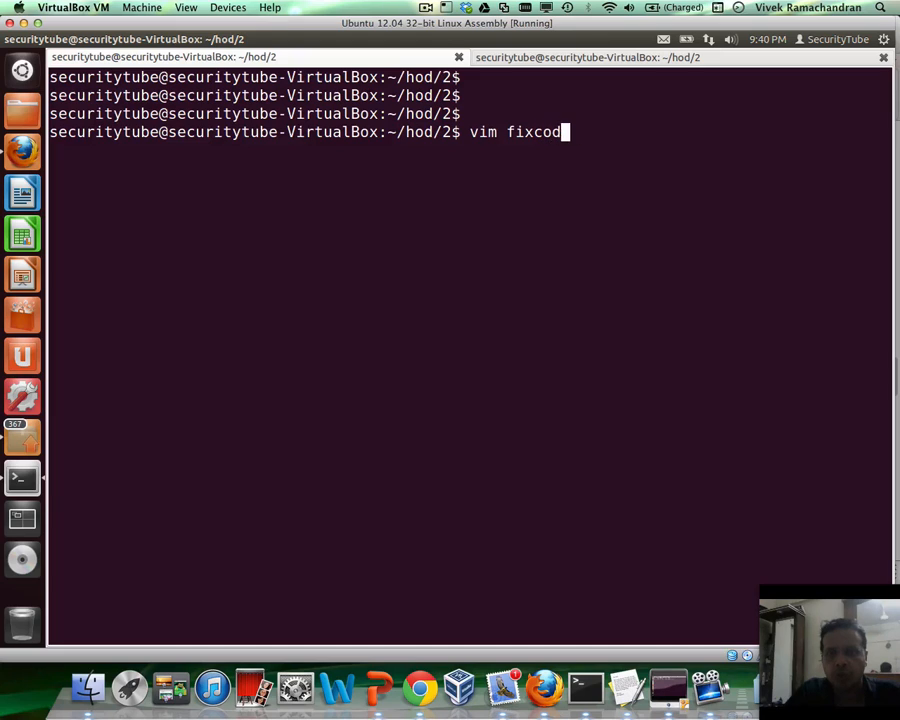
text(e.)
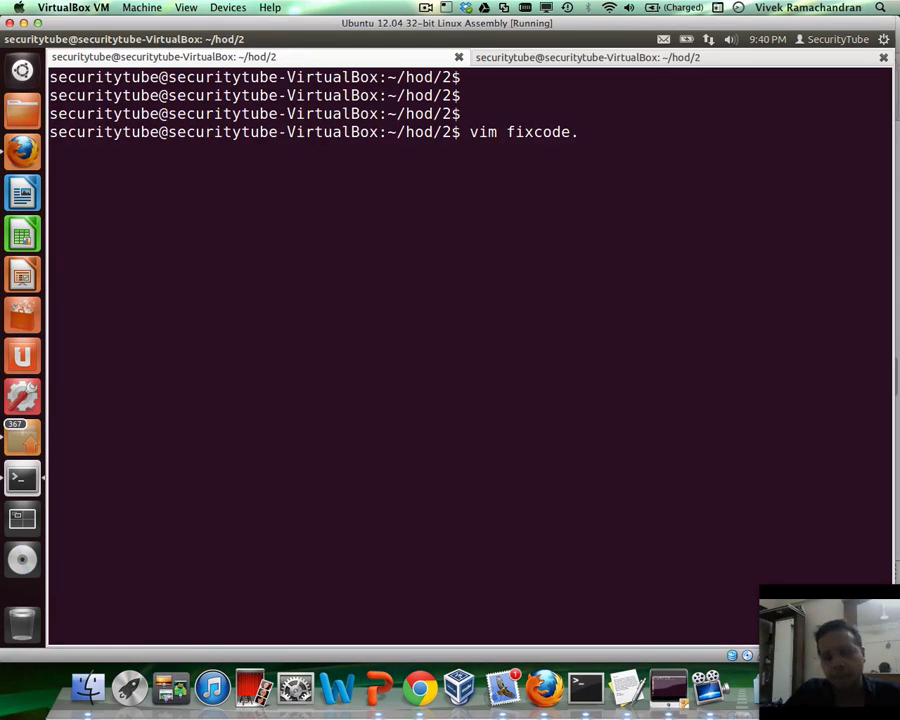
text(nasm)
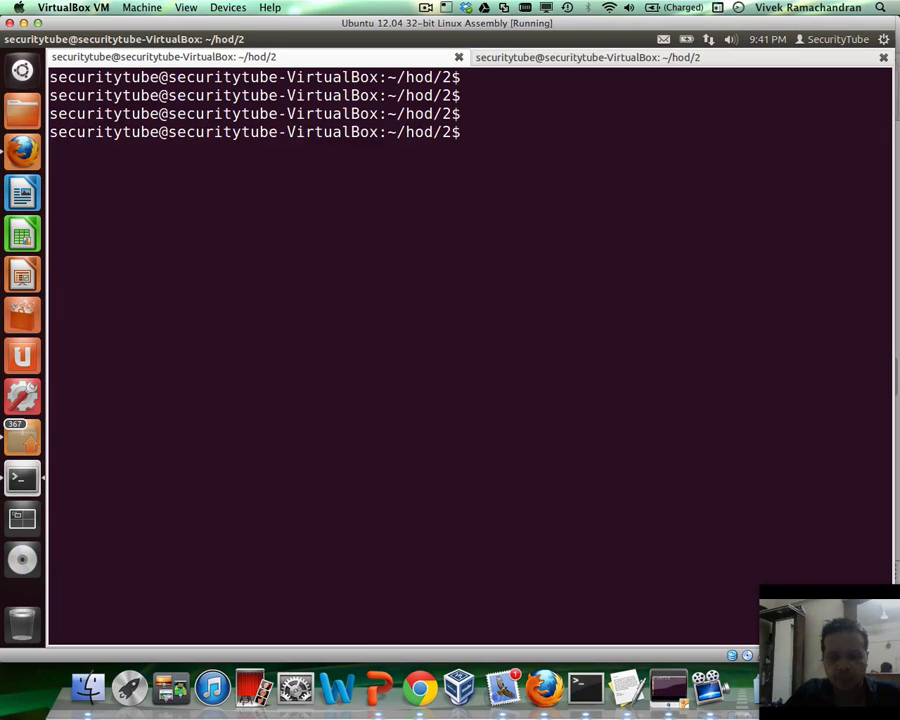
text(vim fix)
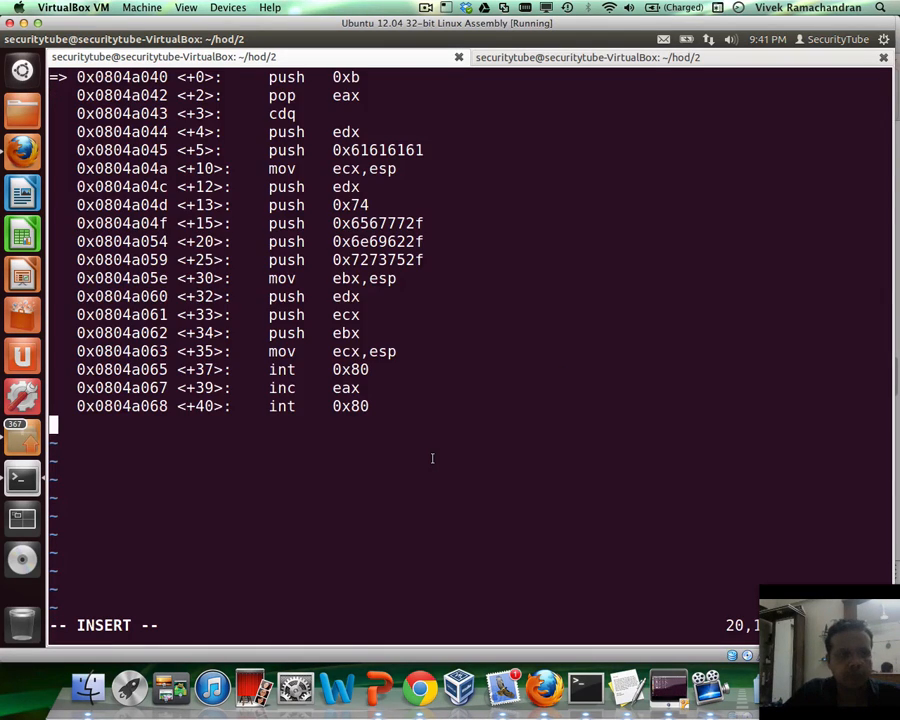
key(Escape)
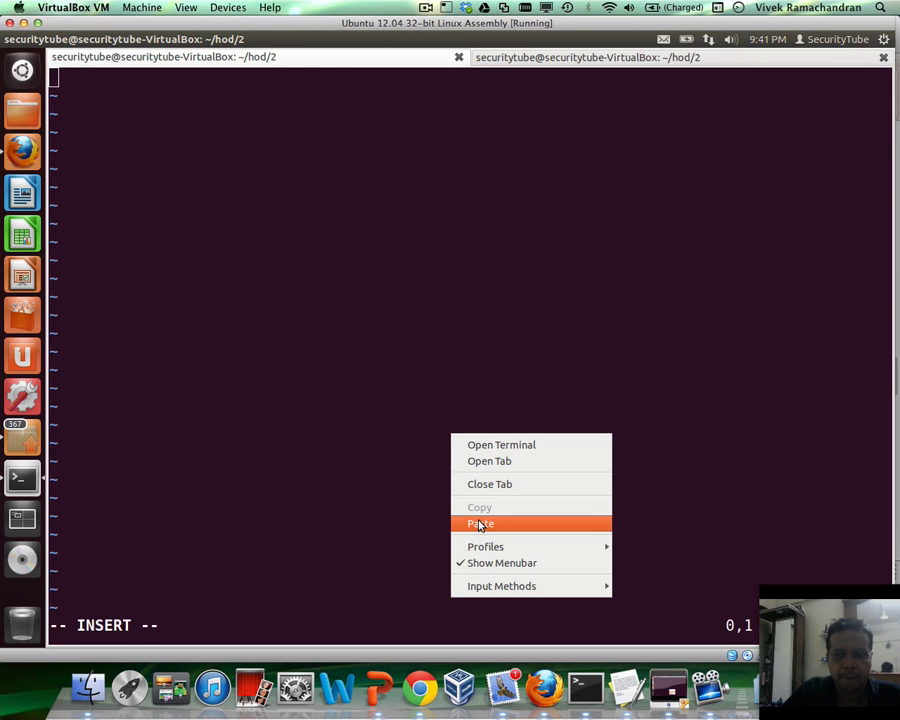
Paste the copied gdb disassembly into fixcode.nasm, save with :wq and return to the shell.
click(480, 524)
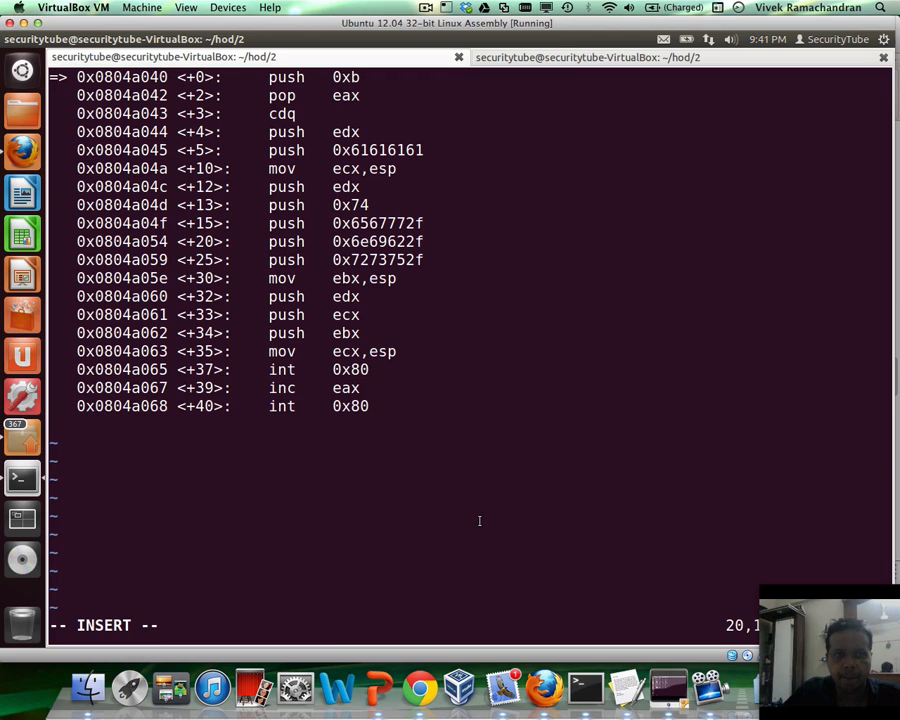
key(Escape)
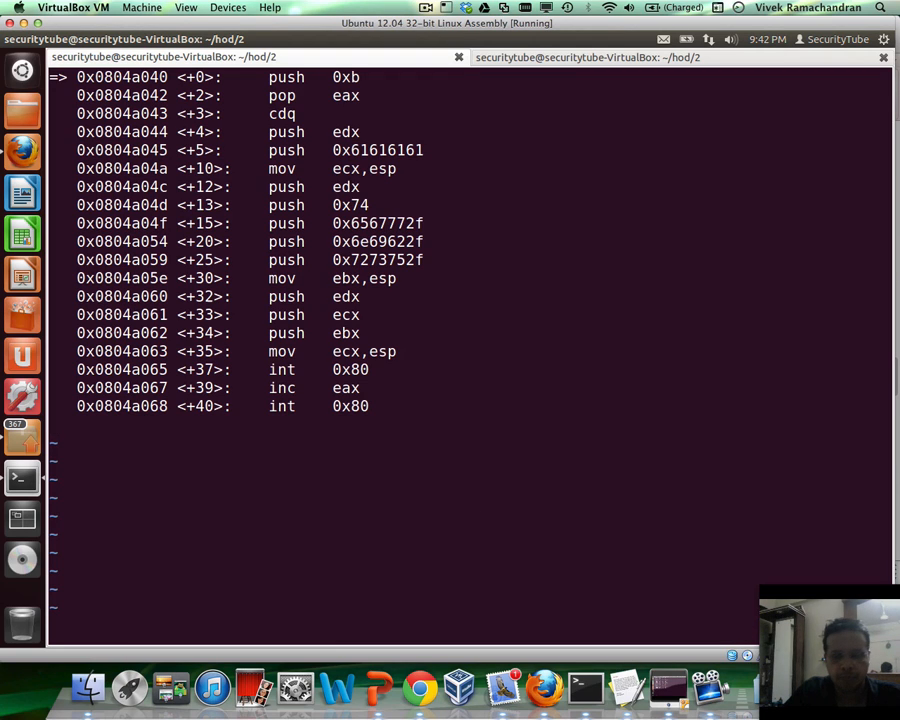
text(:wq)
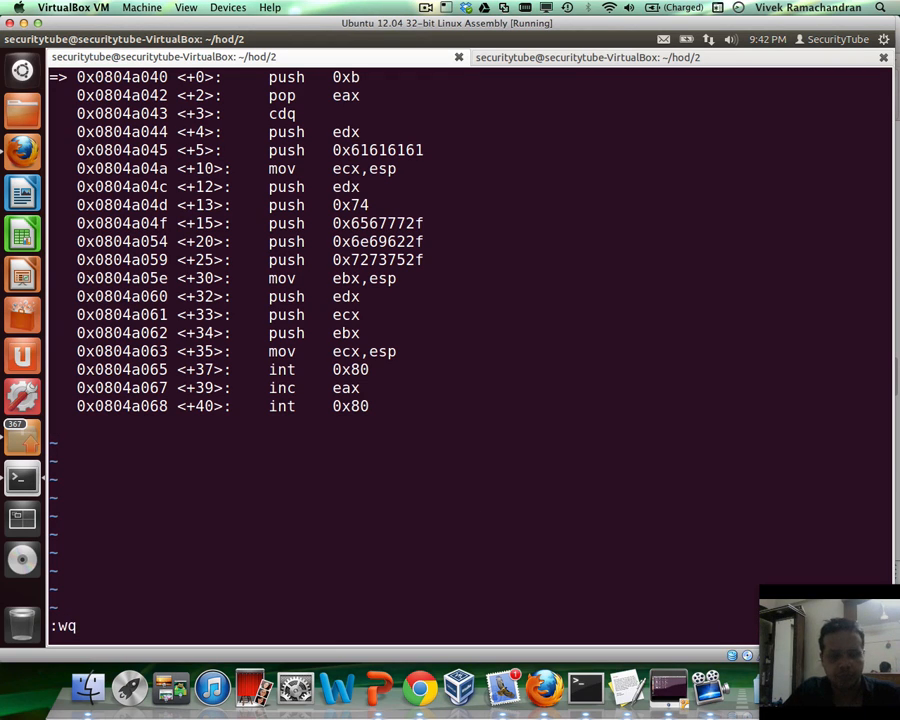
key(Return)
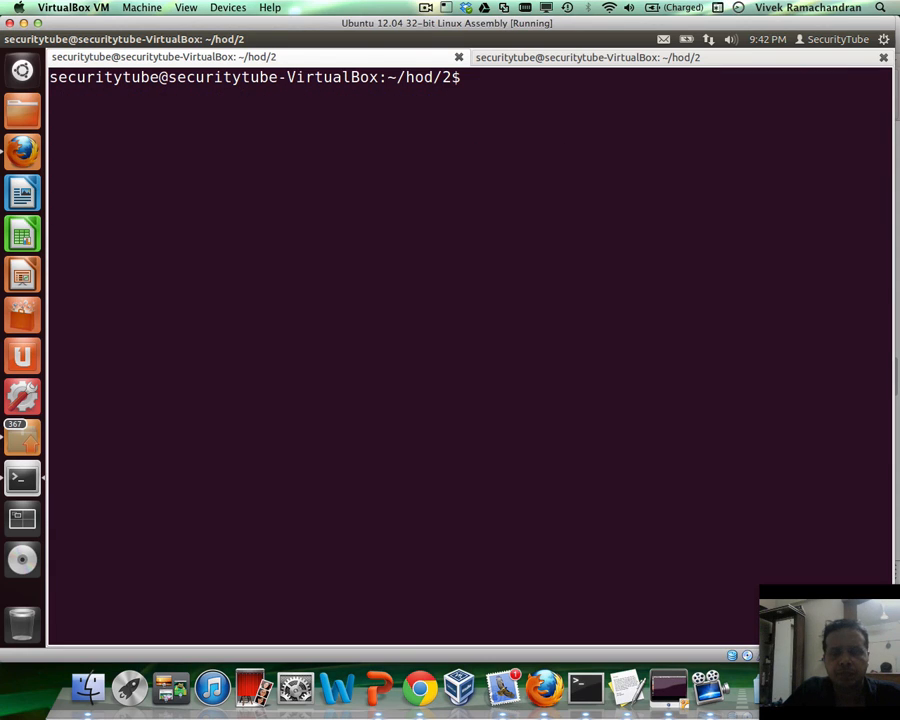
Remove fixcode.nasm and reopen a fresh fixcode.nasm in vim.
text(rm fixcode.nasm)
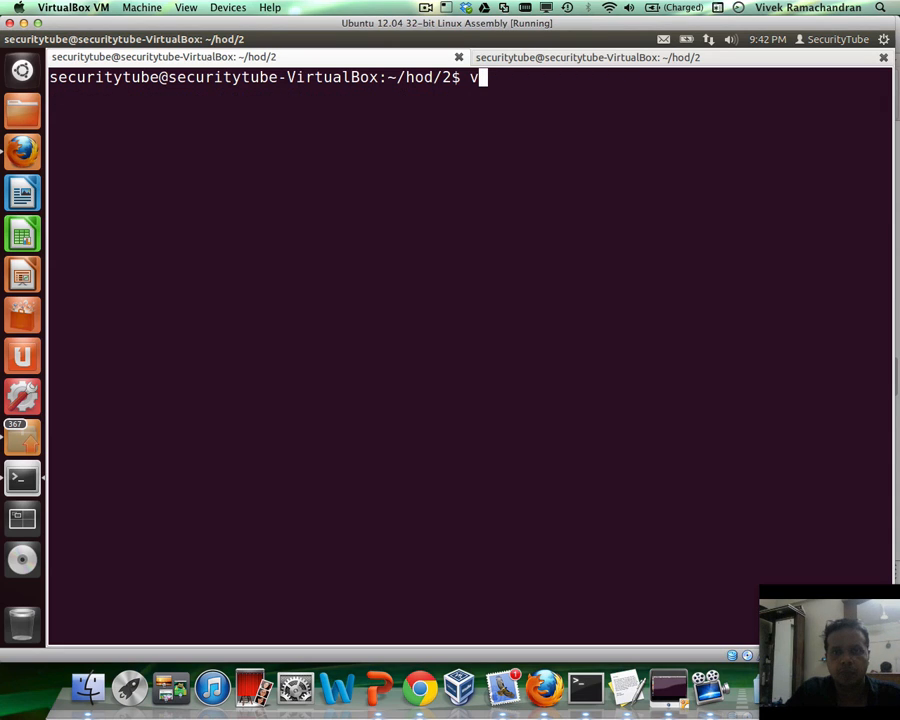
text(im fi)
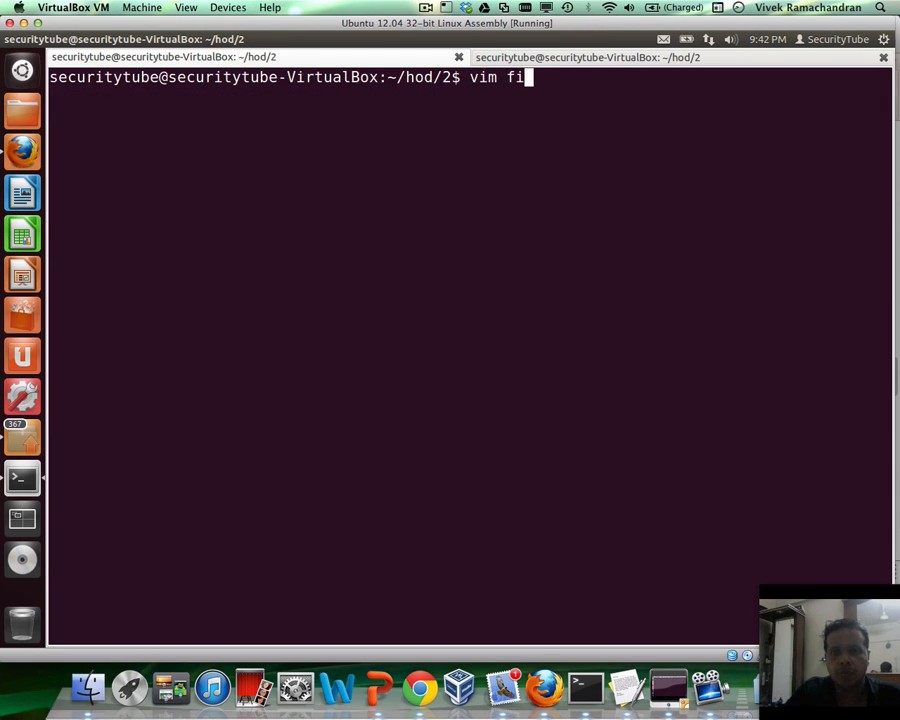
text(xcode)
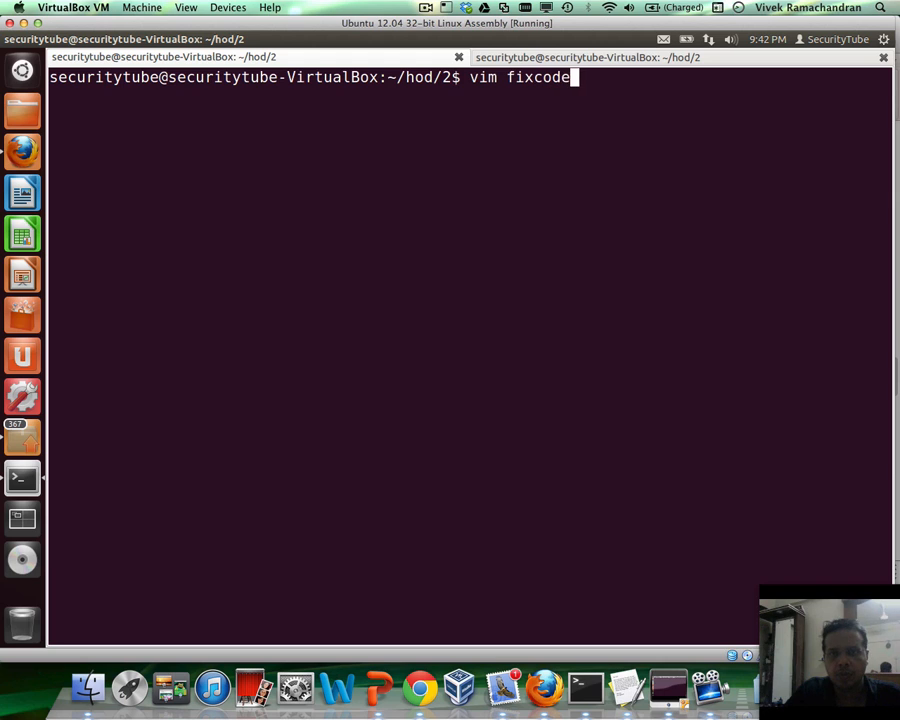
key(Return)
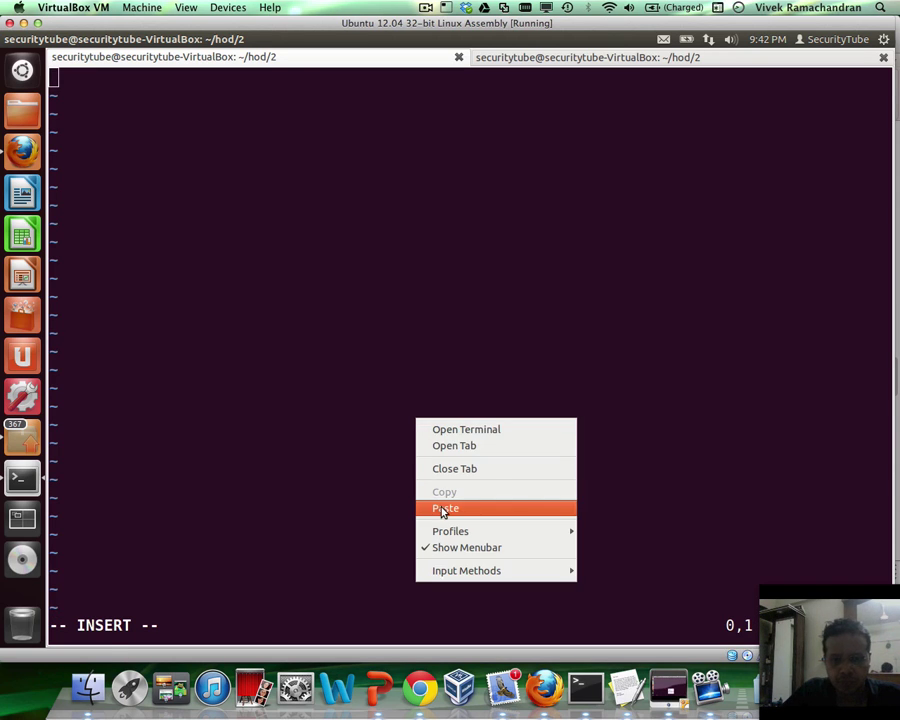
Paste the disassembly listing again, save with :wq and return to the shell.
click(444, 508)
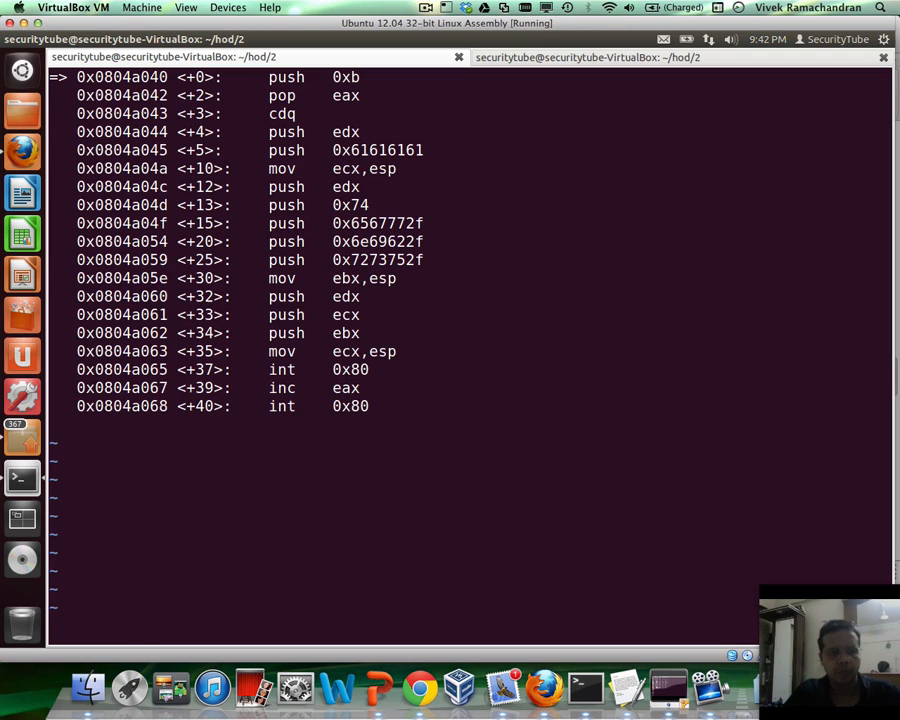
text(:wq)
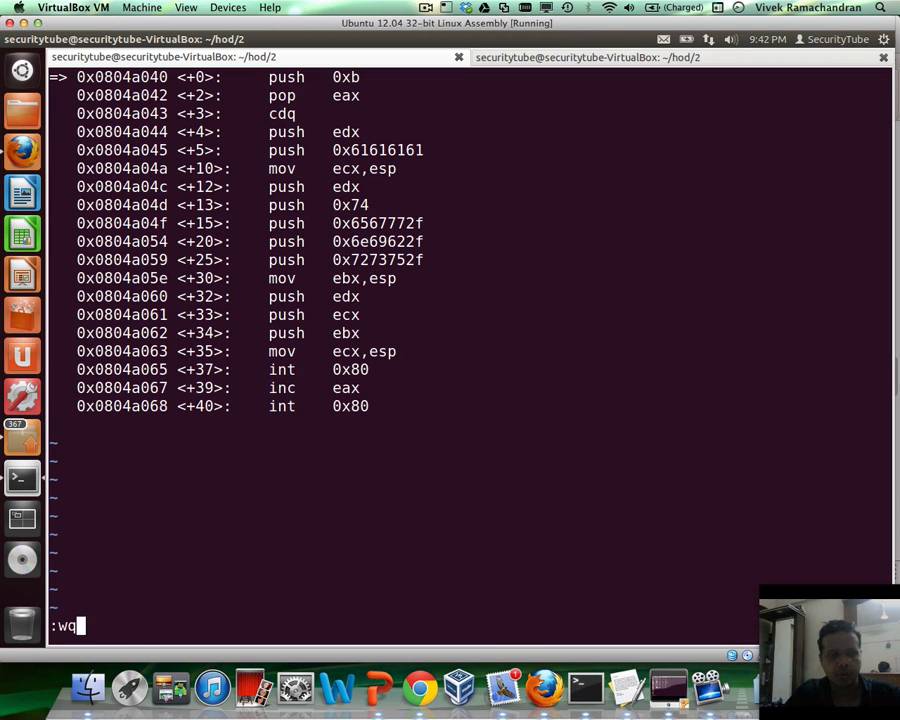
key(Return)
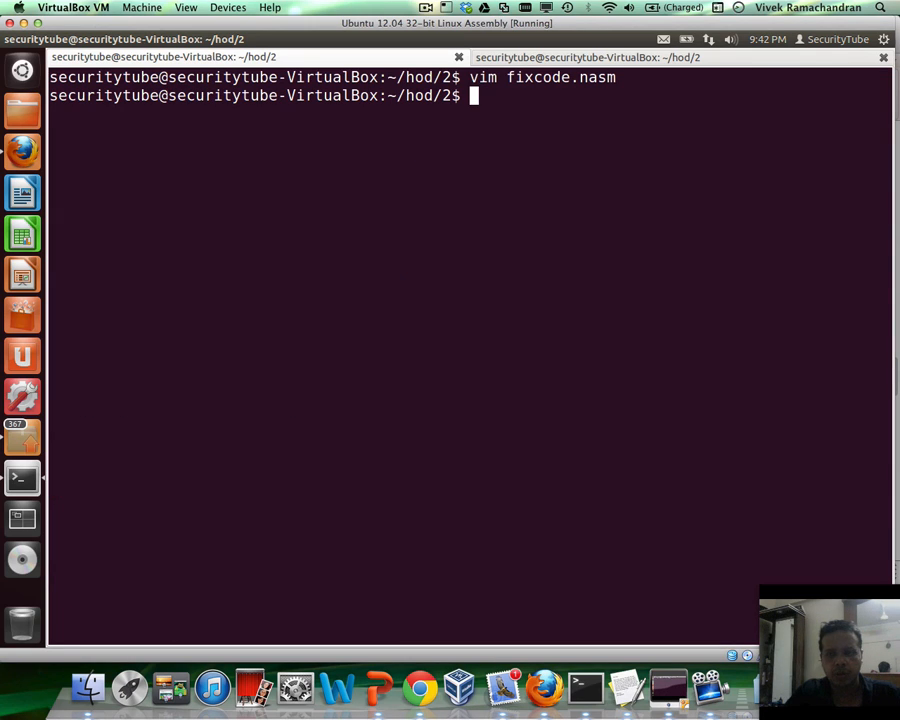
Preview the instruction column with cat fixcode.nasm | cut -f2.
text(cat)
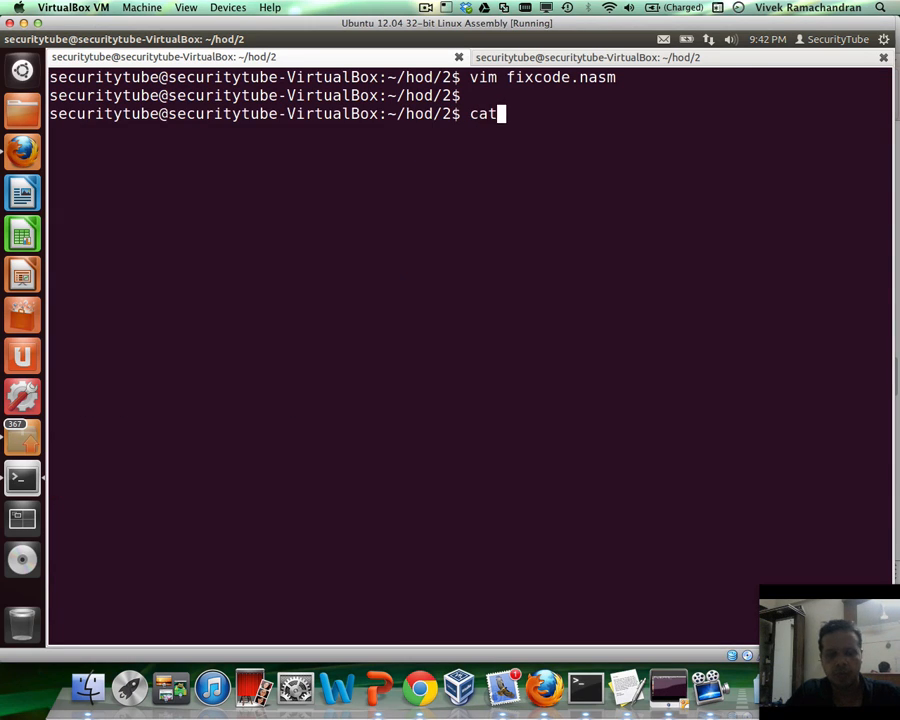
text(fixcode.nasm | c)
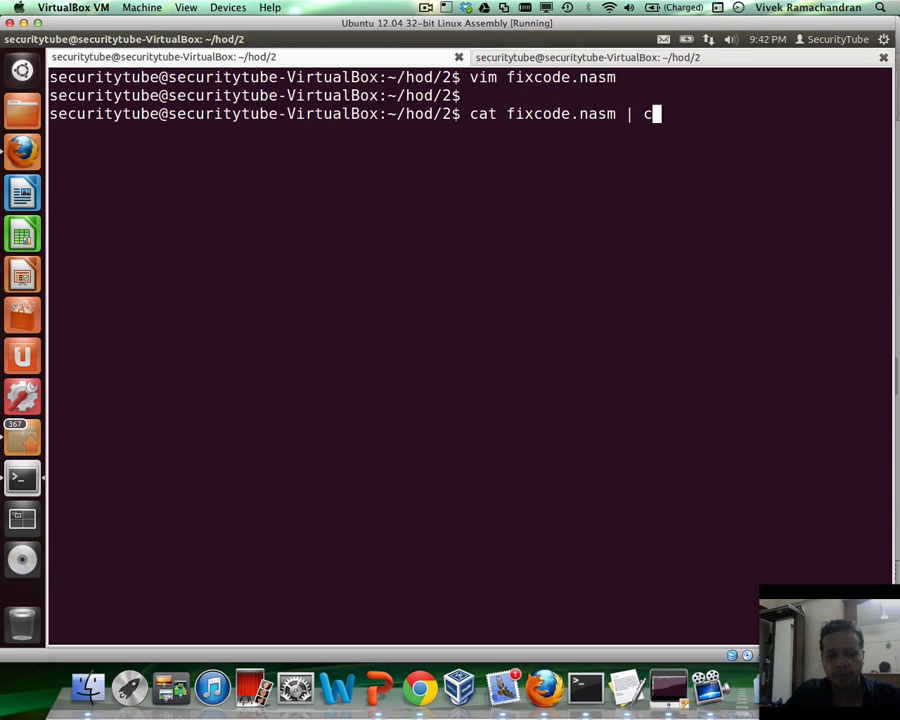
text(ut -f2)
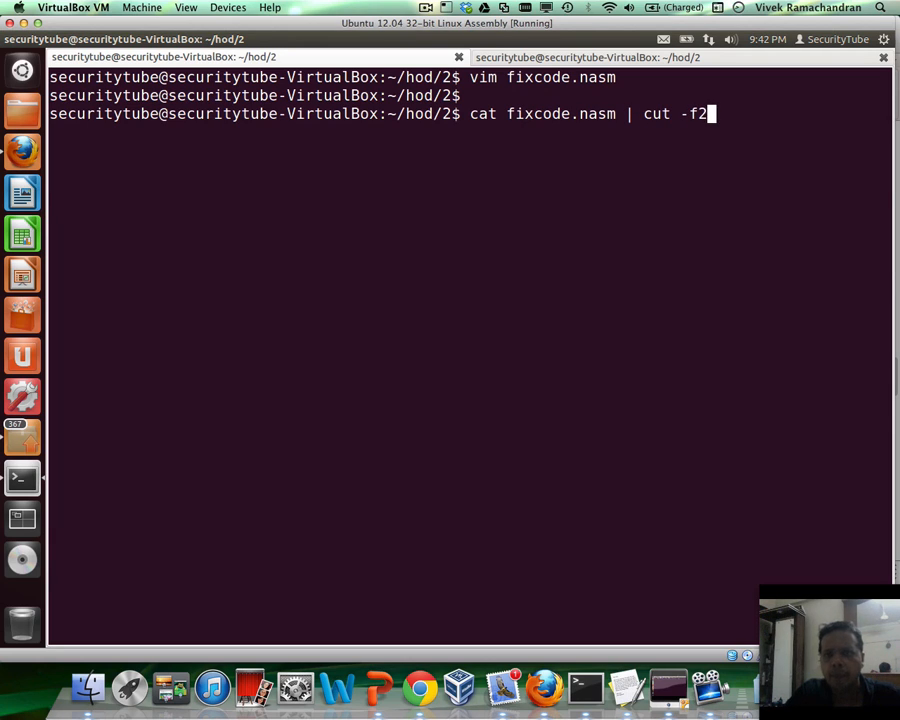
key(Return)
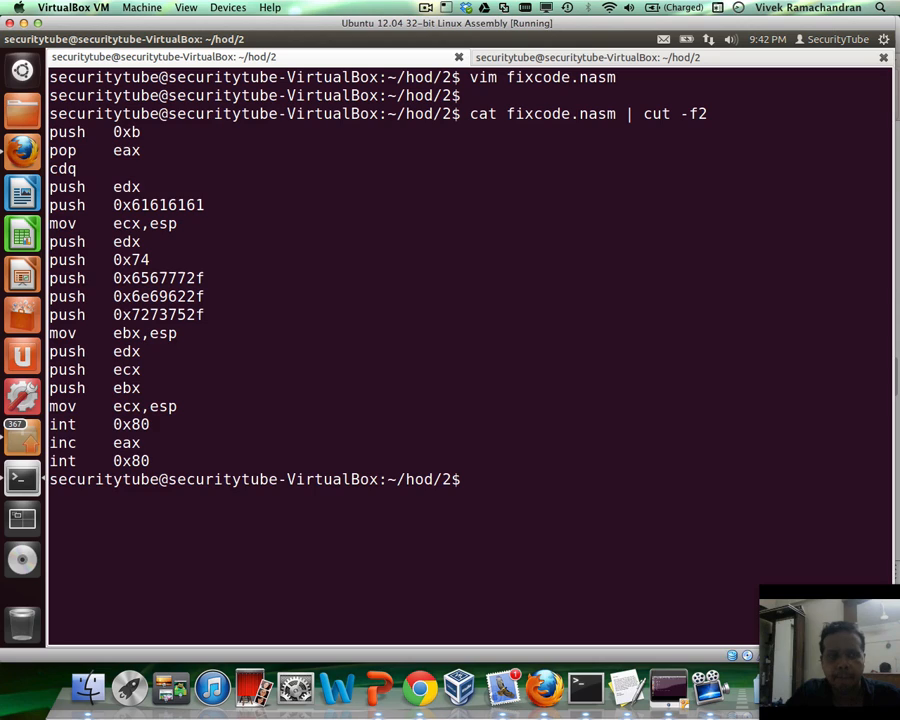
Write the cut -f2 instruction column of fixcode.nasm into final.nasm.
text(cat fixcode.nasm | cut -f2 >)
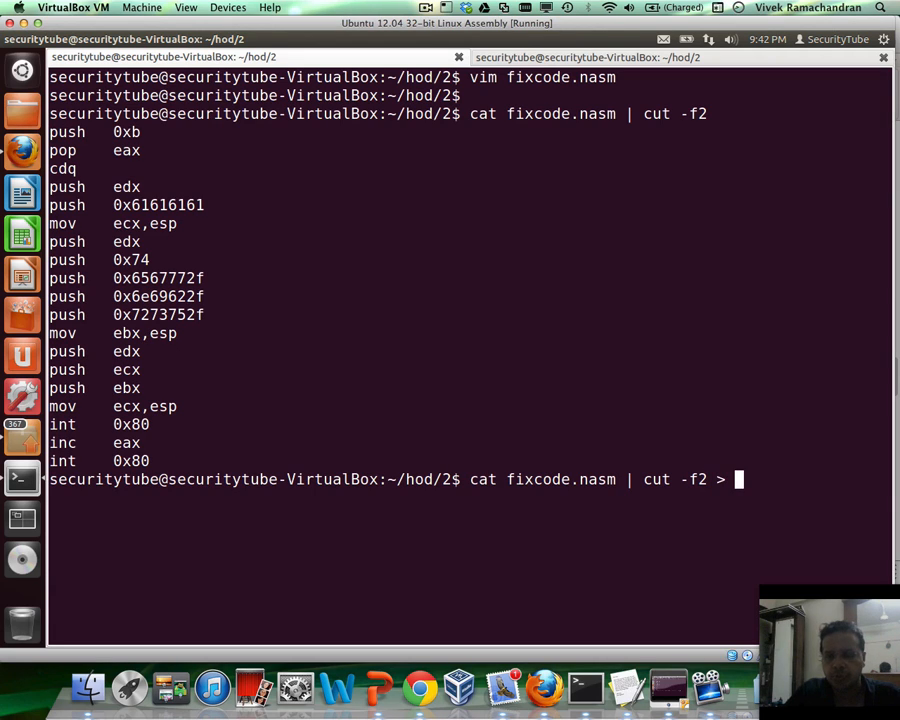
text(fin)
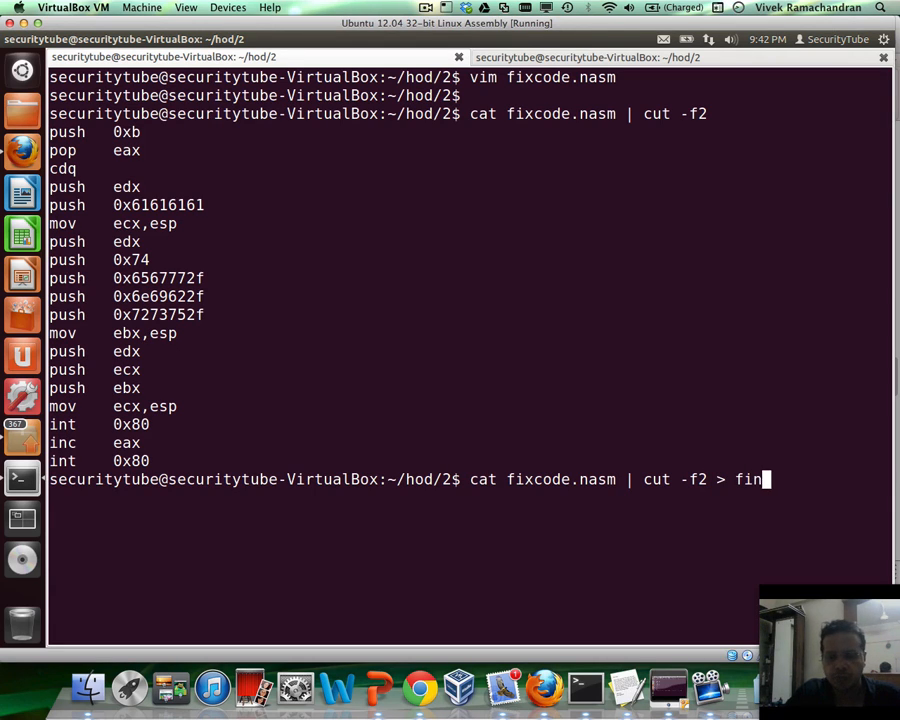
text(al.nasm)
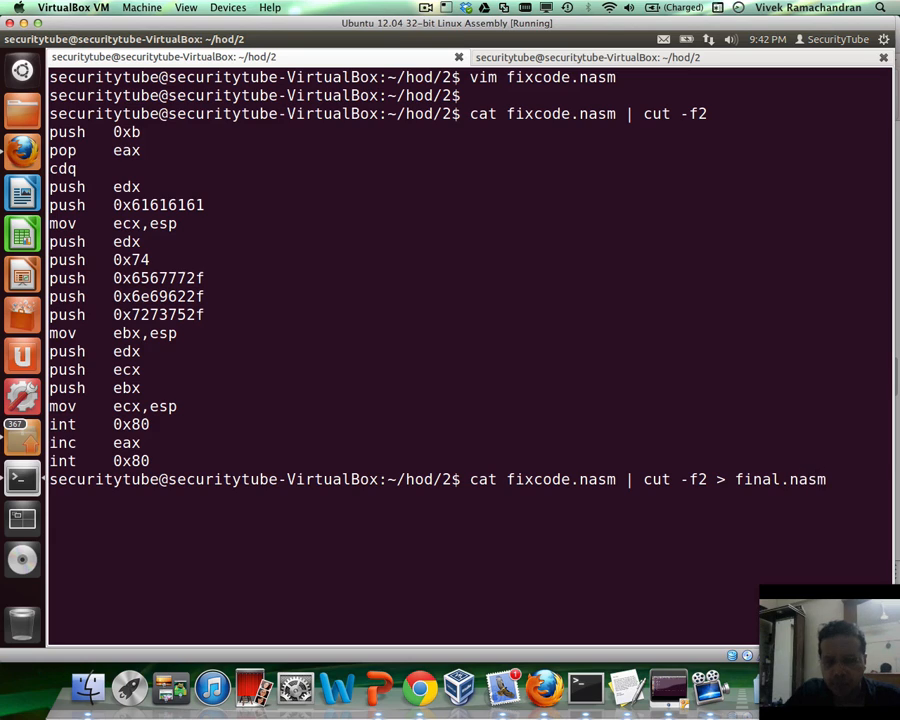
text(vi)
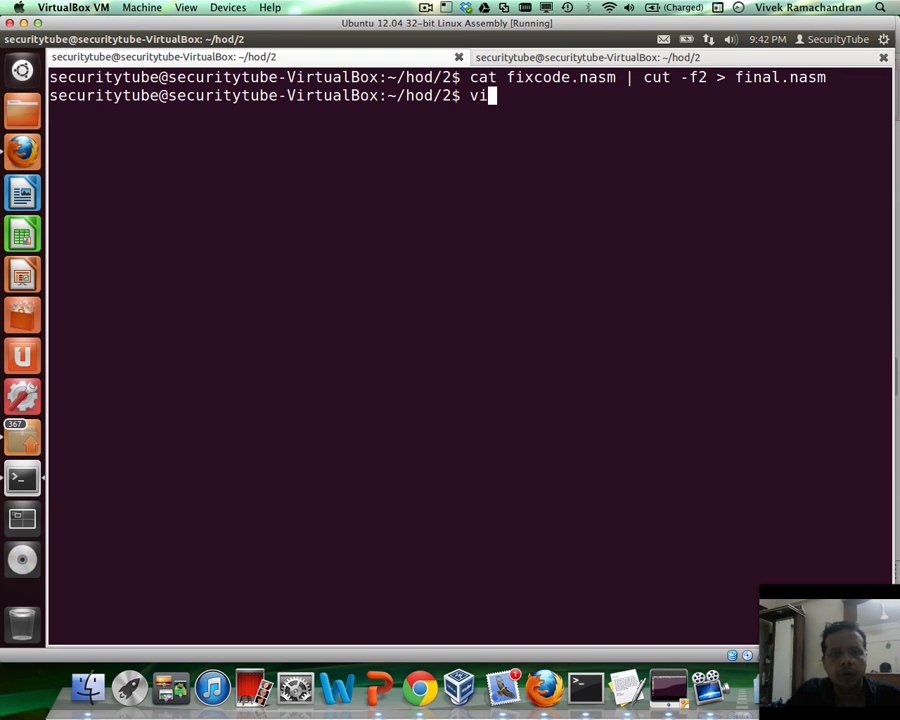
In final.nasm insert 'global _start', 'section .text' and '_start:' above the instructions and save.
text(m final.nasm)
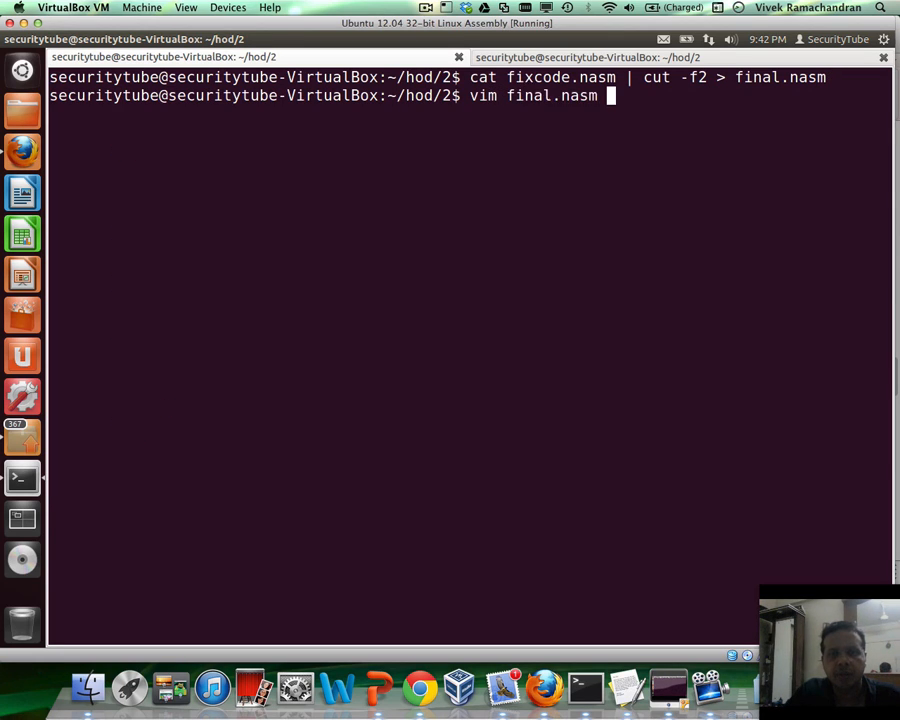
key(Return)
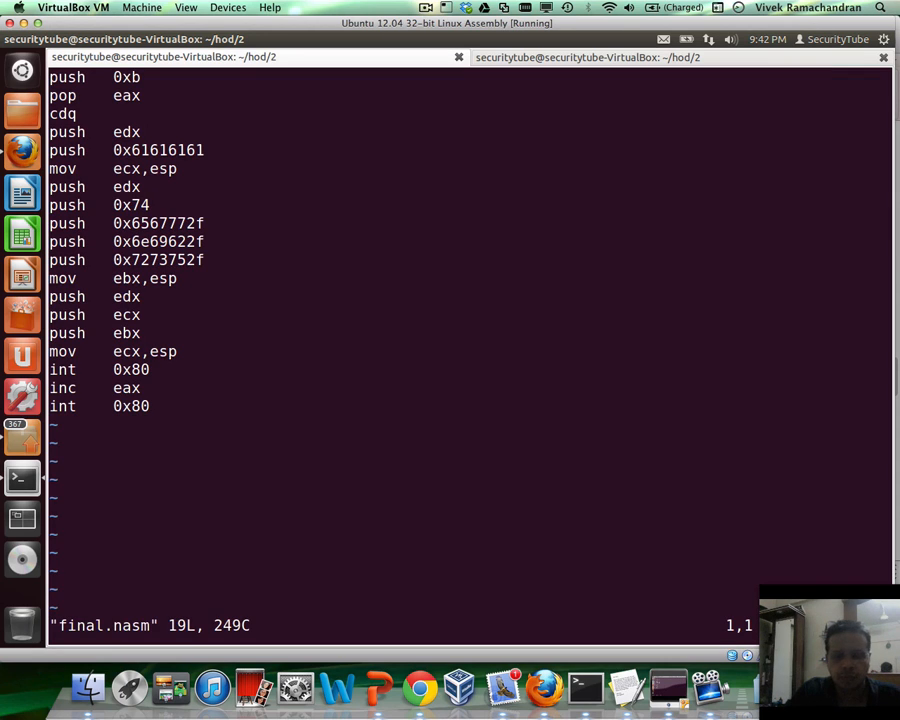
key(i)
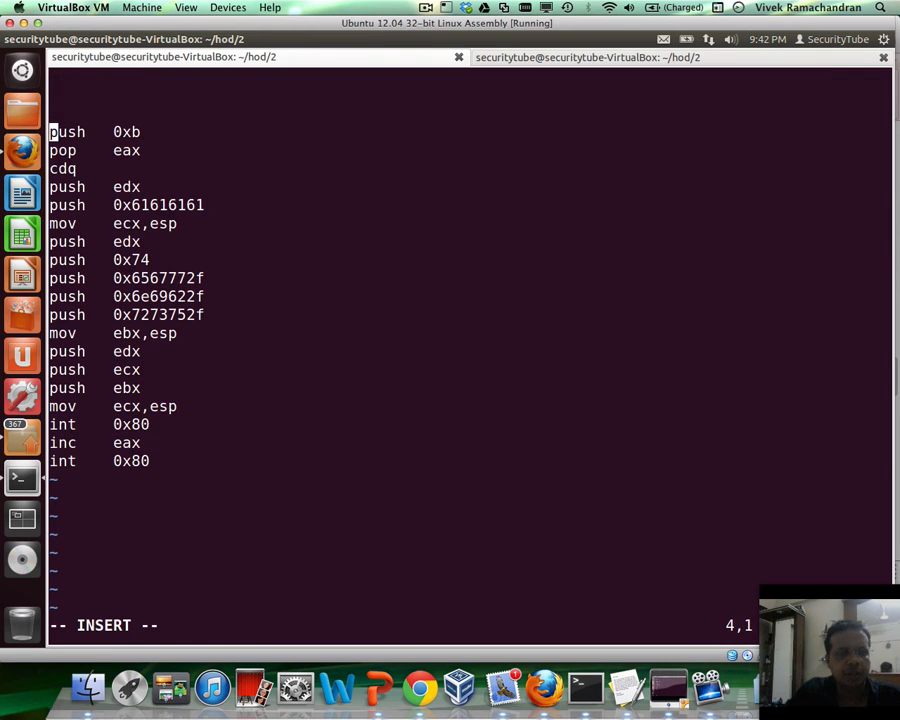
text(gl)
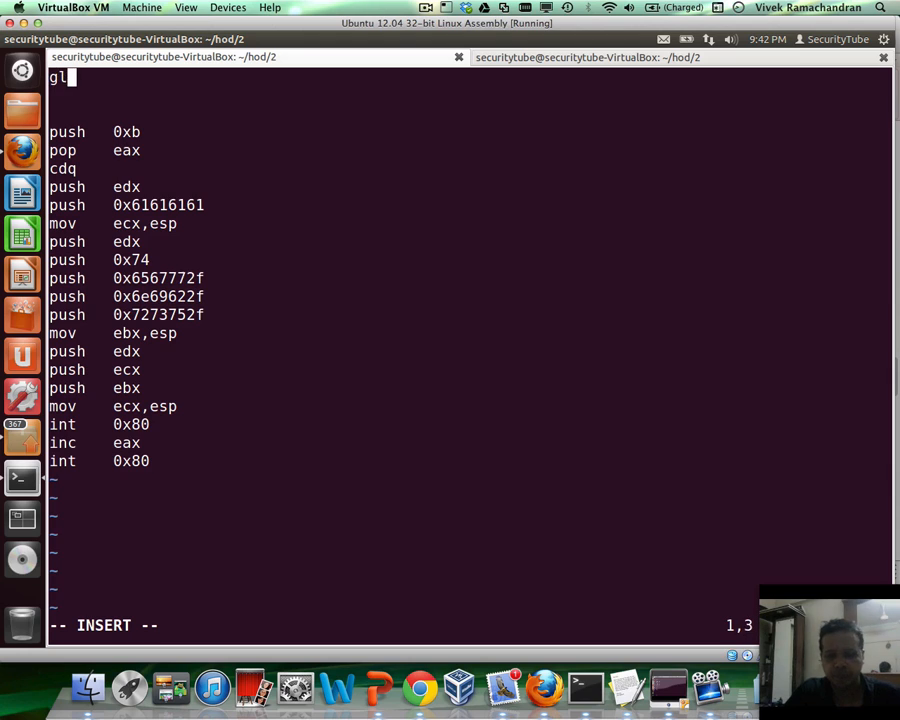
text(obal)
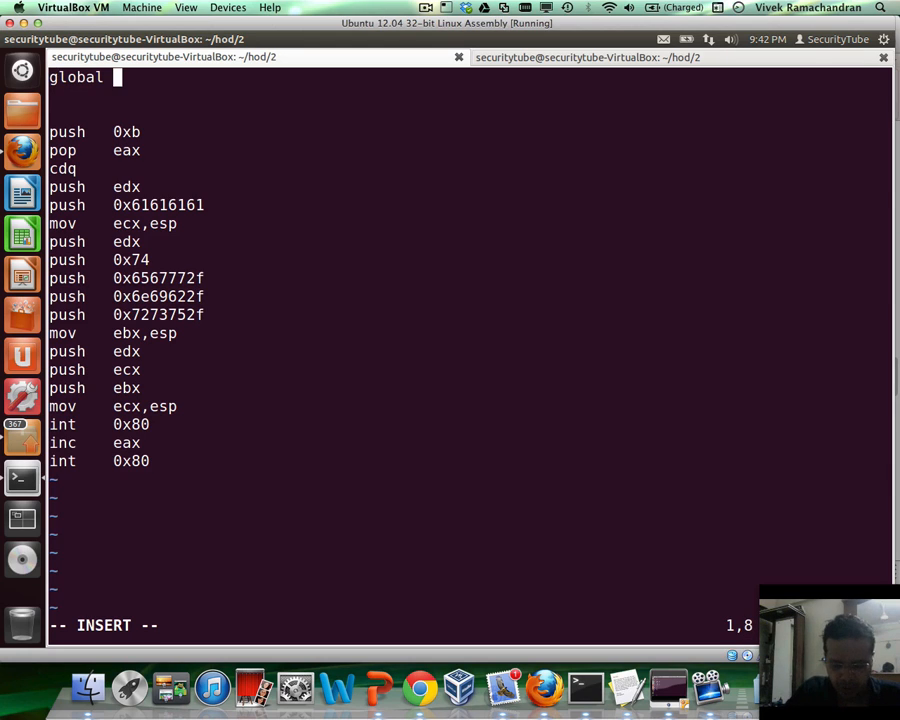
text(_start)
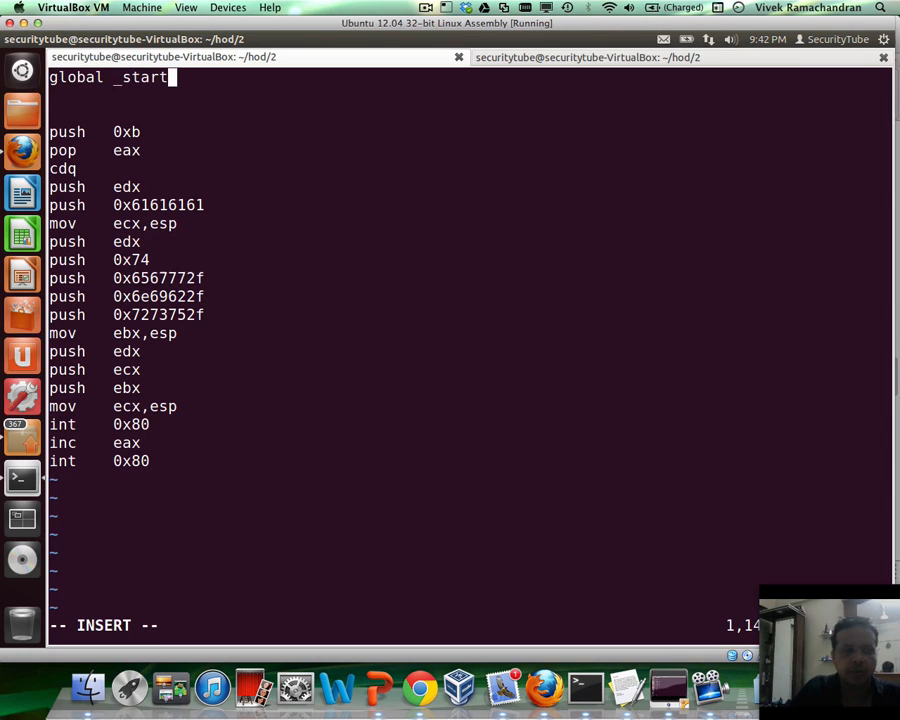
key(Return)
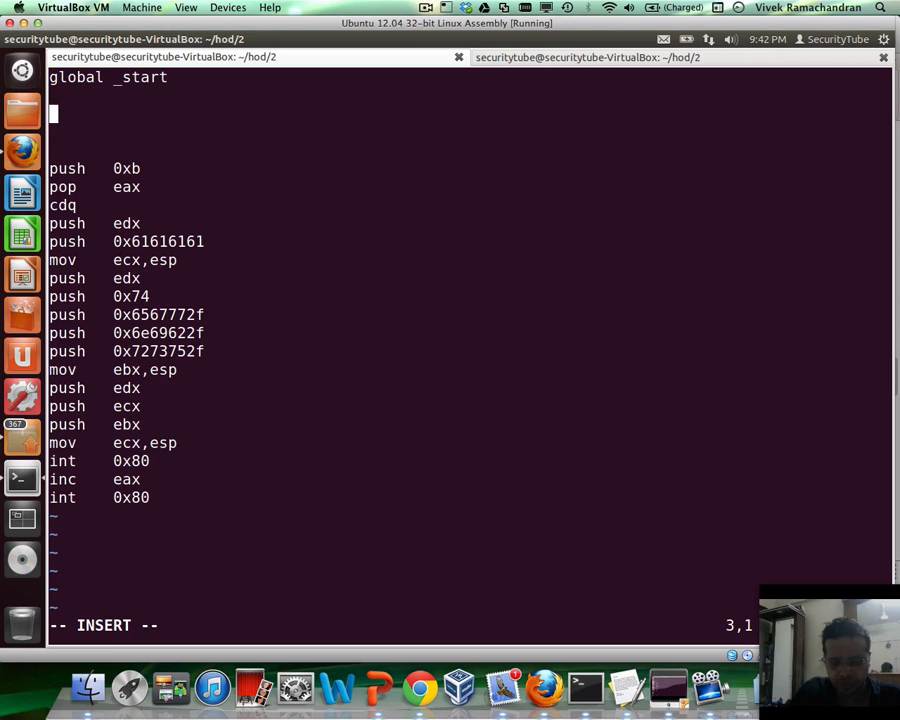
text(section .text)
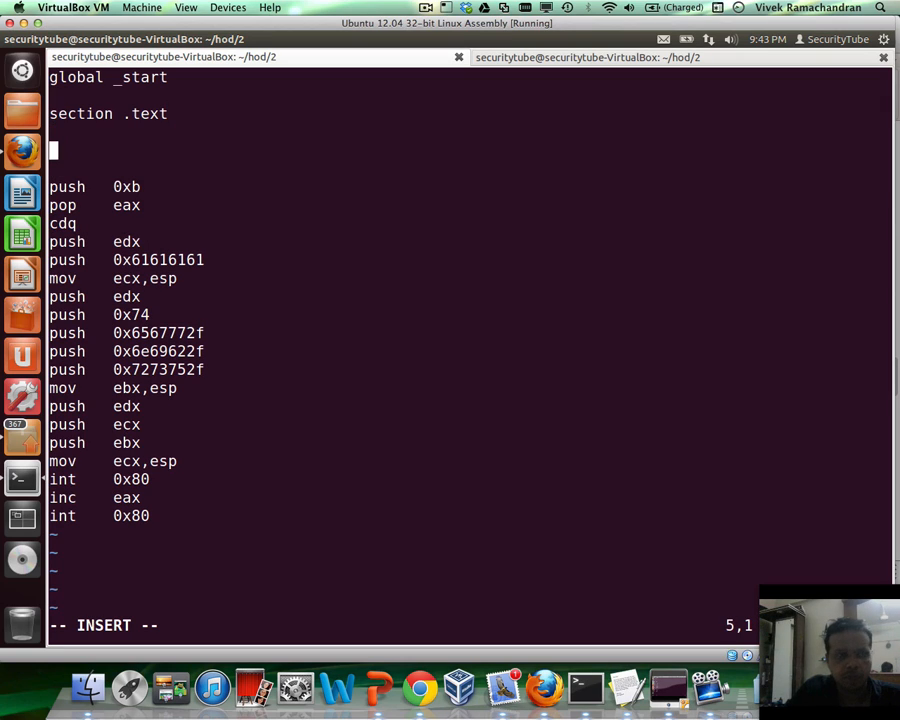
text(_start)
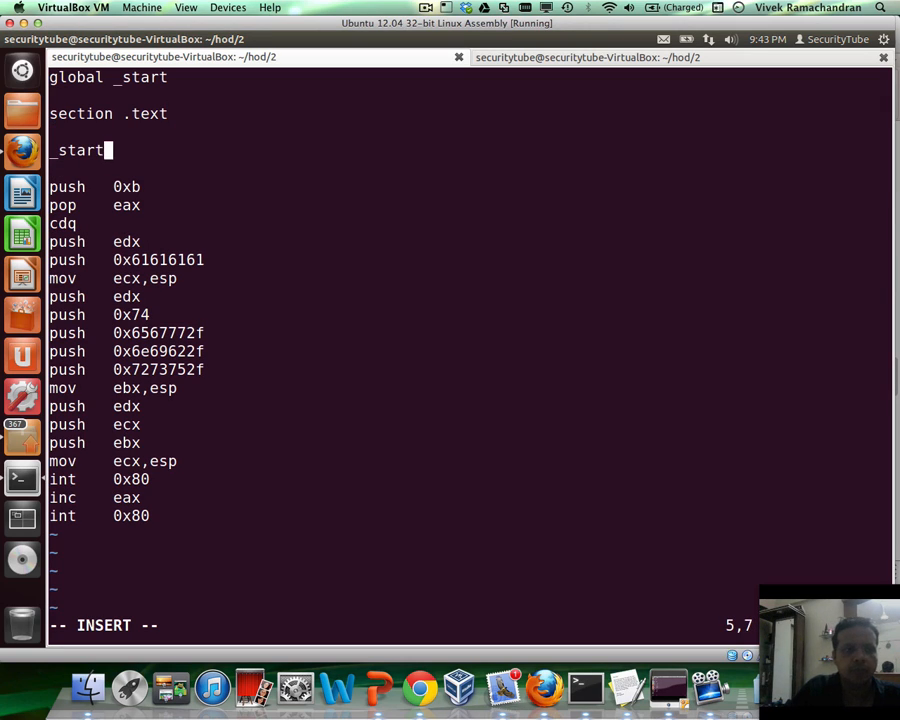
text(:w)
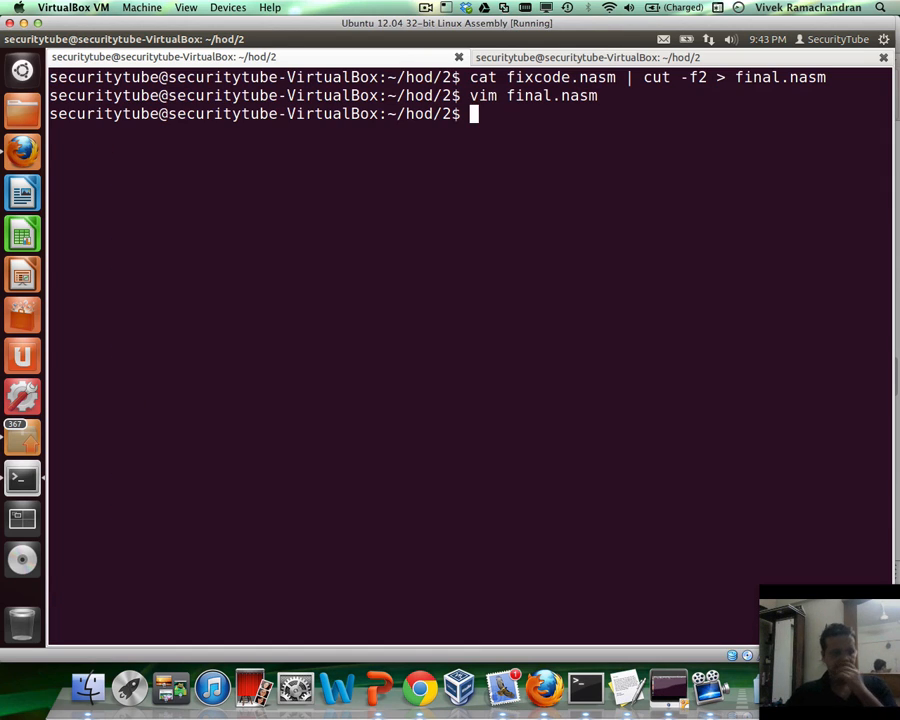
Assemble with nasm -f elf32 final.nasm -o final.o.
key(Return)
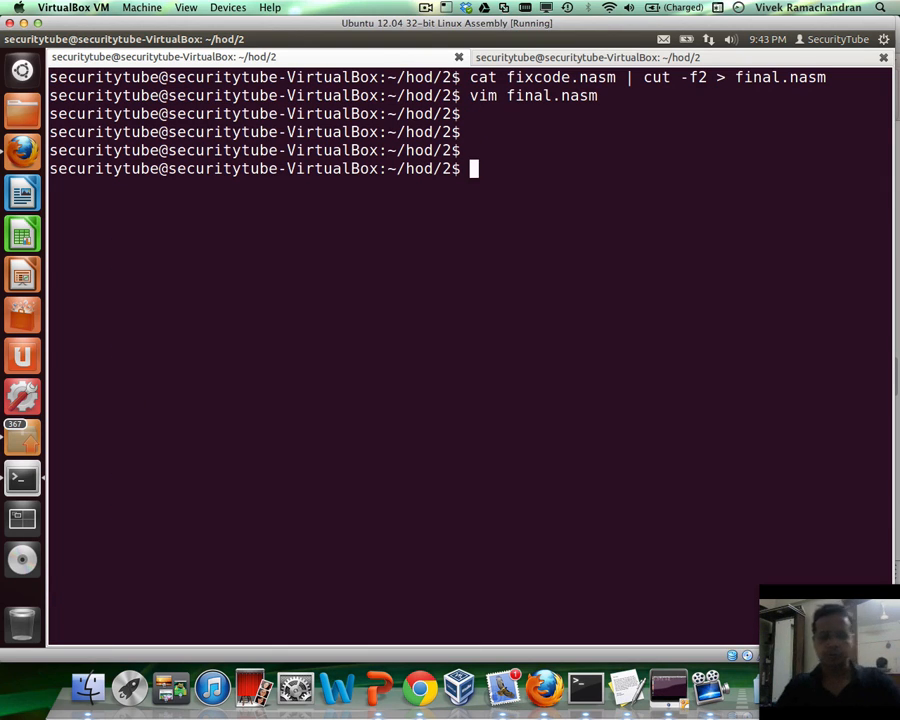
text(nasm -f el)
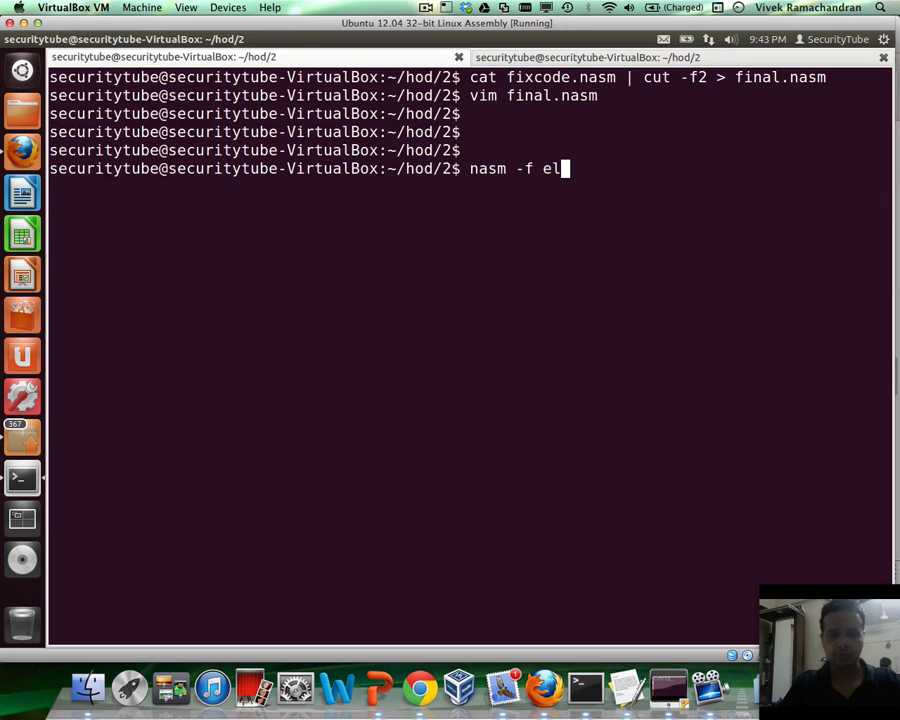
text(f32)
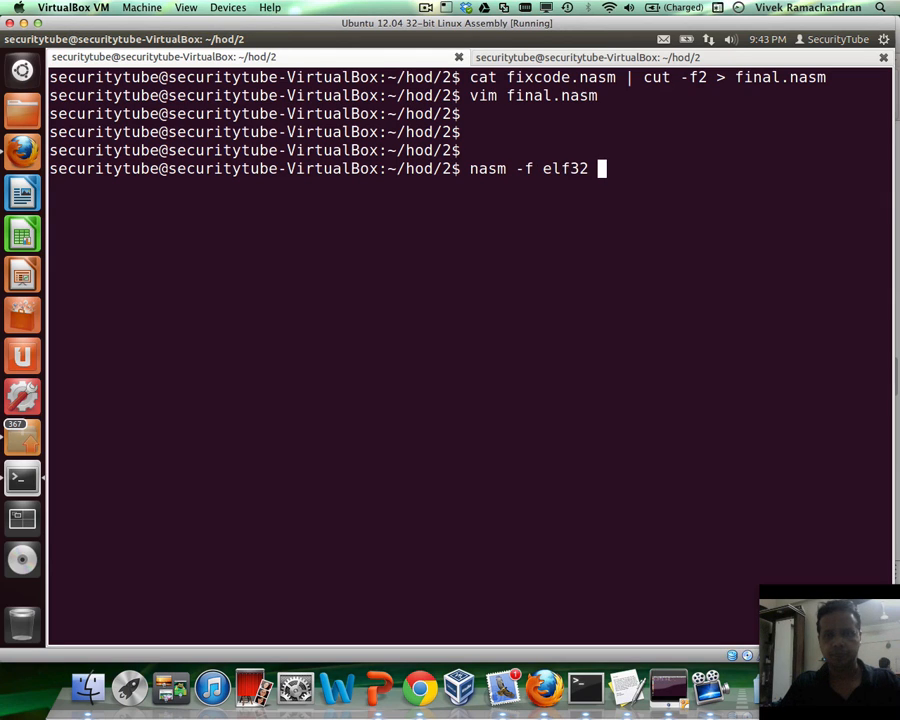
text(final.nasm)
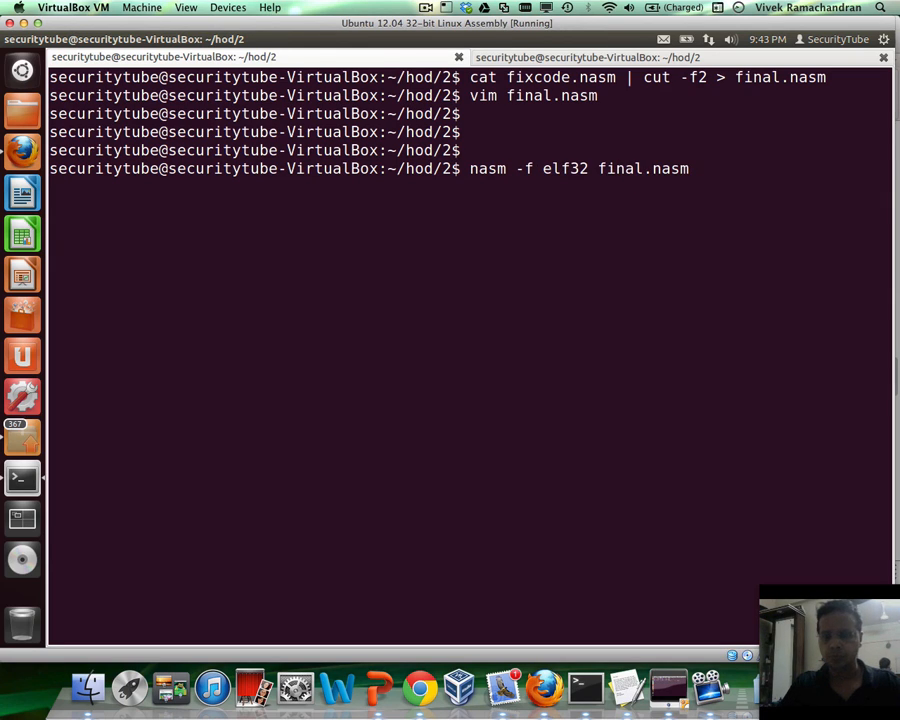
text(-o final.)
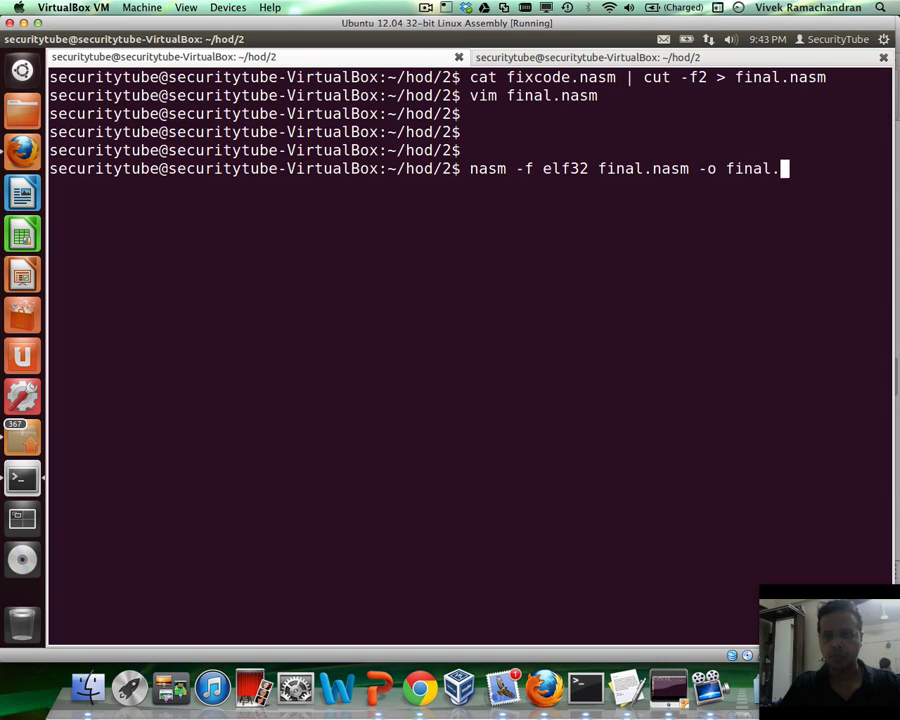
key(Return)
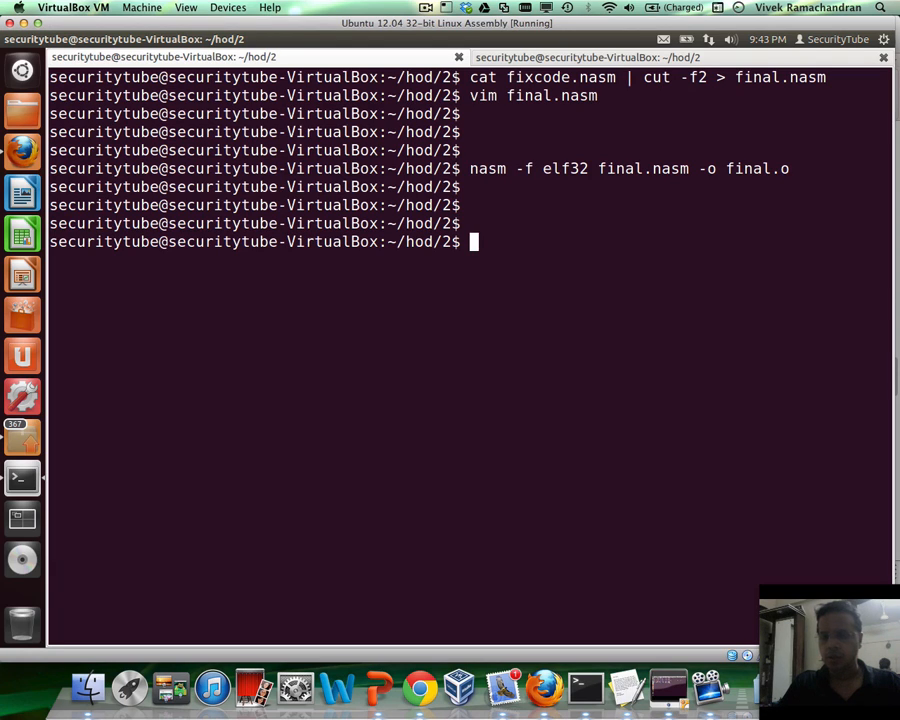
text(vim)
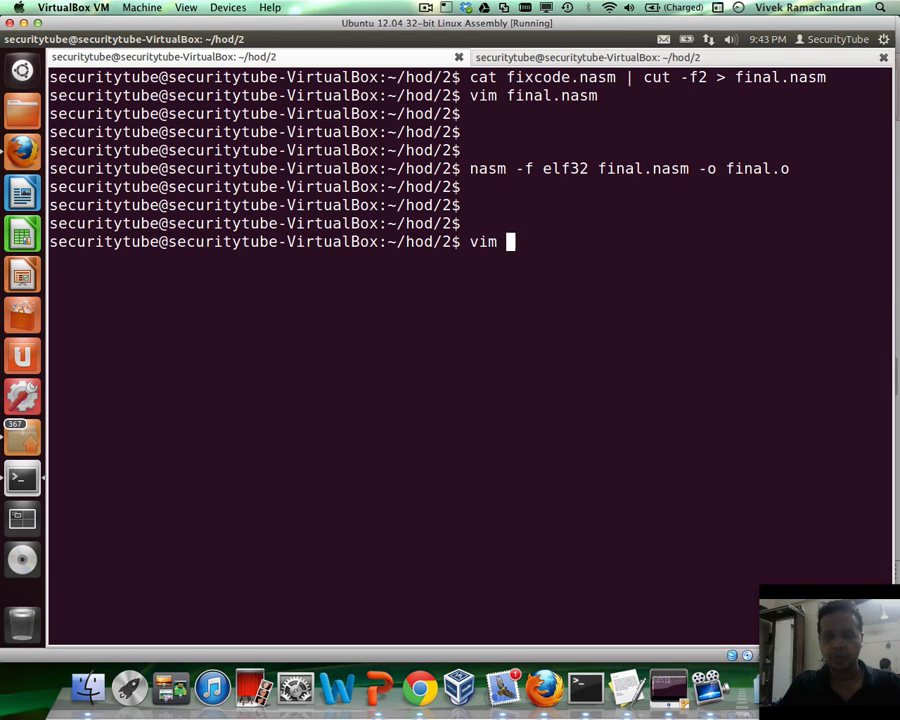
text(final.nasm)
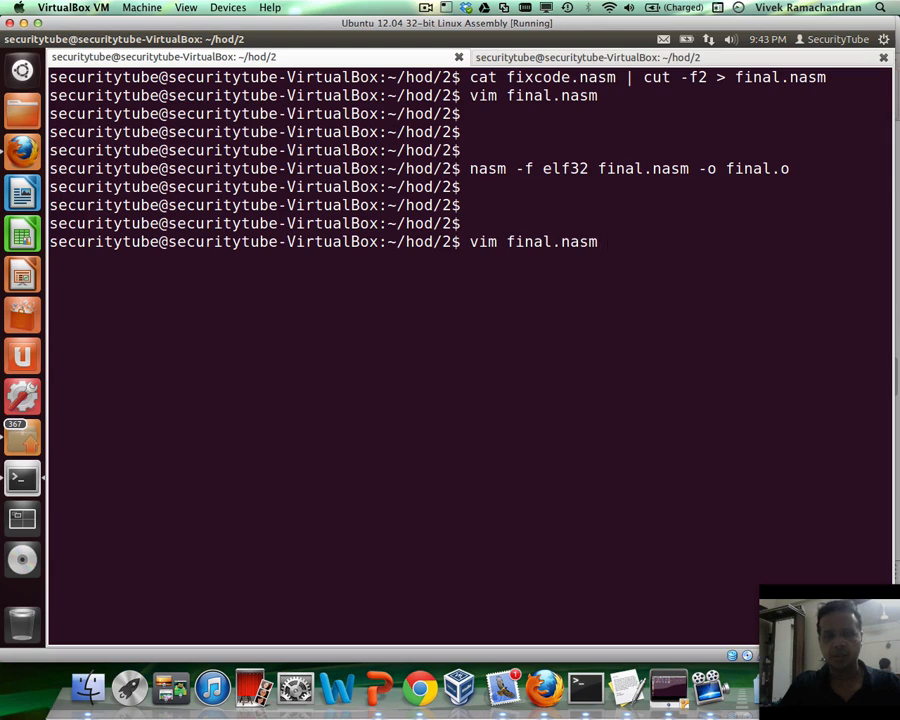
key(Return)
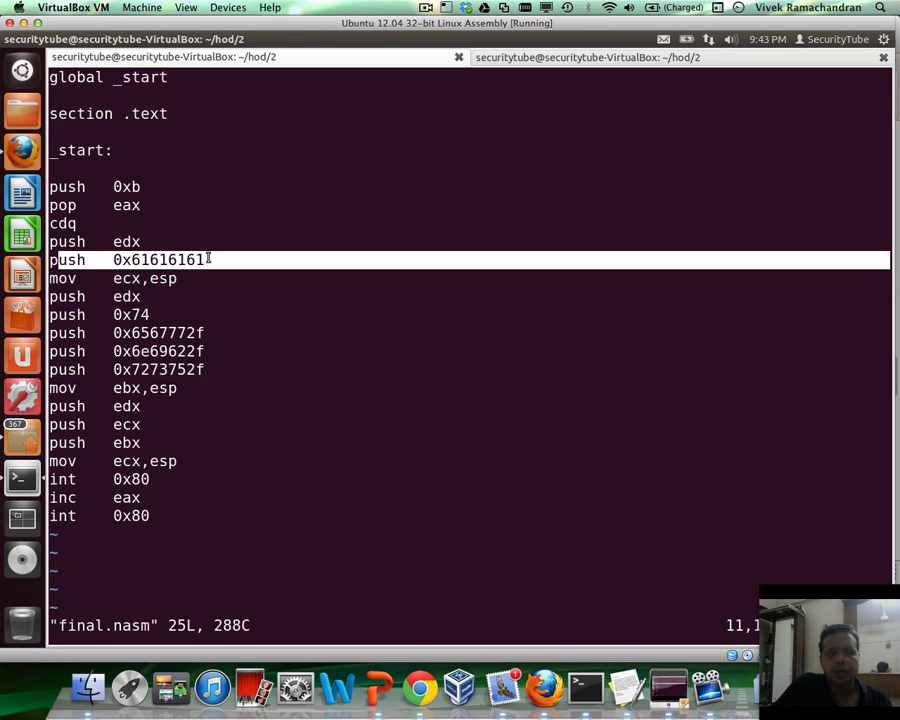
mouse_move(22, 152)
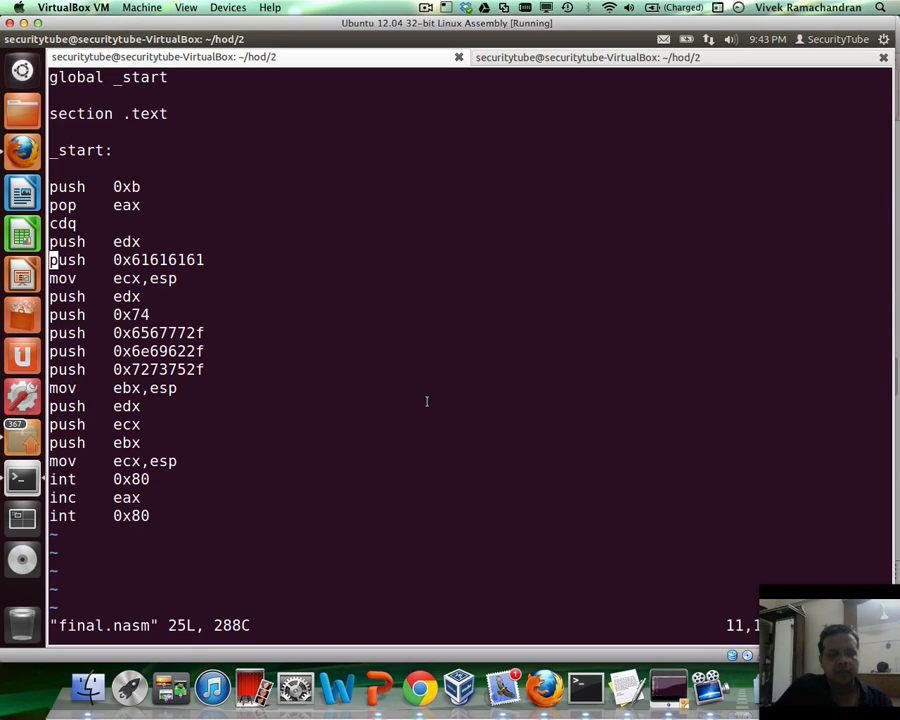
mouse_move(520, 212)
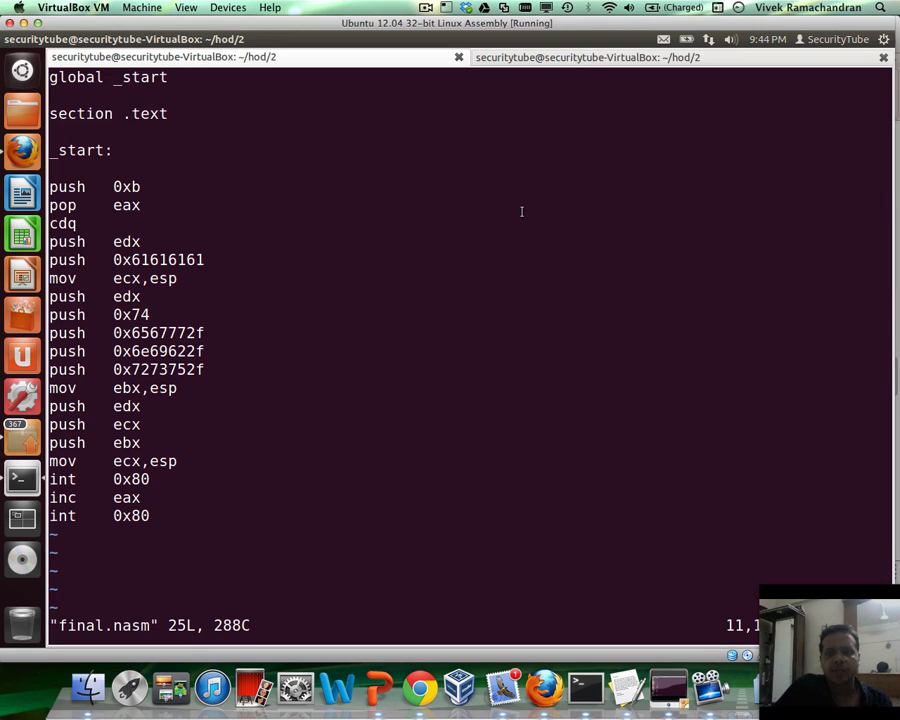
mouse_move(610, 56)
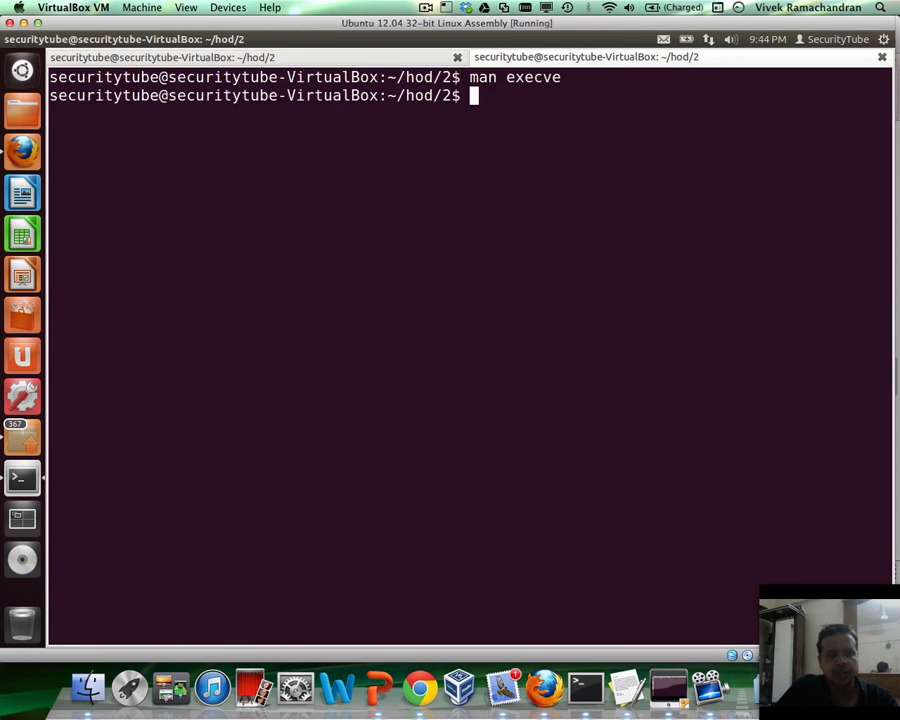
Launch python and store the shell-storm shellcode-611.php URL in url.
key(Return)
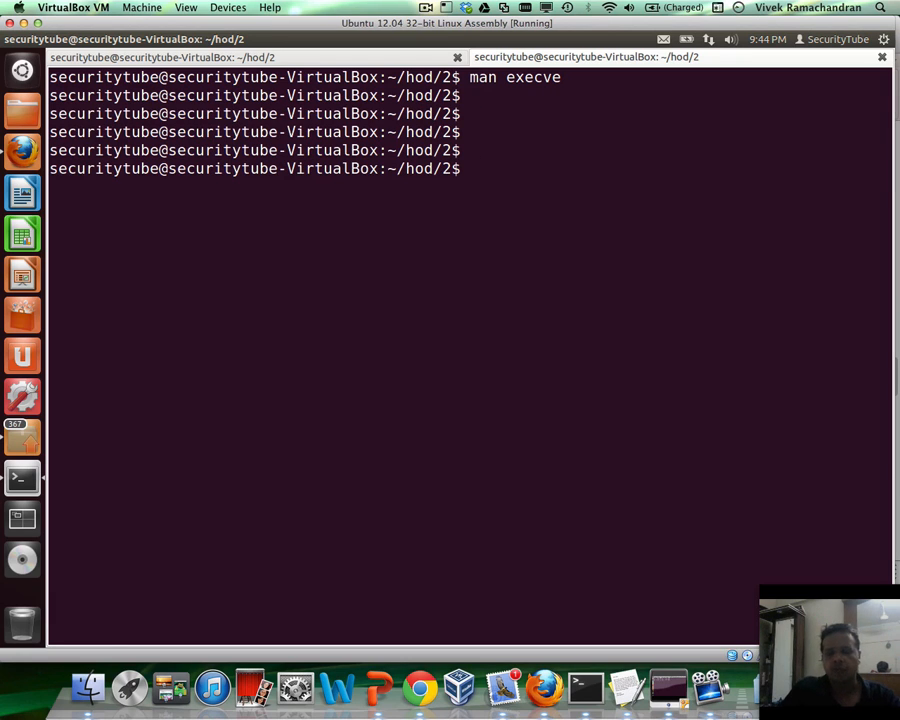
text(p)
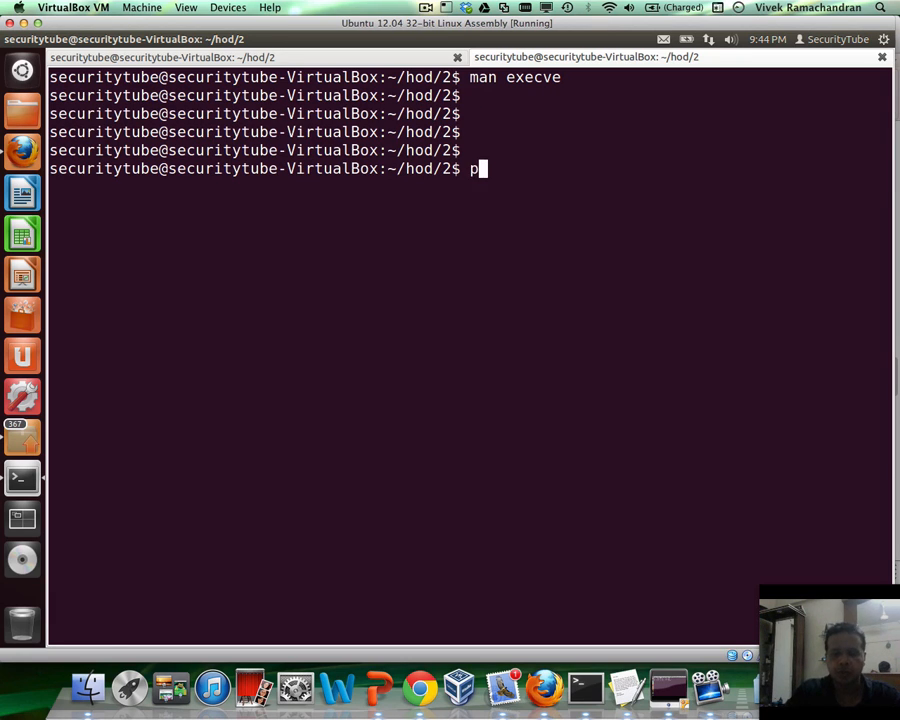
text(ython)
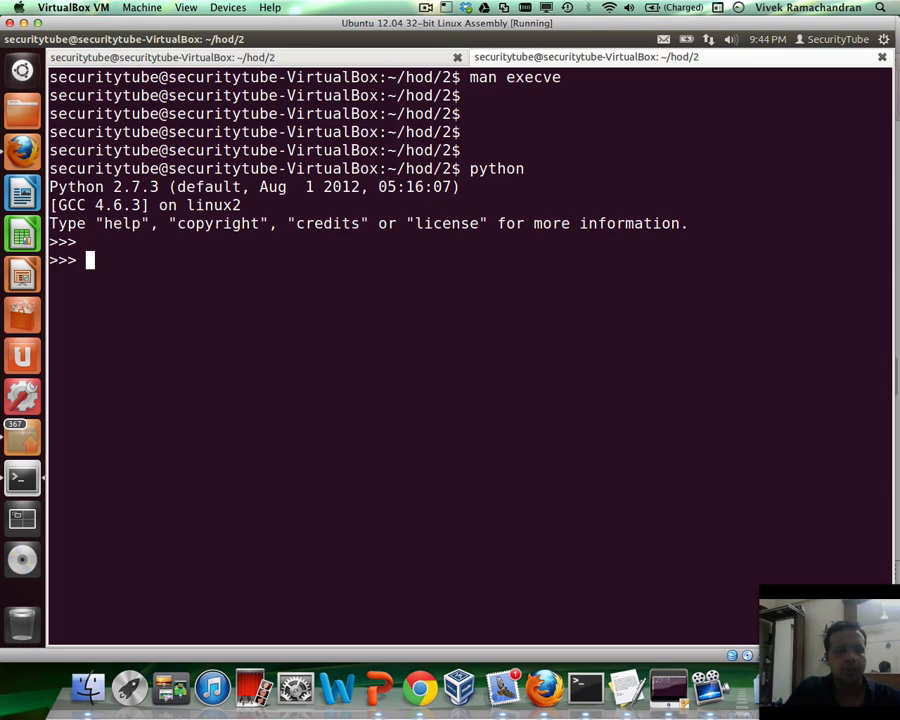
text(url = ")
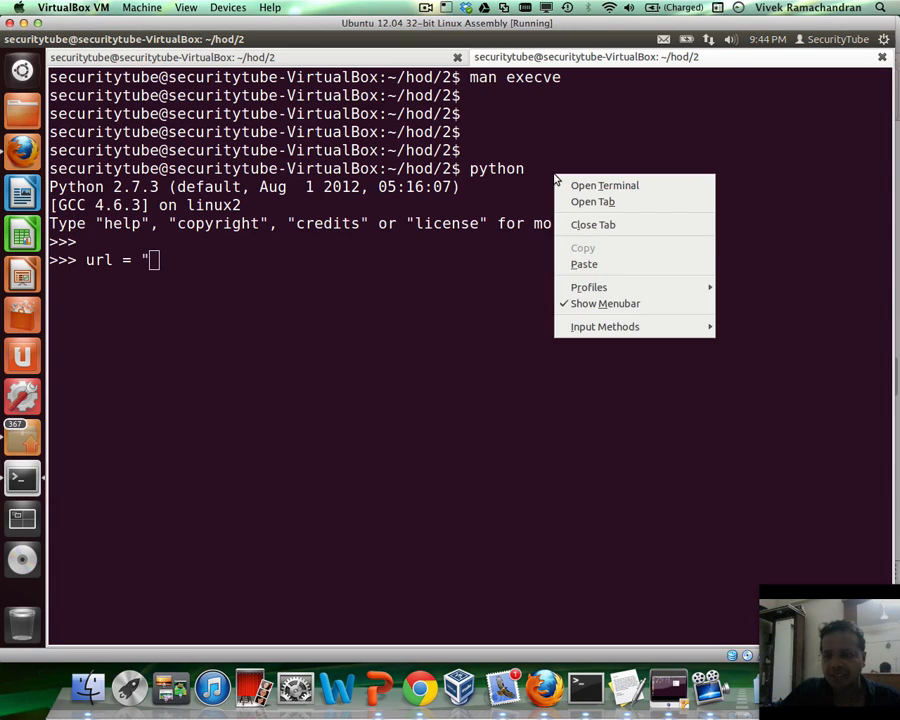
text(http://www.shell-storm.org/shellcode/files/shellcode-611.php")
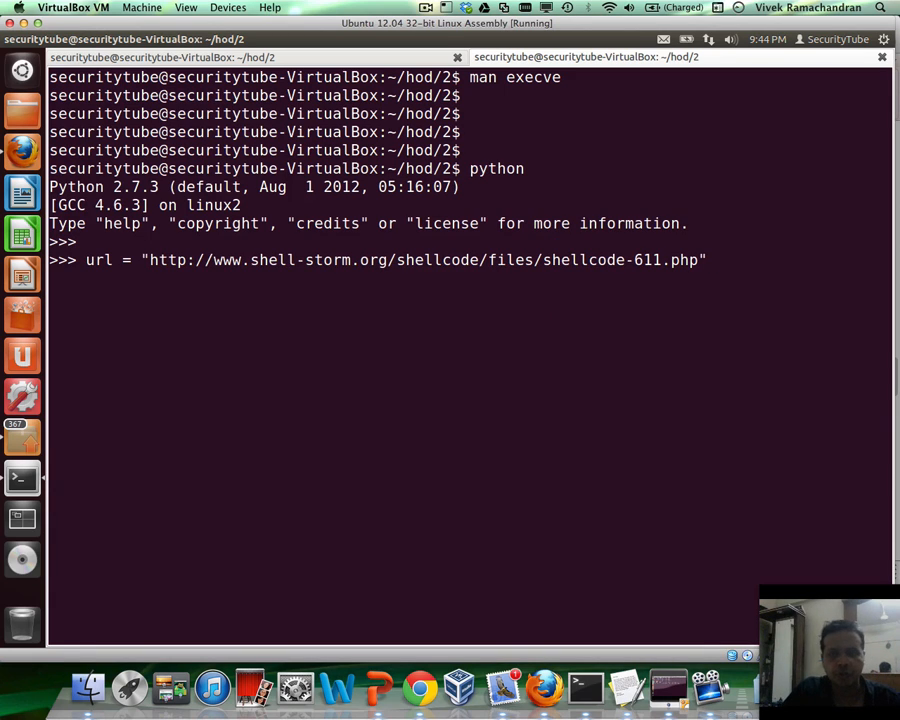
key(Return)
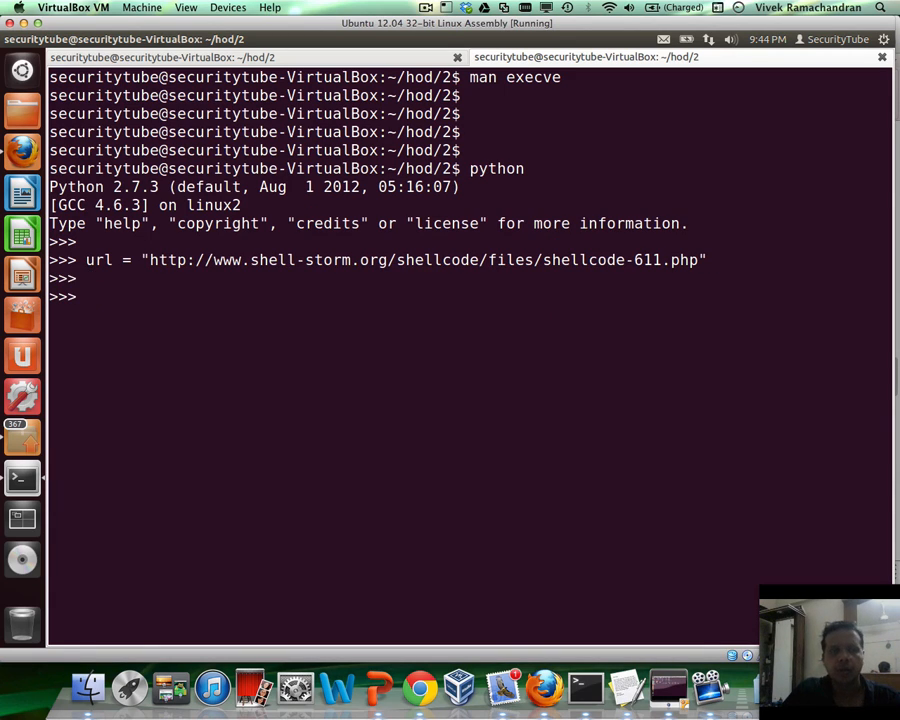
Create the reversed copy rev = url[::-1].
text(rev)
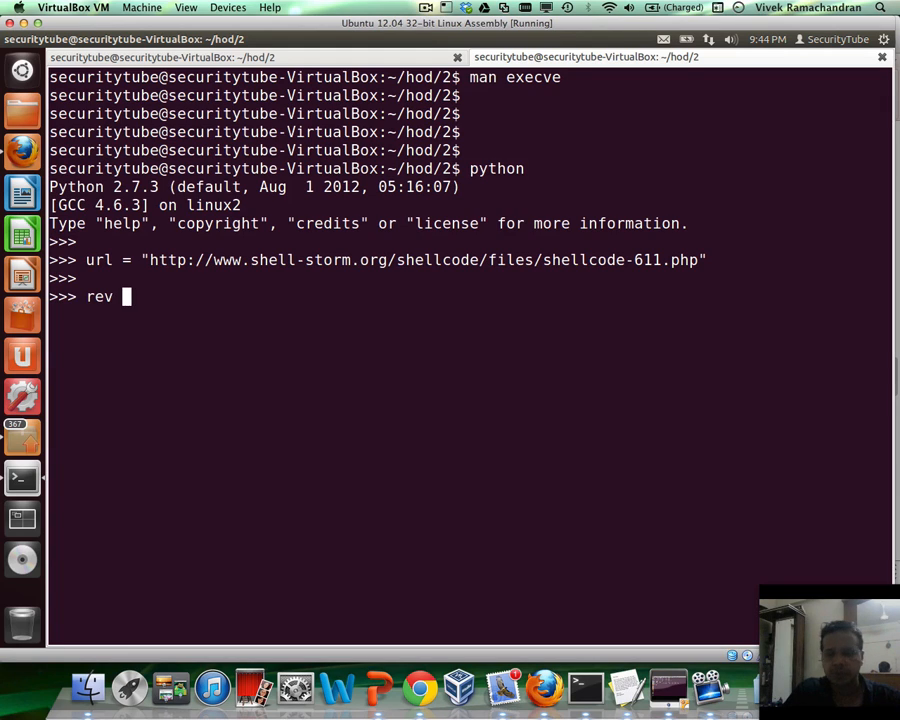
text(=)
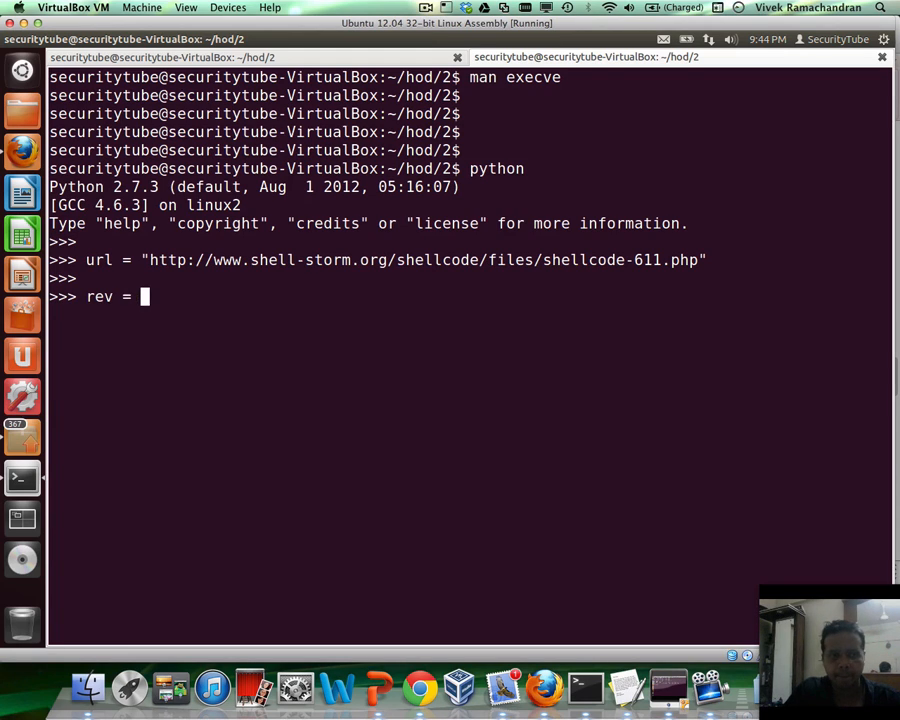
text(url)
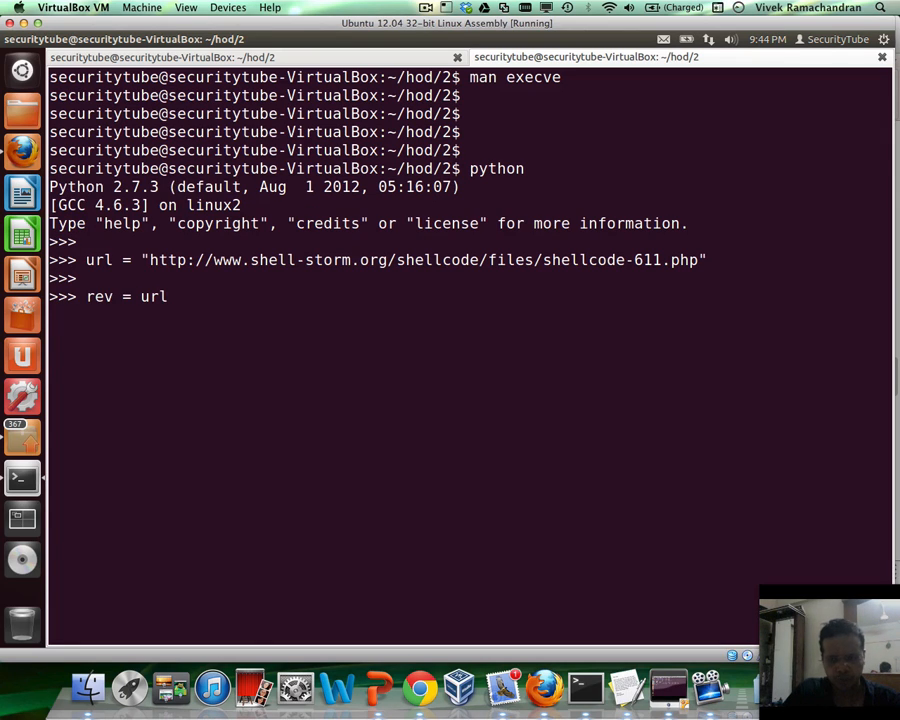
text([)
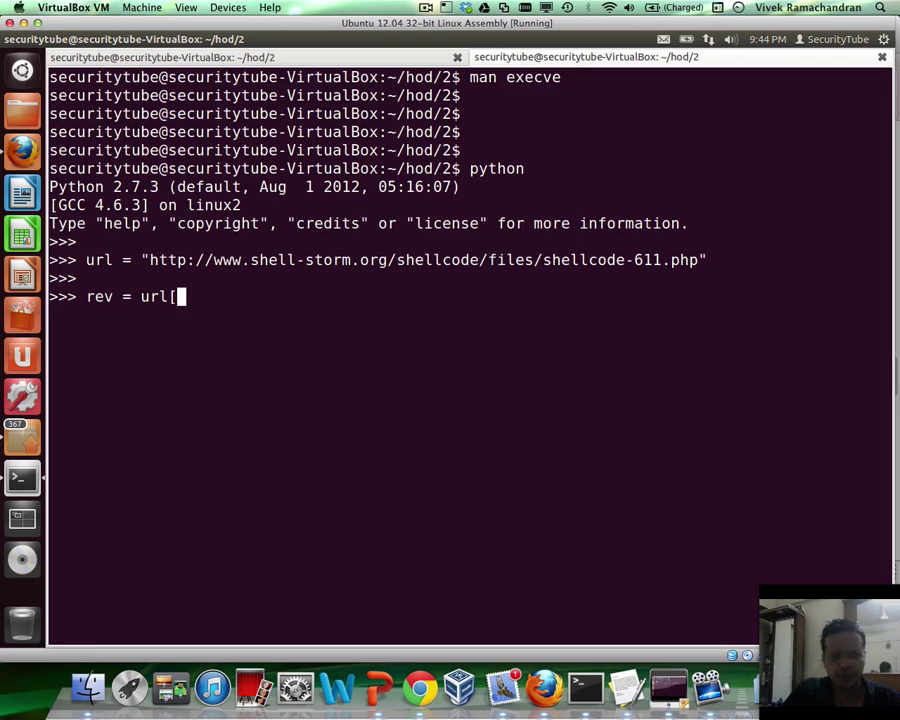
text(::-1)
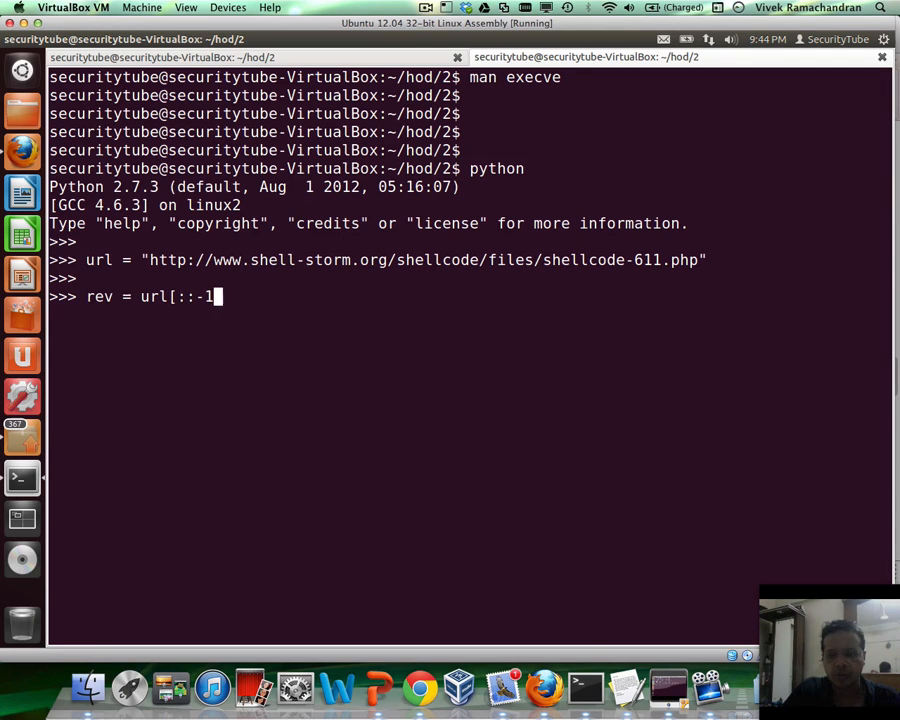
key(Return)
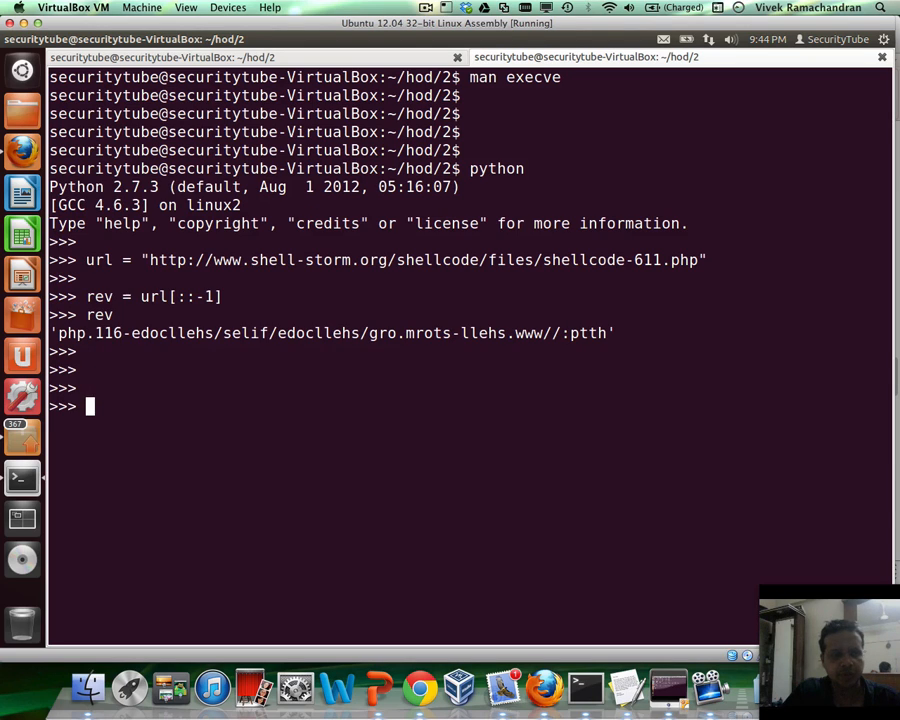
Set rev_hex = rev.encode('hex') and print the resulting hex string.
text(rev)
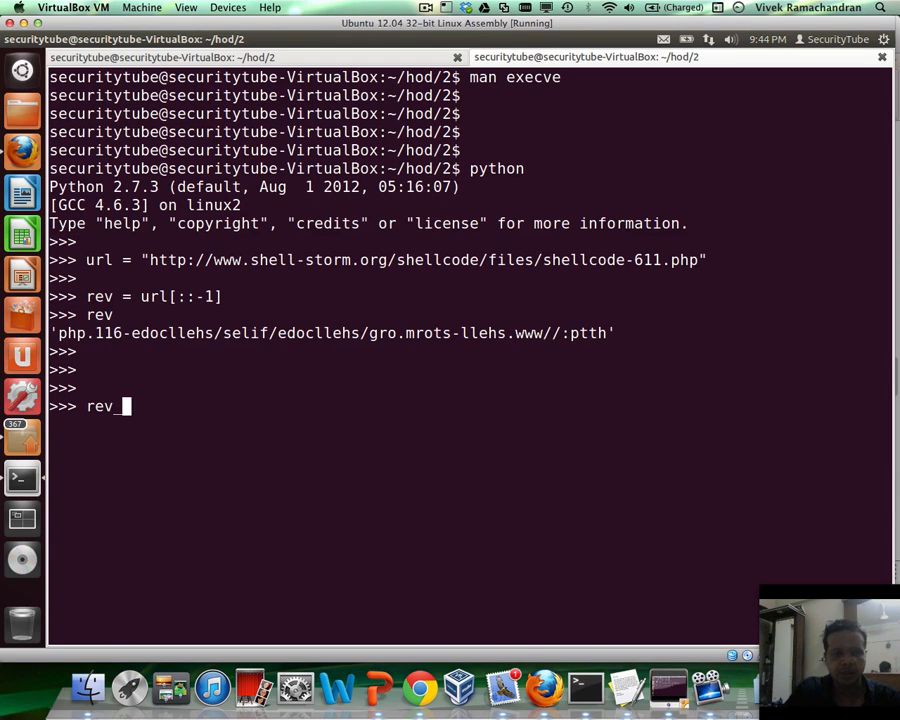
text(_hex =)
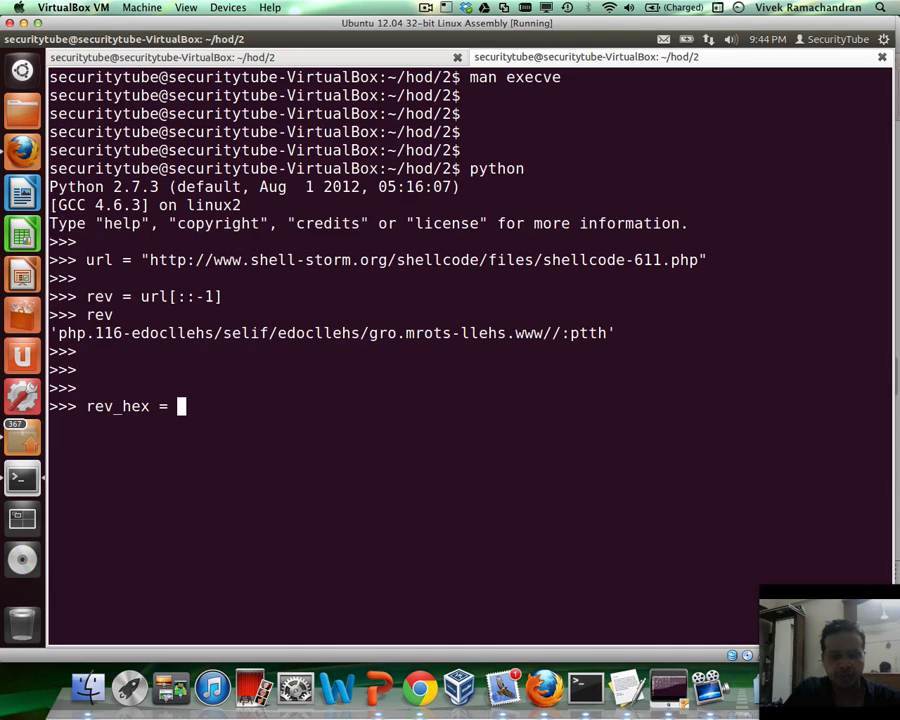
text(rev.encod)
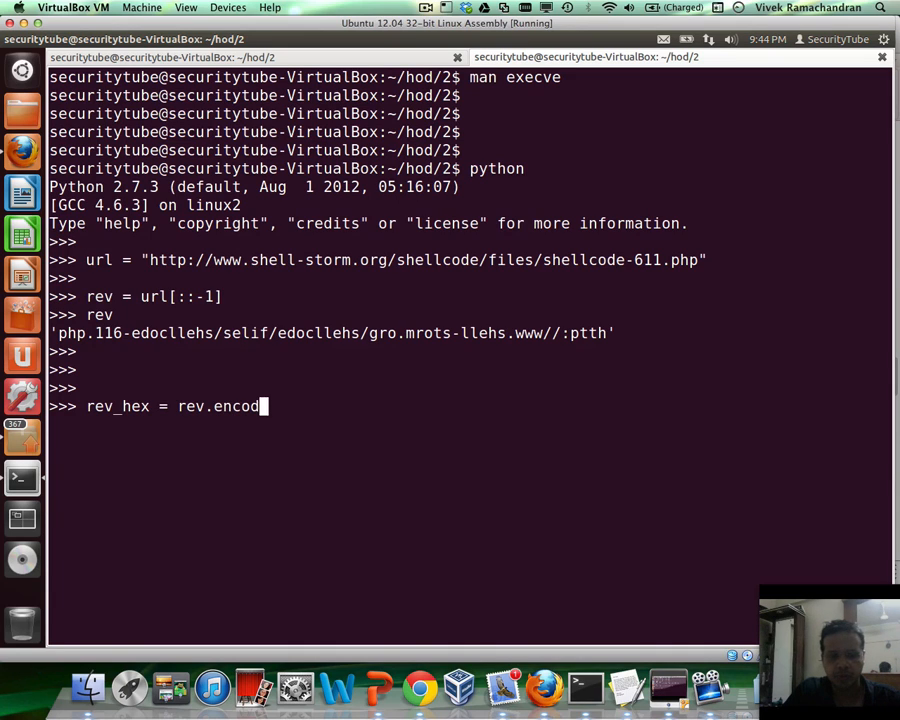
text(e(')
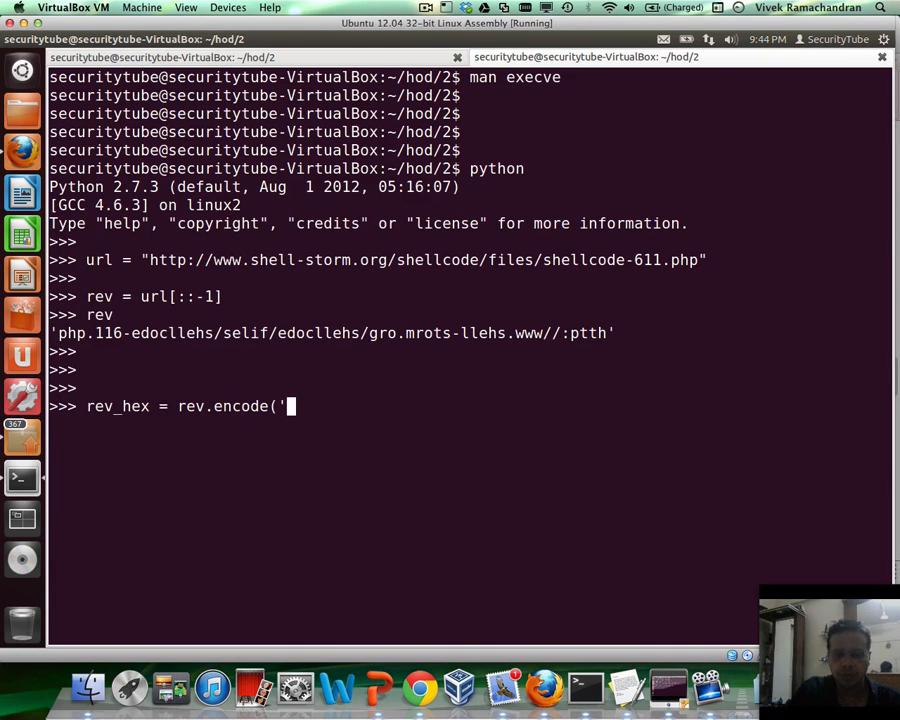
text(hex'))
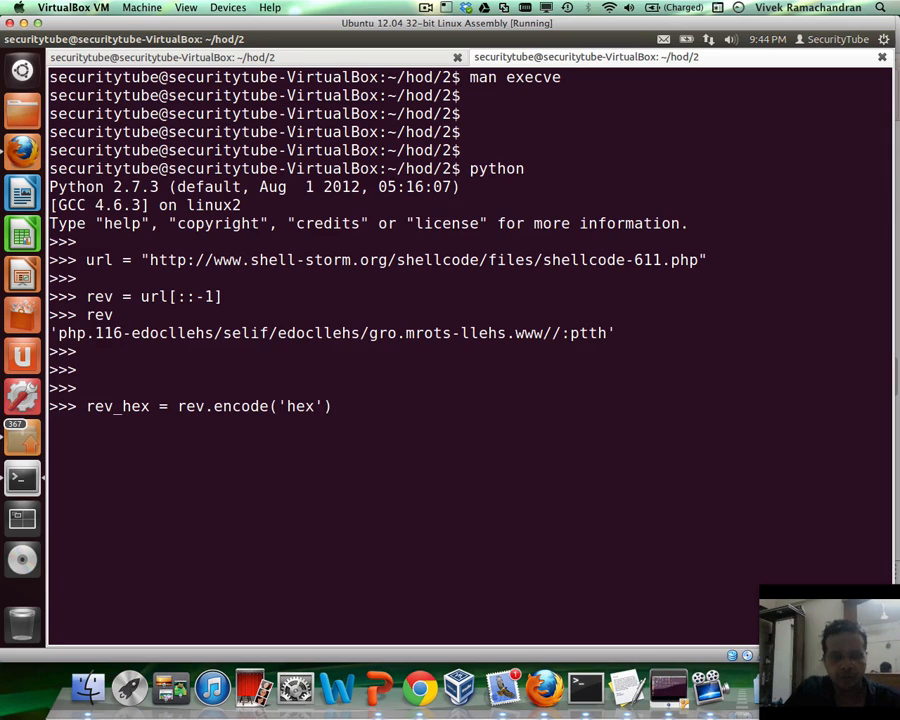
text(re)
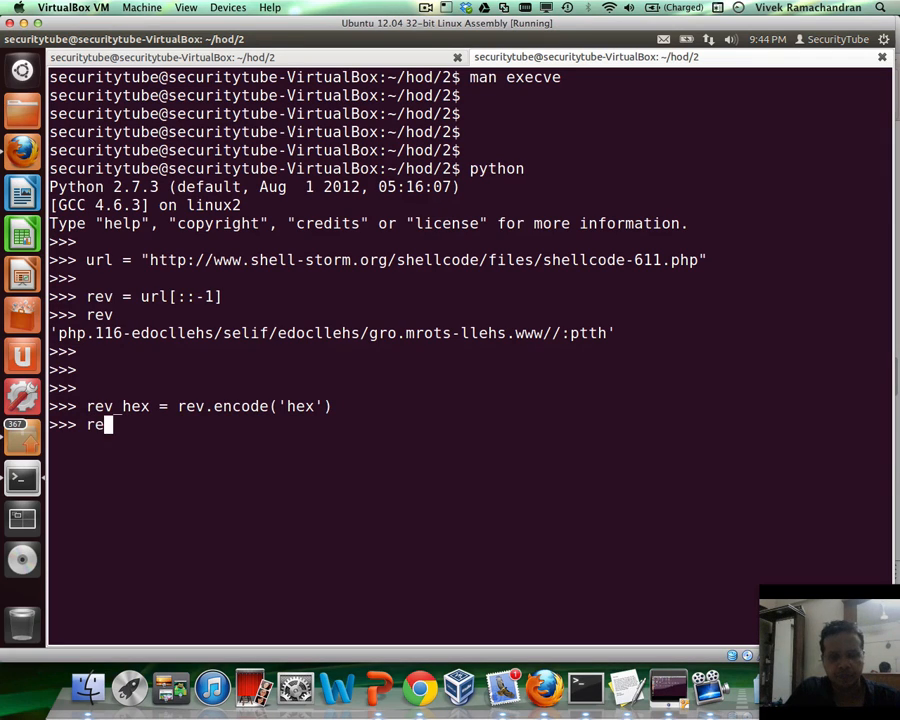
text(_h)
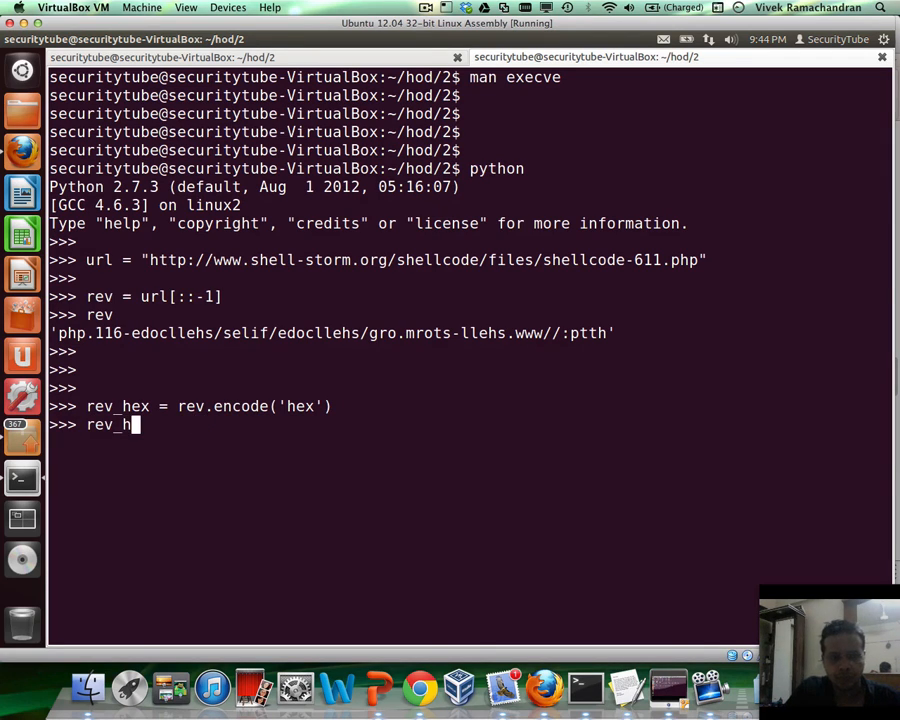
key(Return)
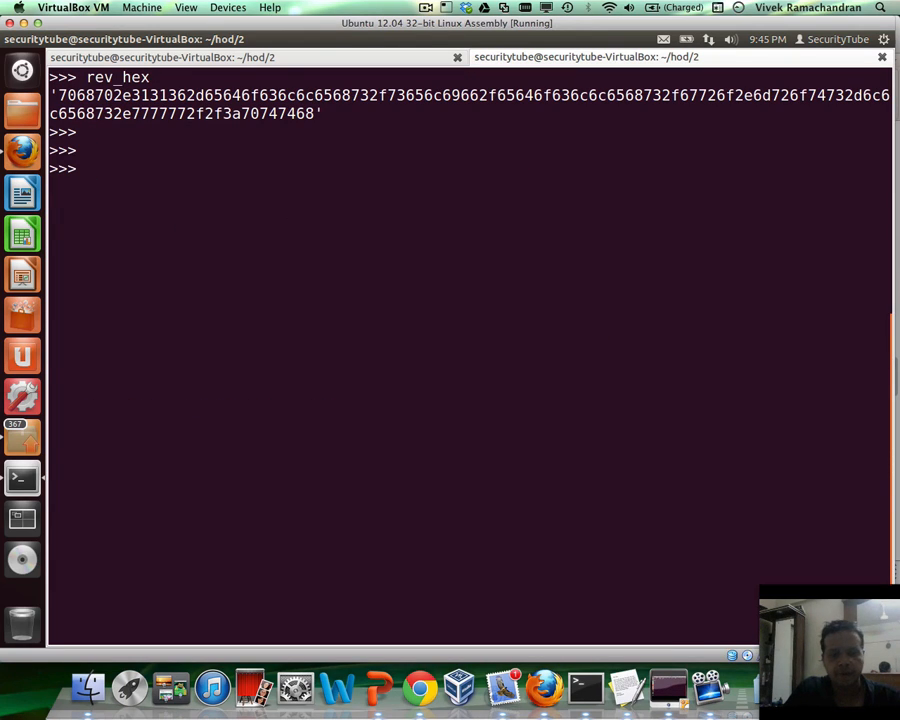
Enter the loop header for item in map(''.join, zip(*[iter(rev_hex)]*8)).
text(for item in)
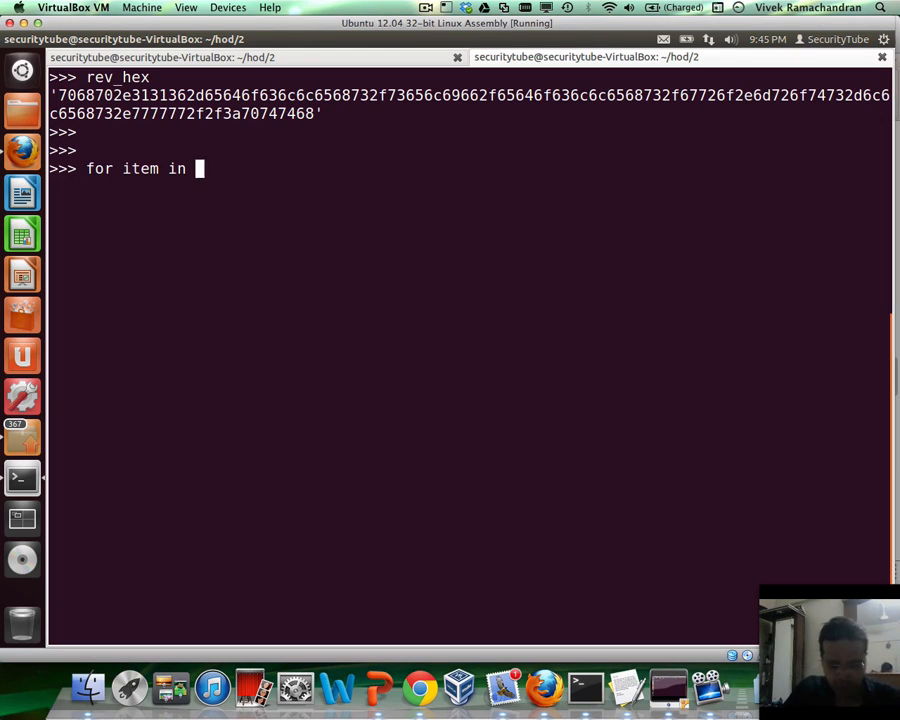
text(map)
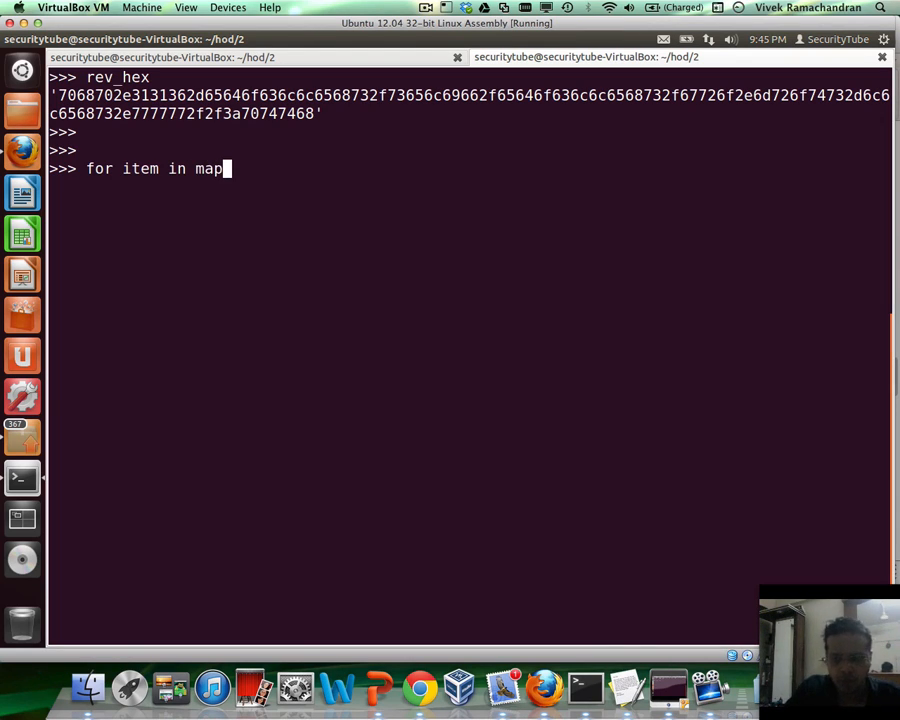
text((')
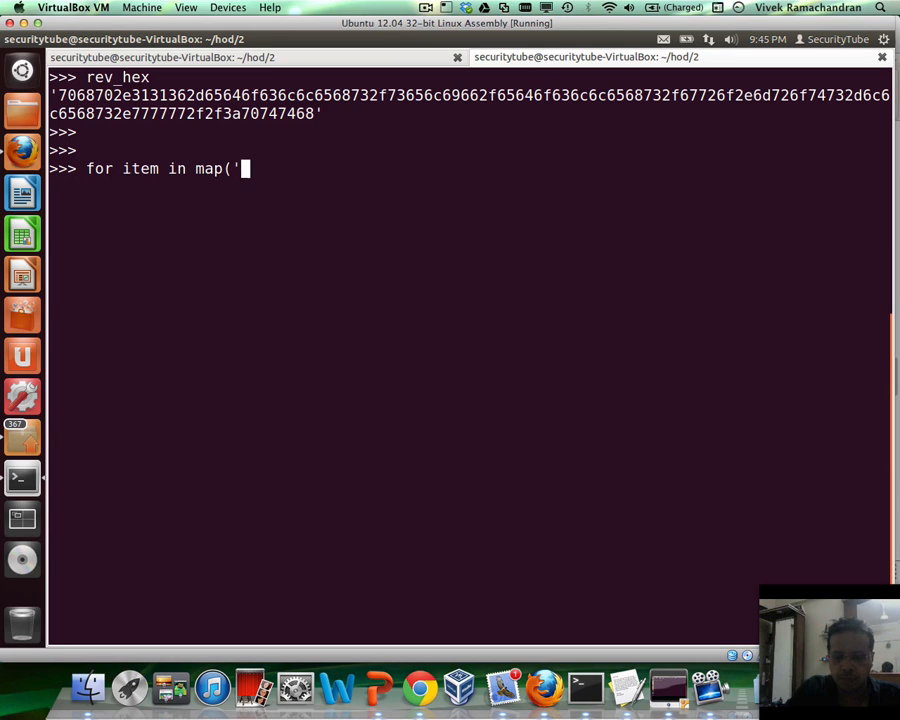
text('.join)
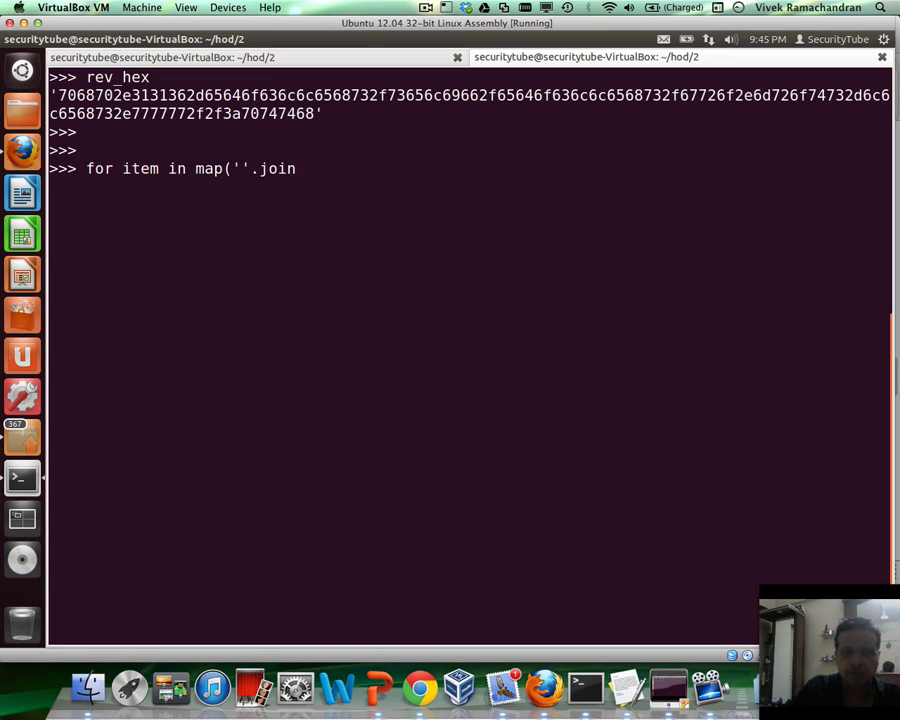
text(,)
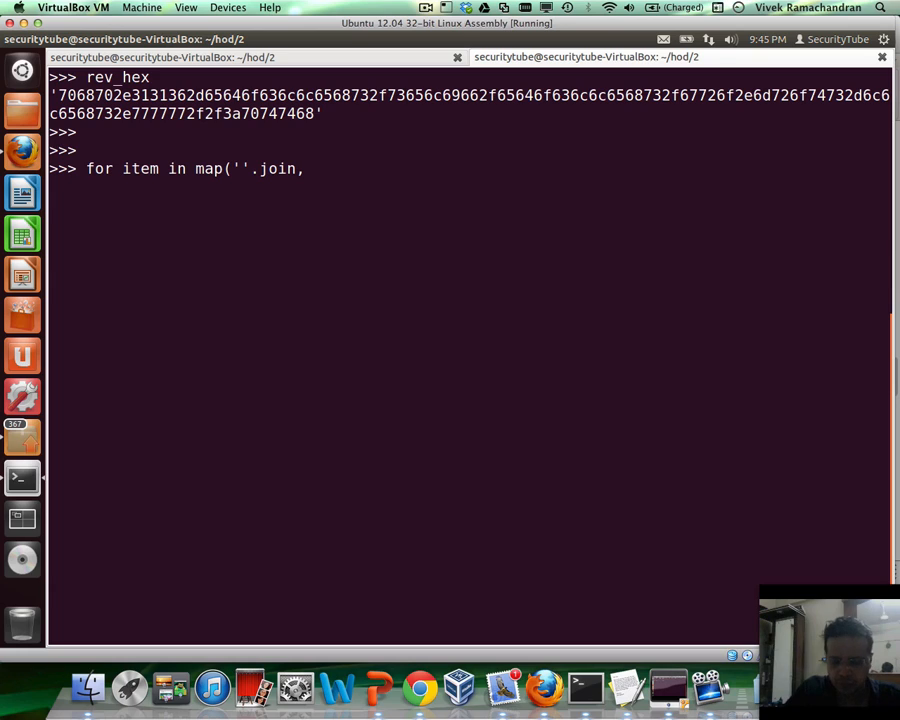
text(zip()
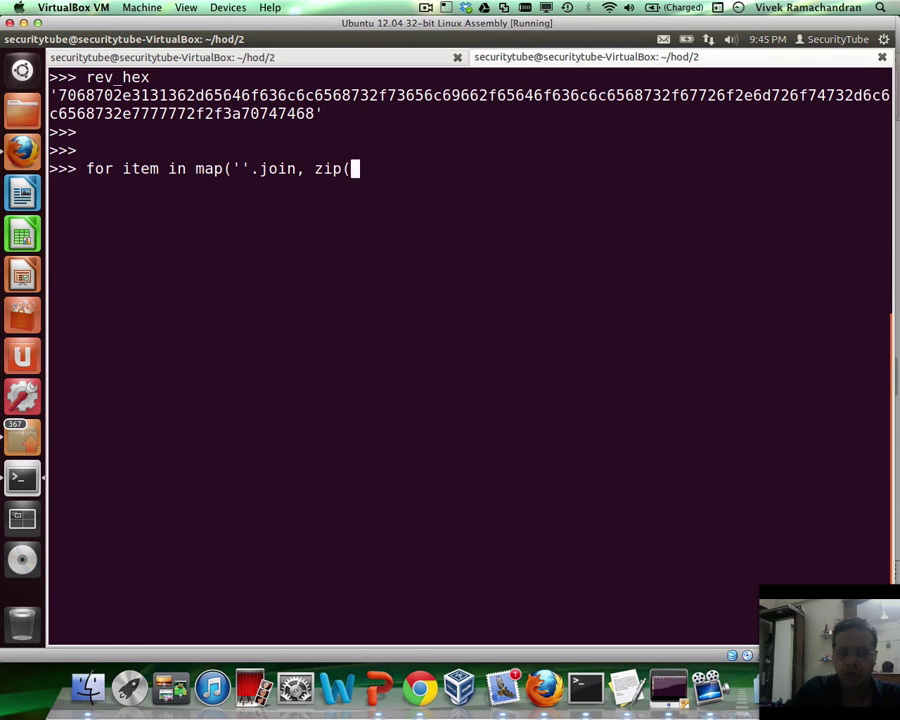
text(*)
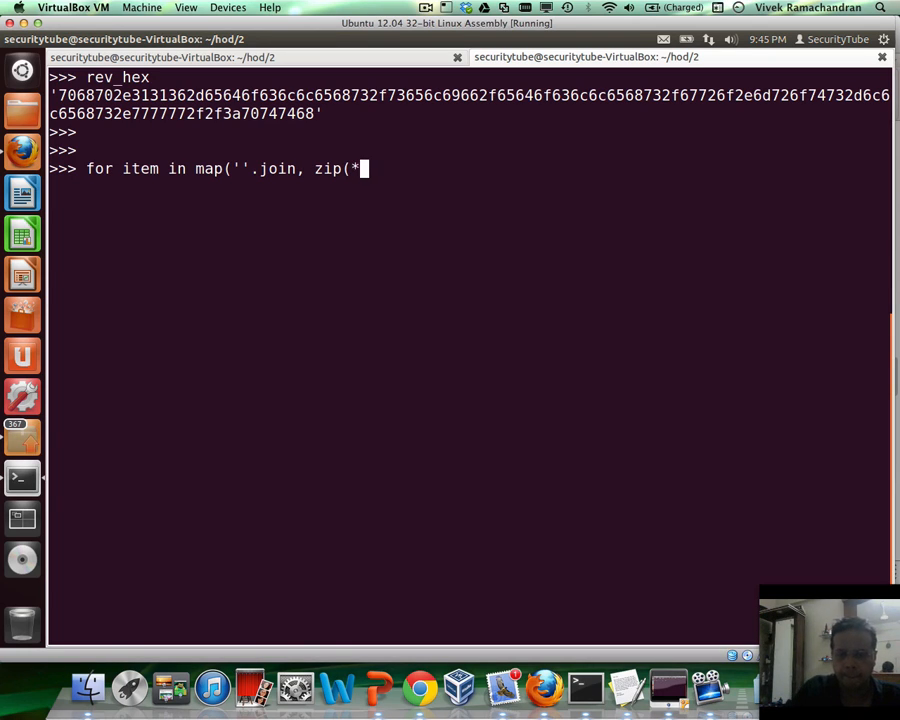
text([ite)
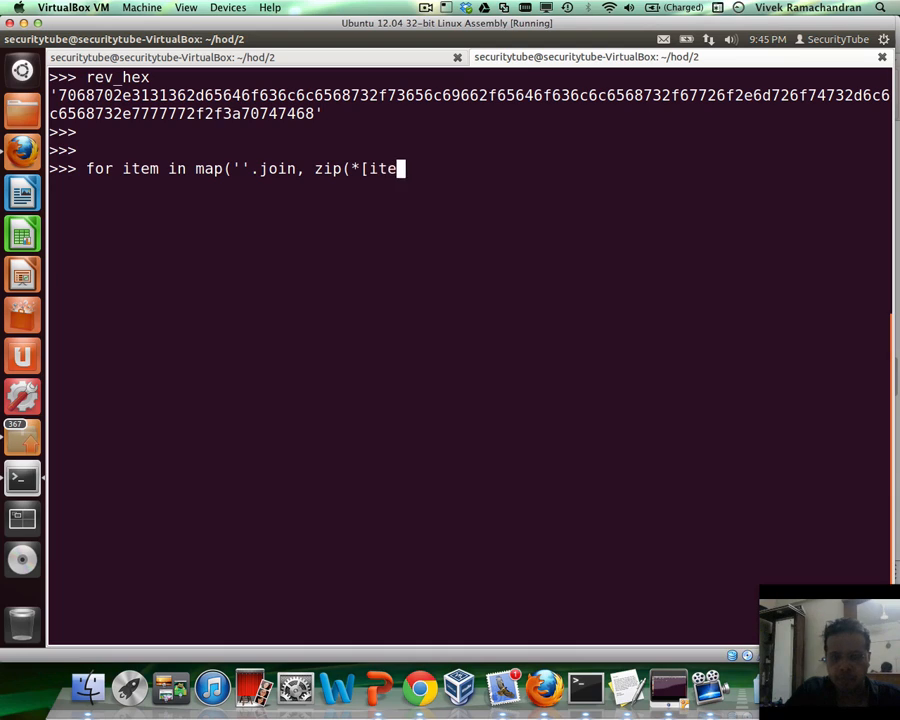
text(r[)
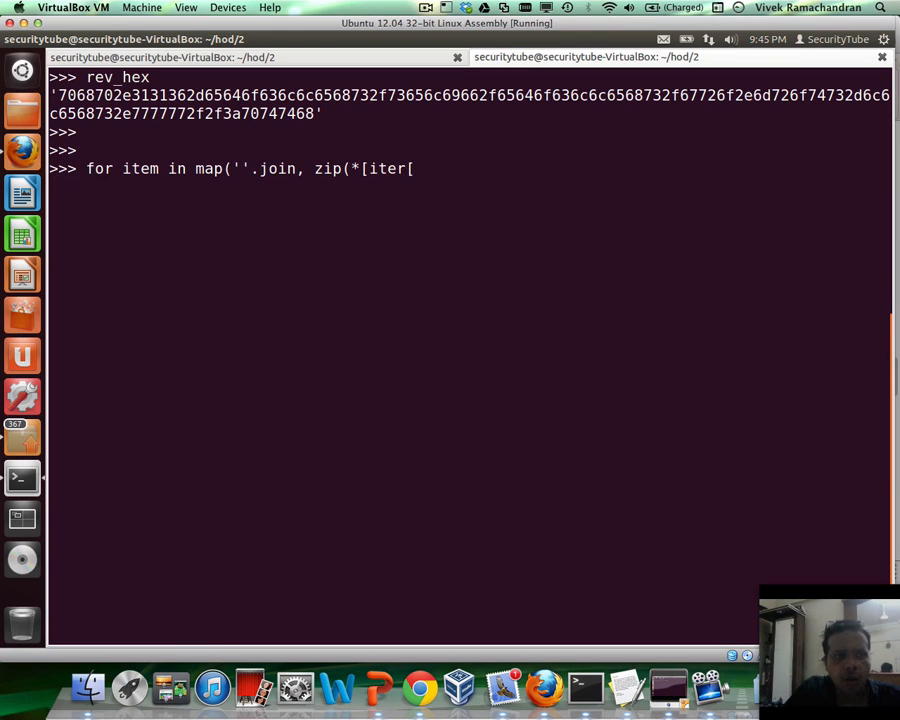
text(rev)
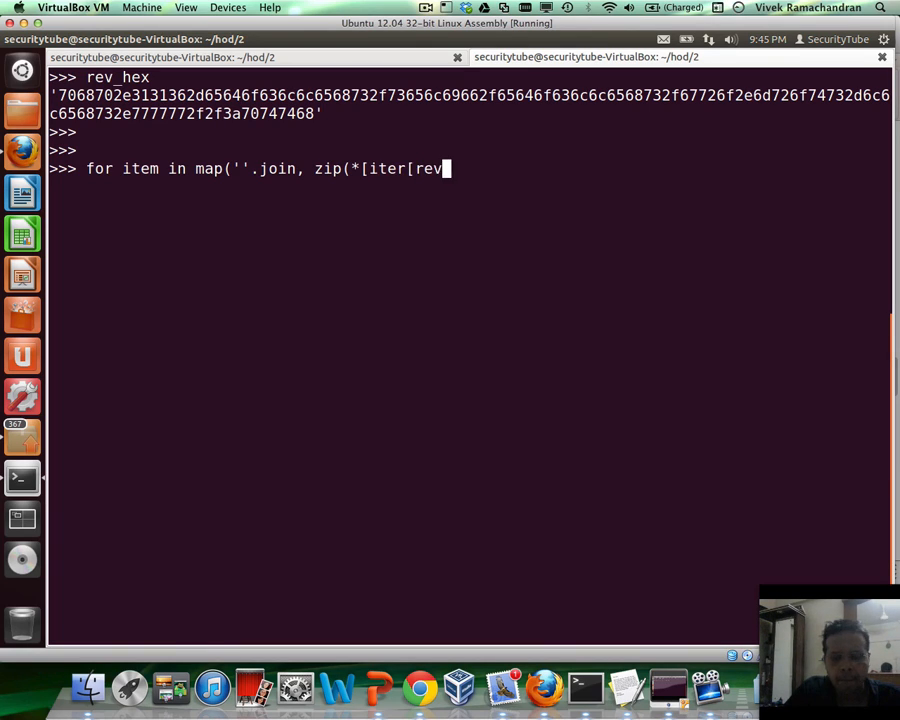
text(_hex)
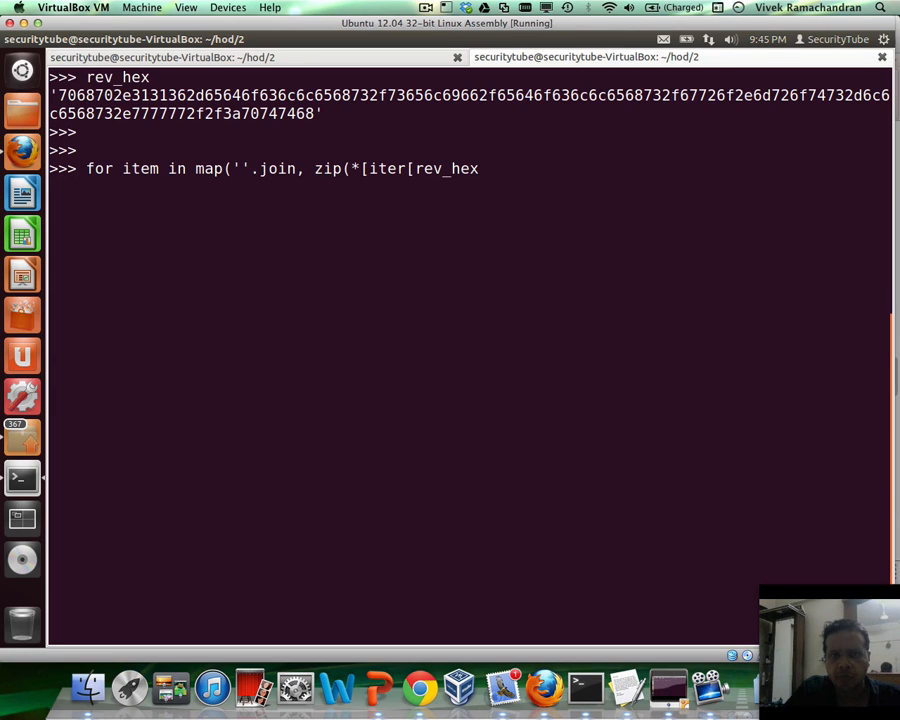
text(]))
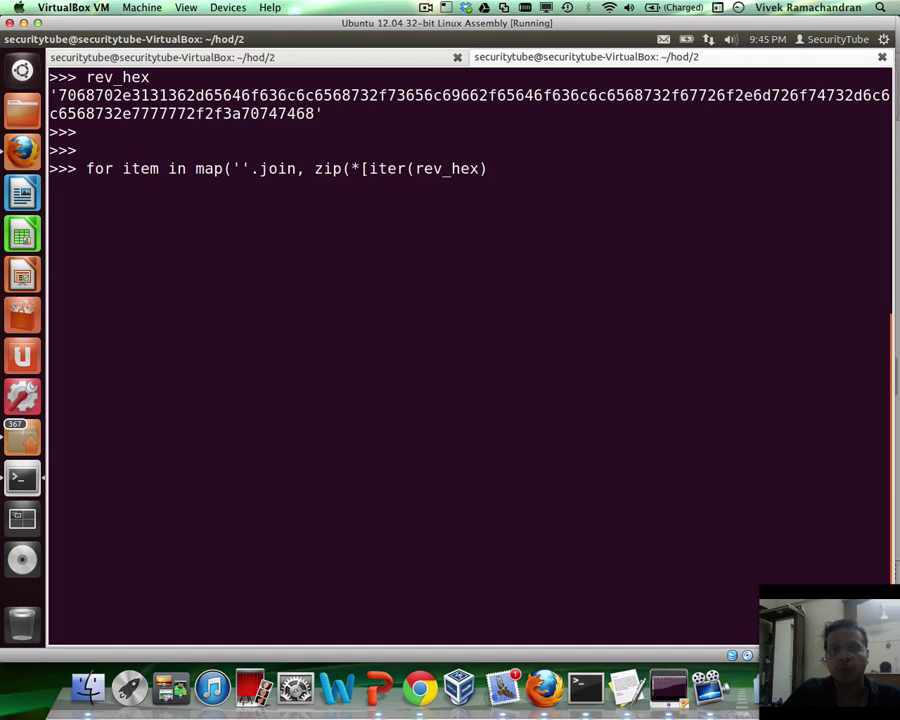
text())
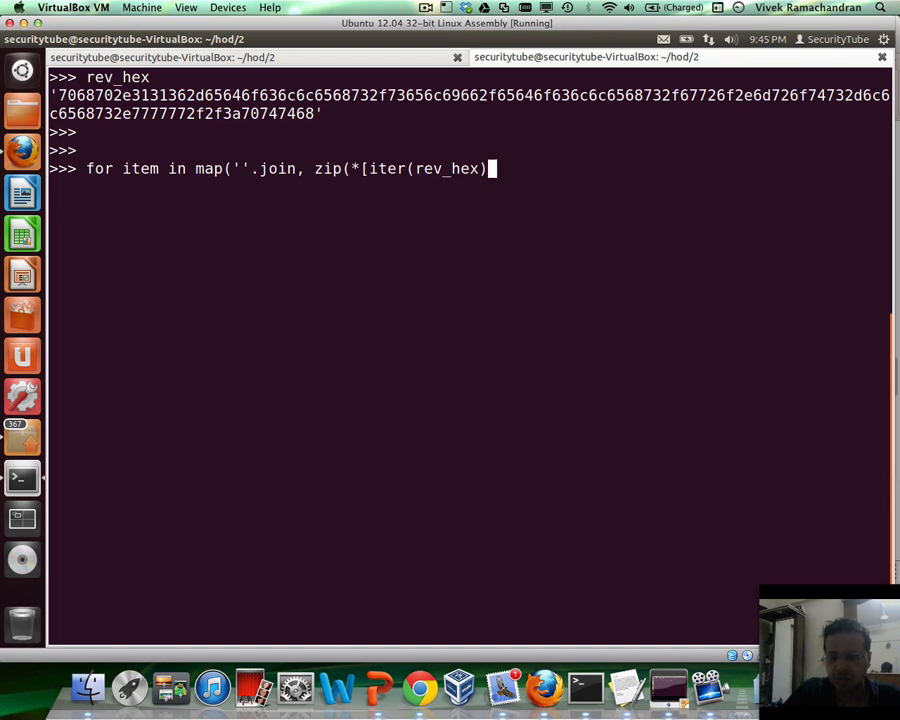
text(])
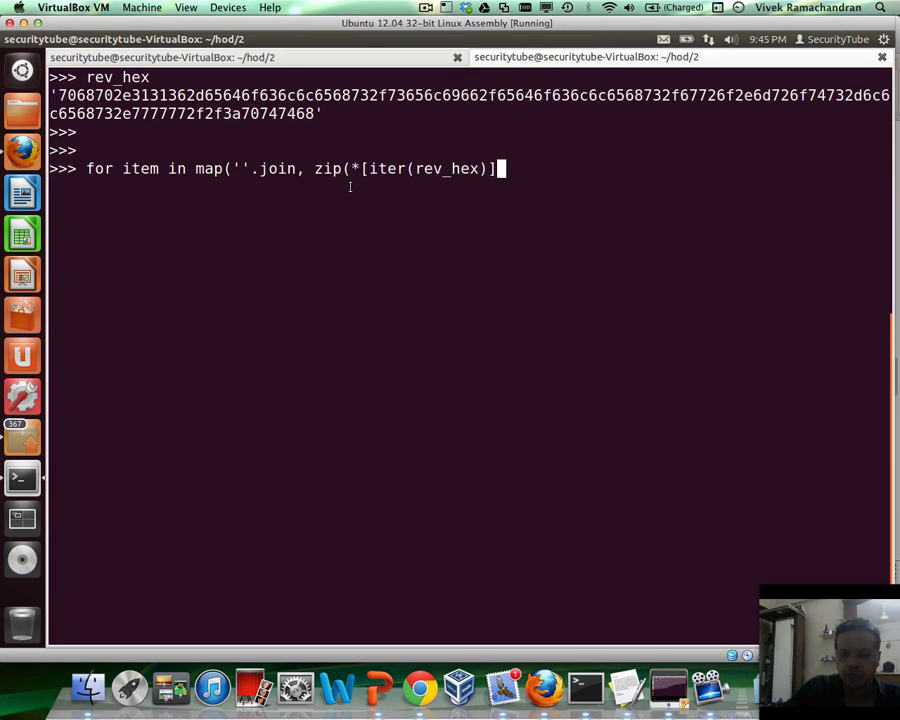
text(*8)
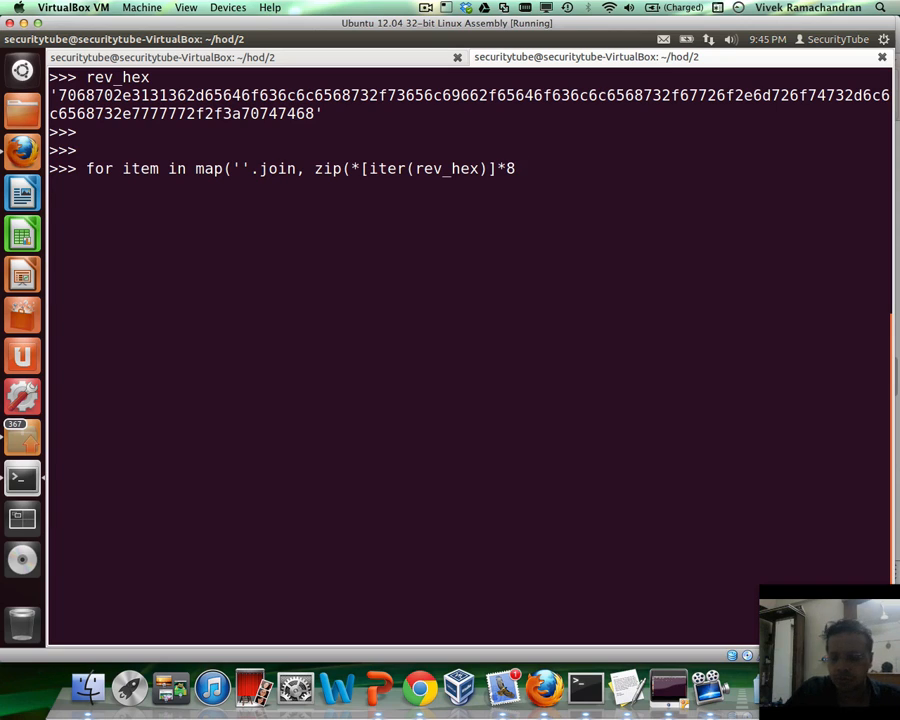
text()))
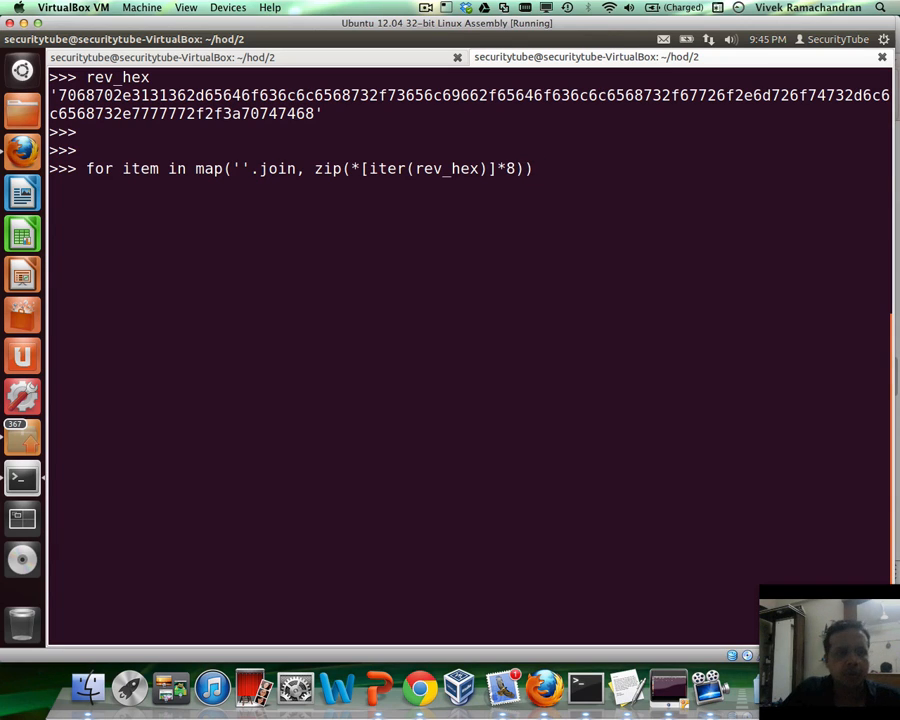
key(Return)
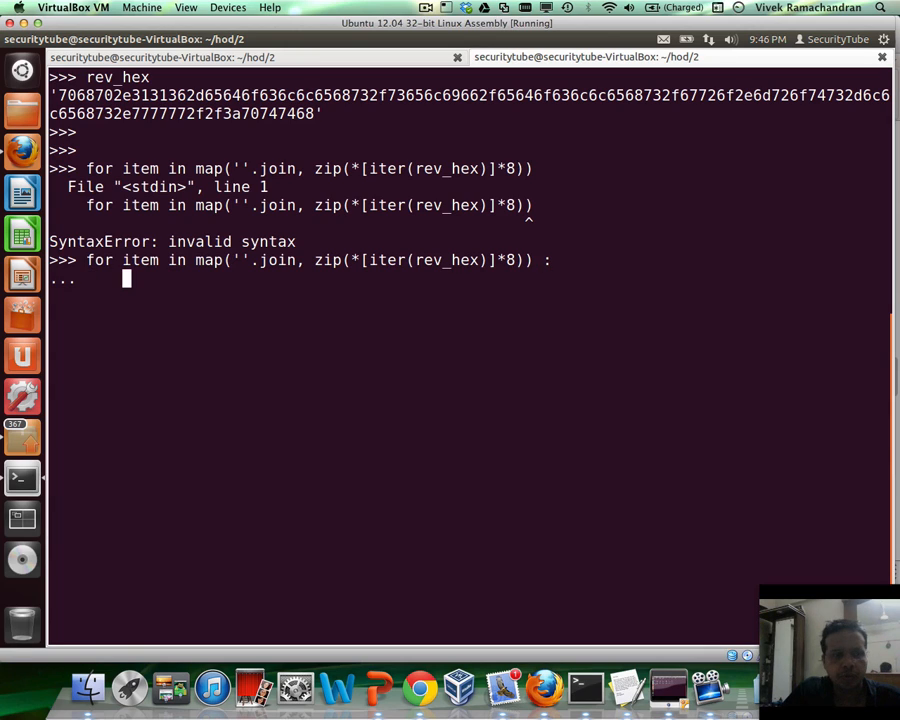
Print "push 0x" + item for each chunk and run the loop to list the push instructions.
text(print ")
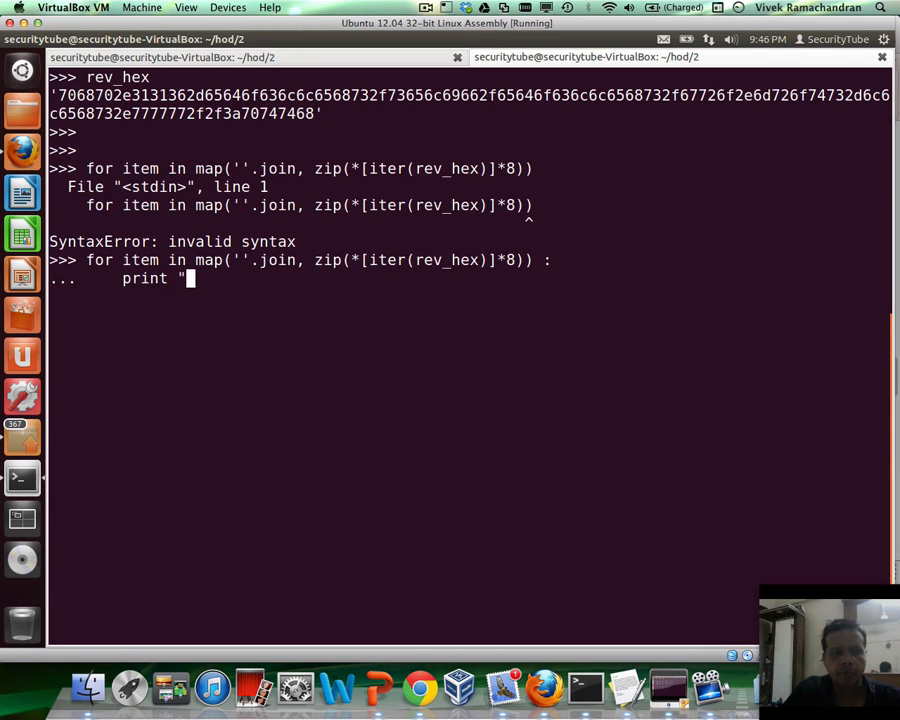
text(push 0x)
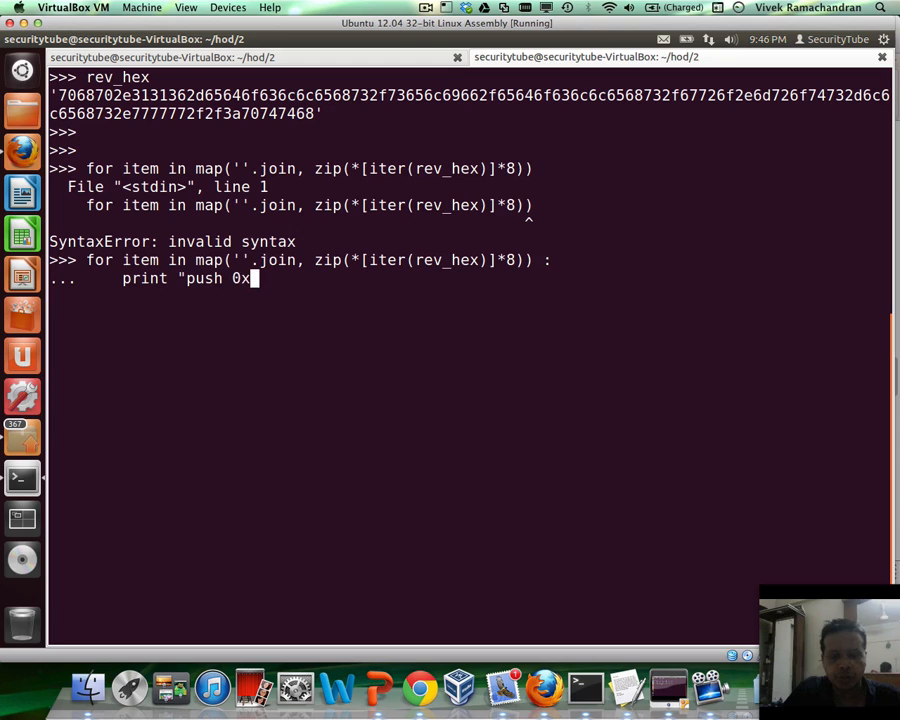
text(+item)
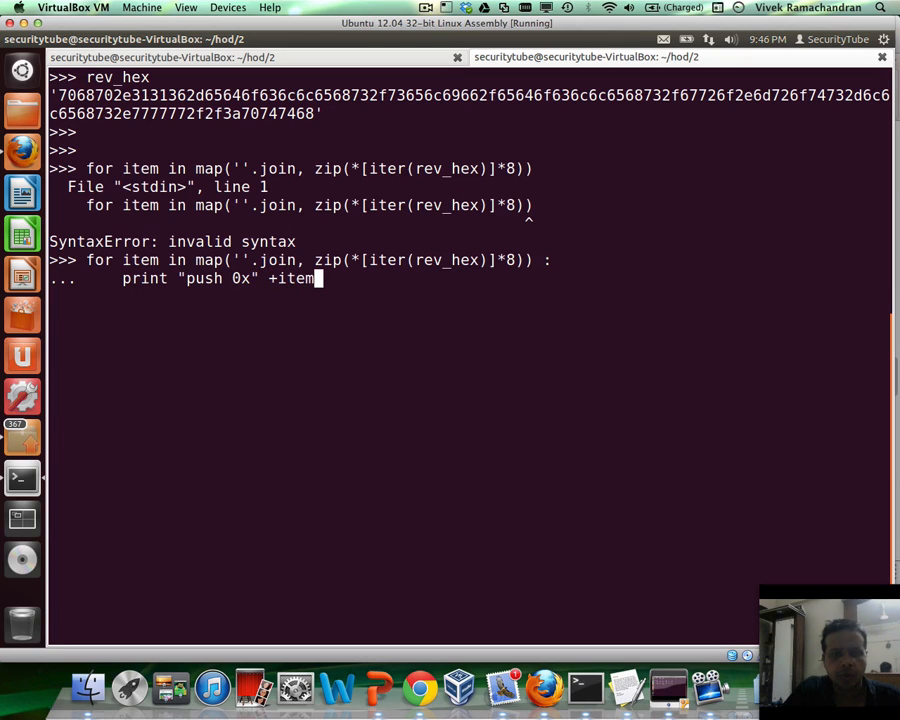
key(Return)
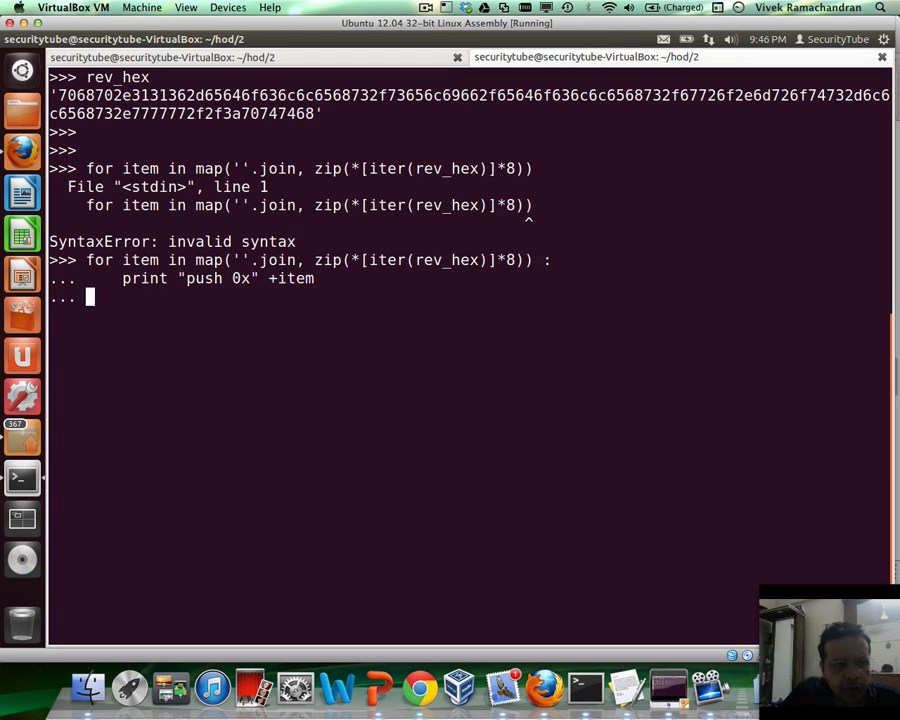
key(Return)
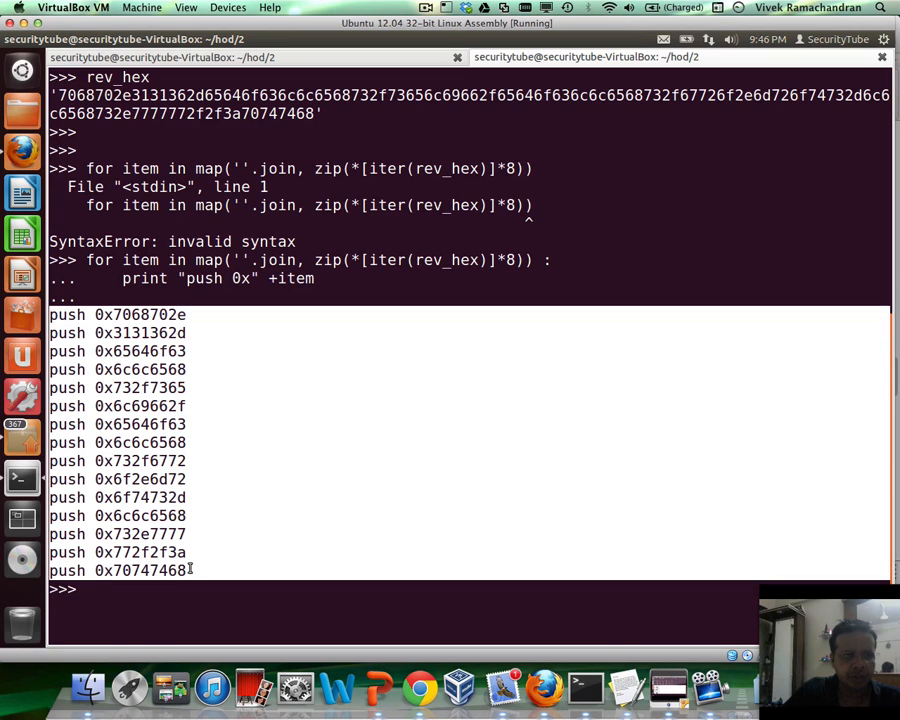
mouse_move(276, 468)
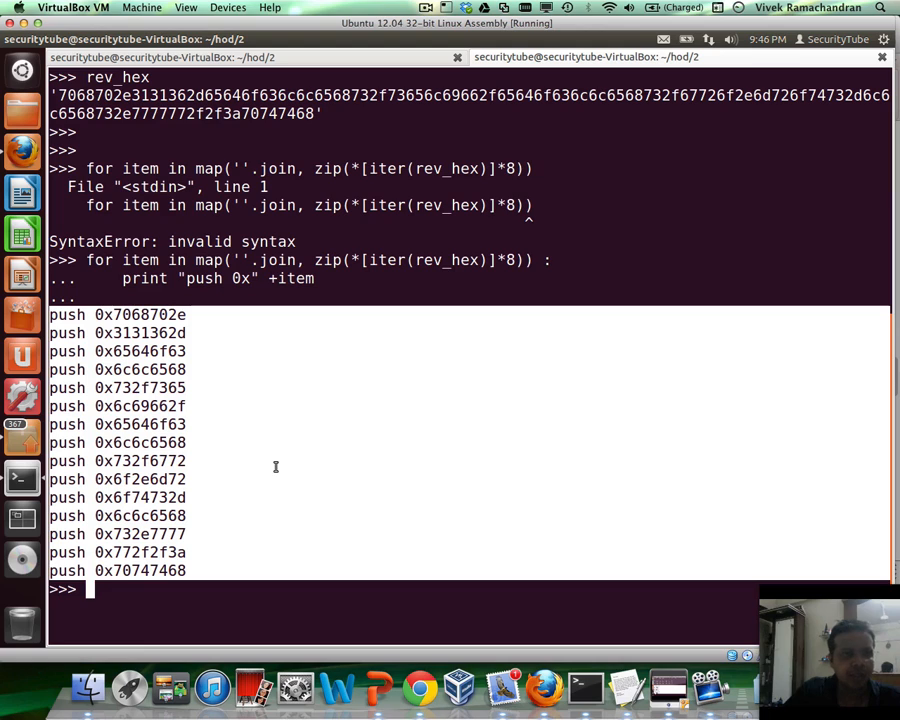
Copy the generated push lines and paste them into final.nasm below push edx.
right_click(160, 444)
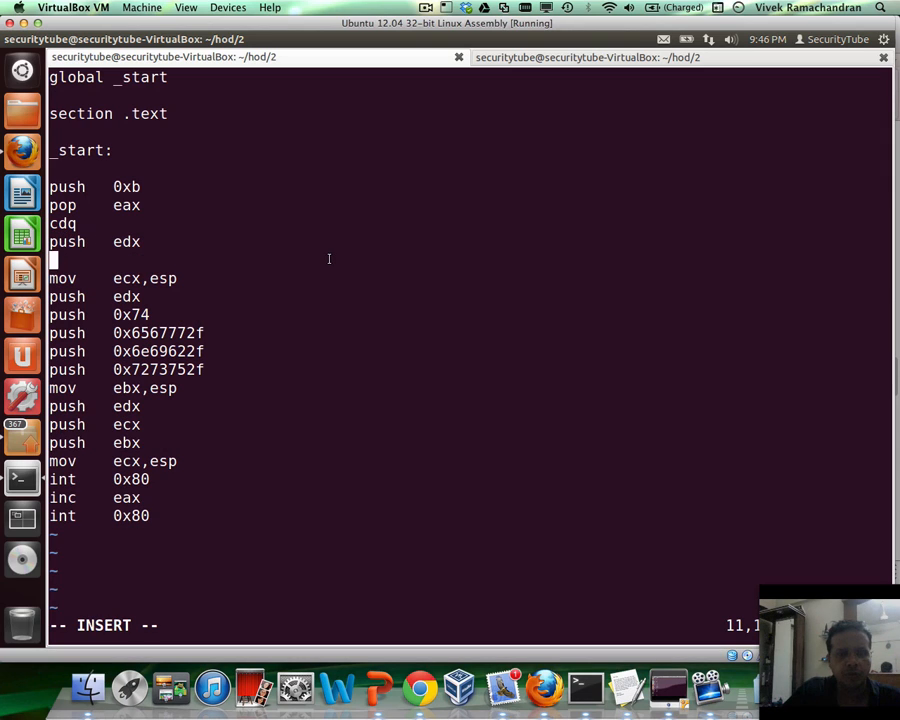
right_click(328, 260)
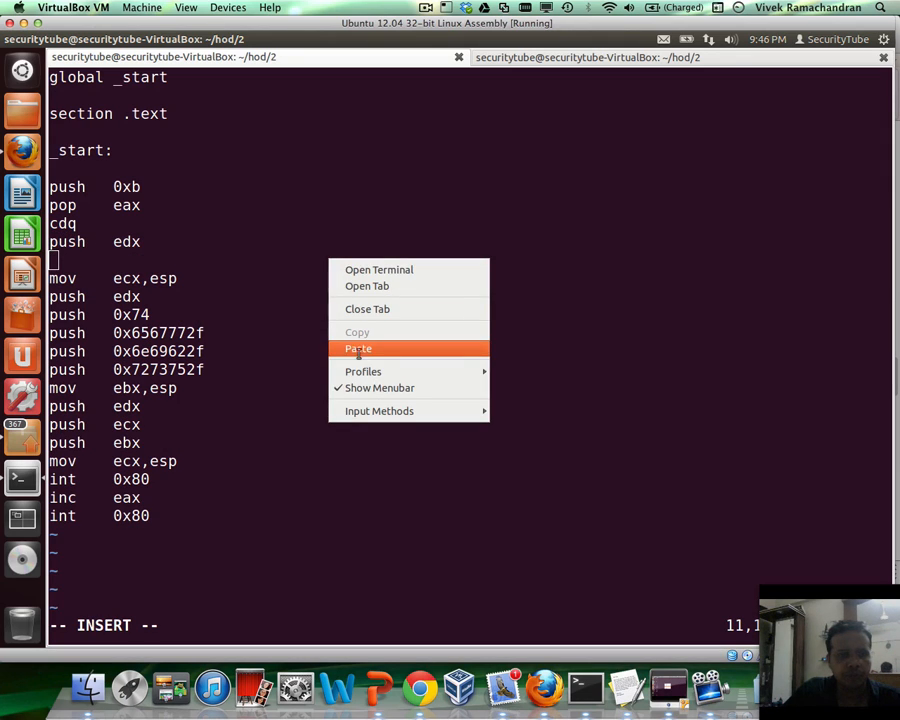
click(356, 348)
text(nasm -f elf32 final.nasm -o final.o)
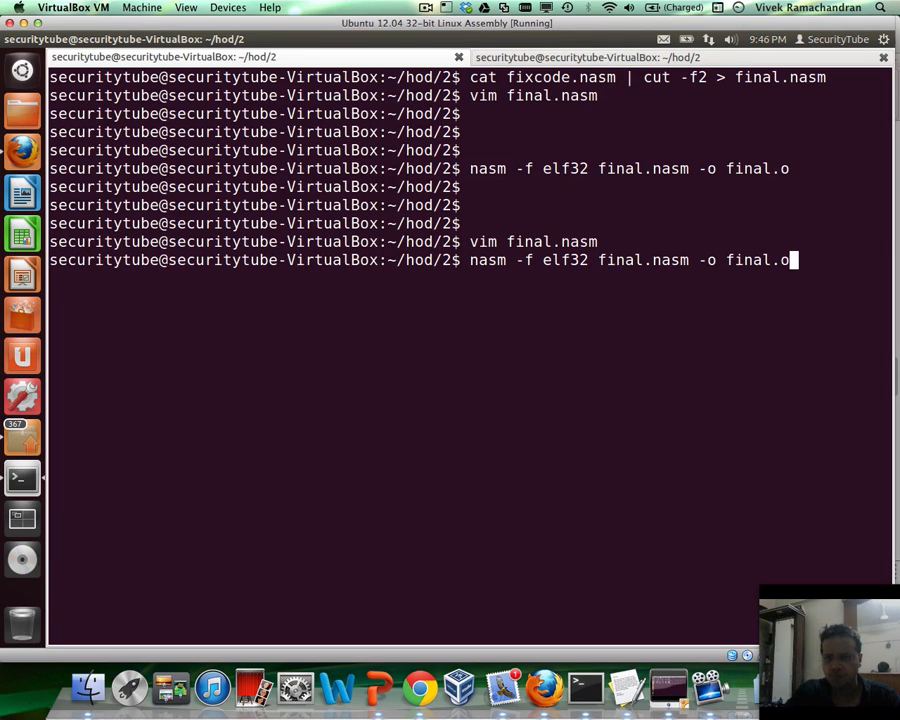
Rebuild final.o and inspect it with objdump -d final.o -M intel to confirm the URL pushes.
key(Return)
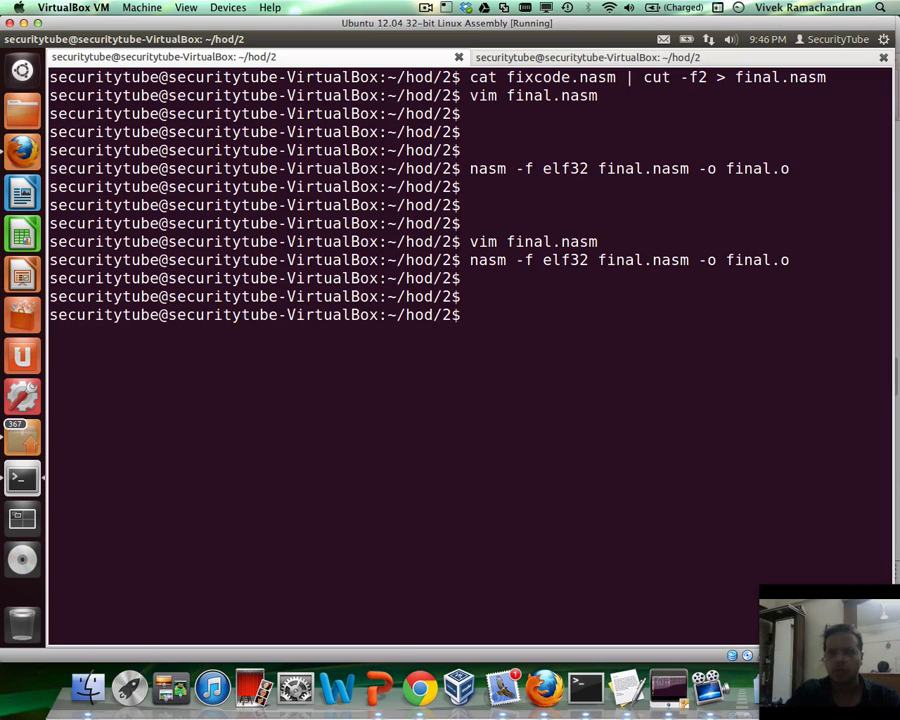
text(o)
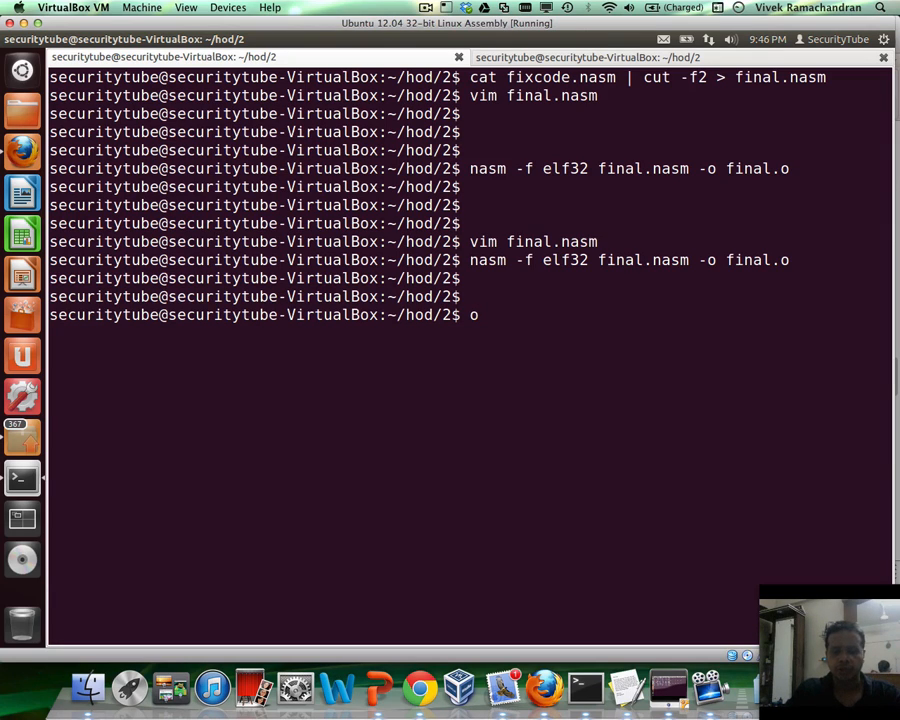
text(bjdump -d)
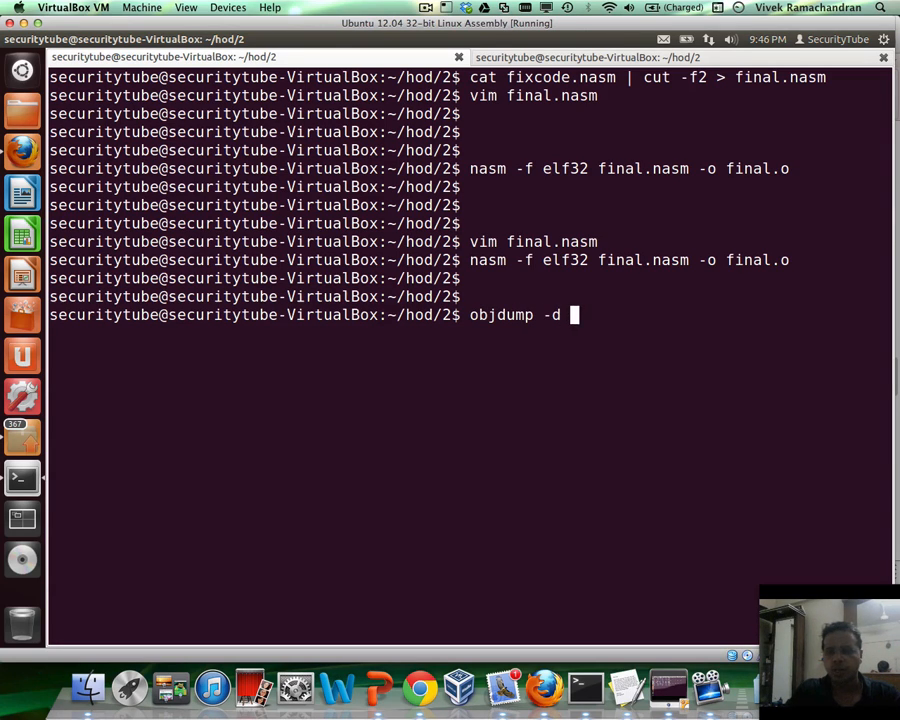
text(final..)
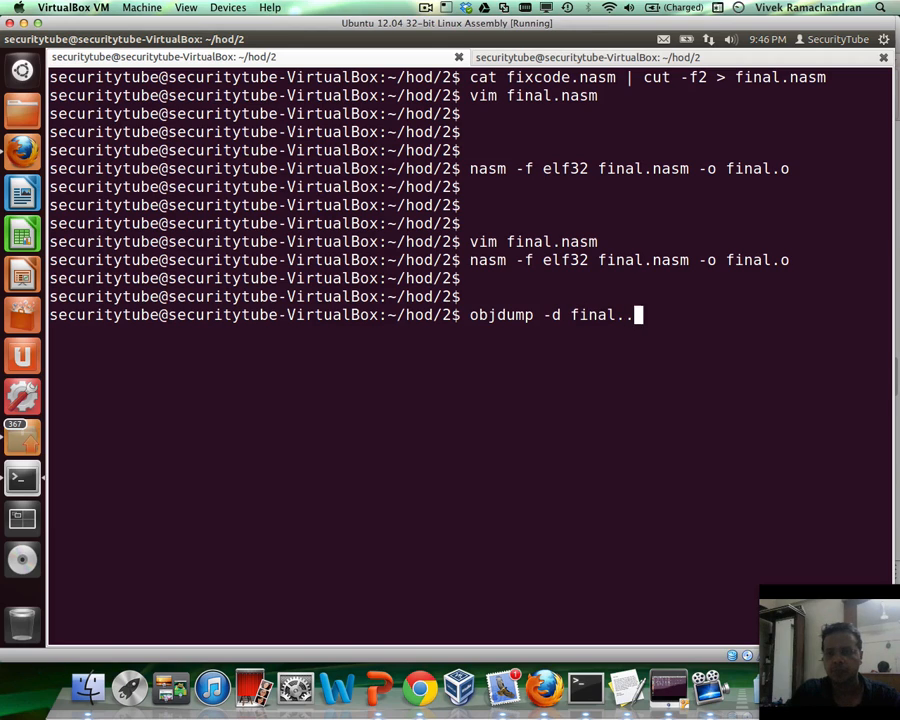
text(o -M)
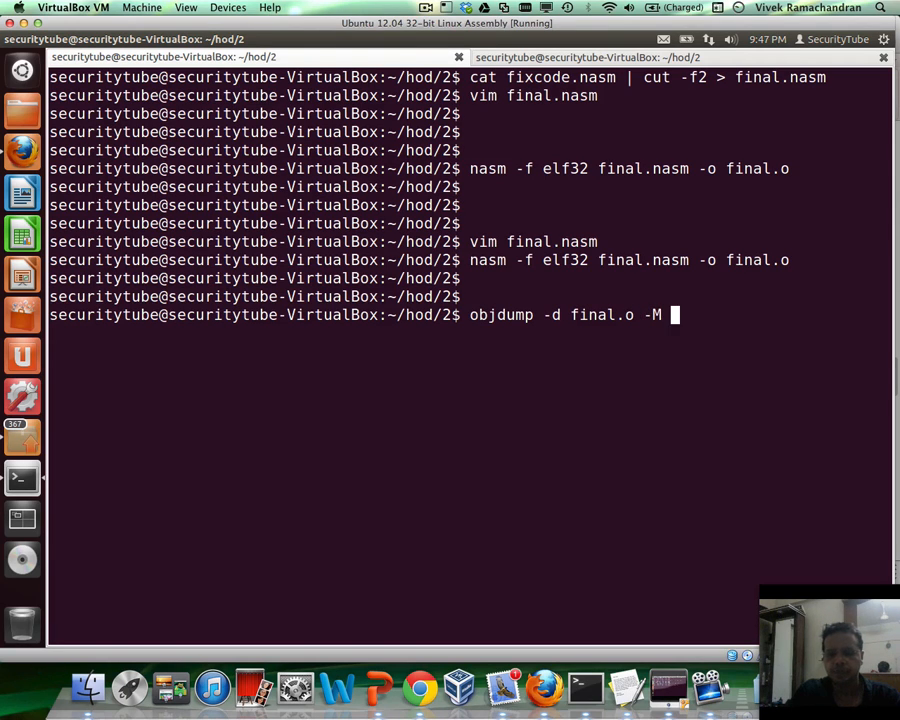
text(intel)
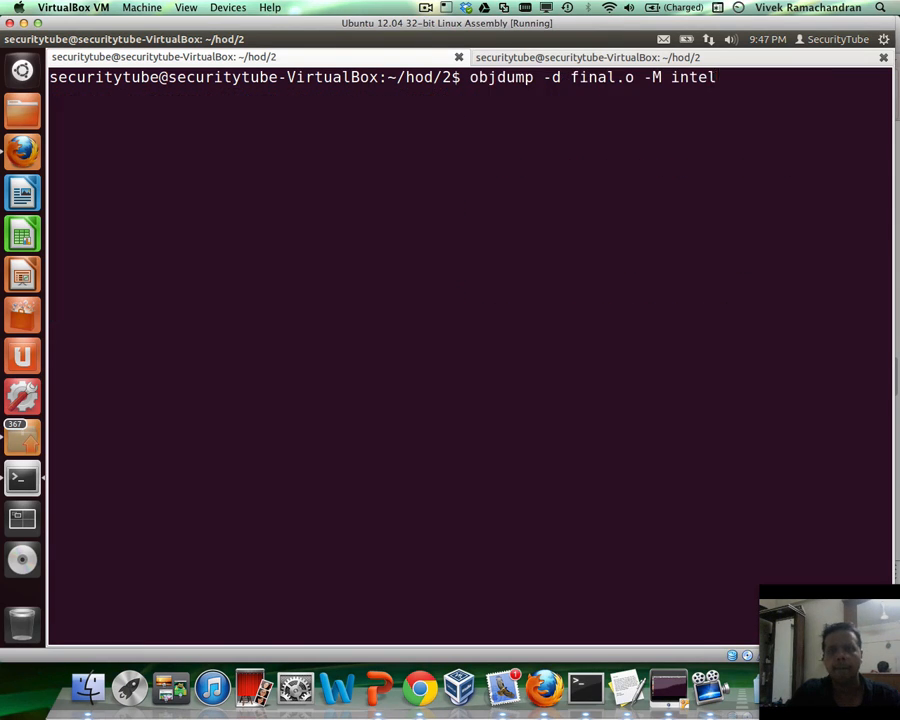
key(Return)
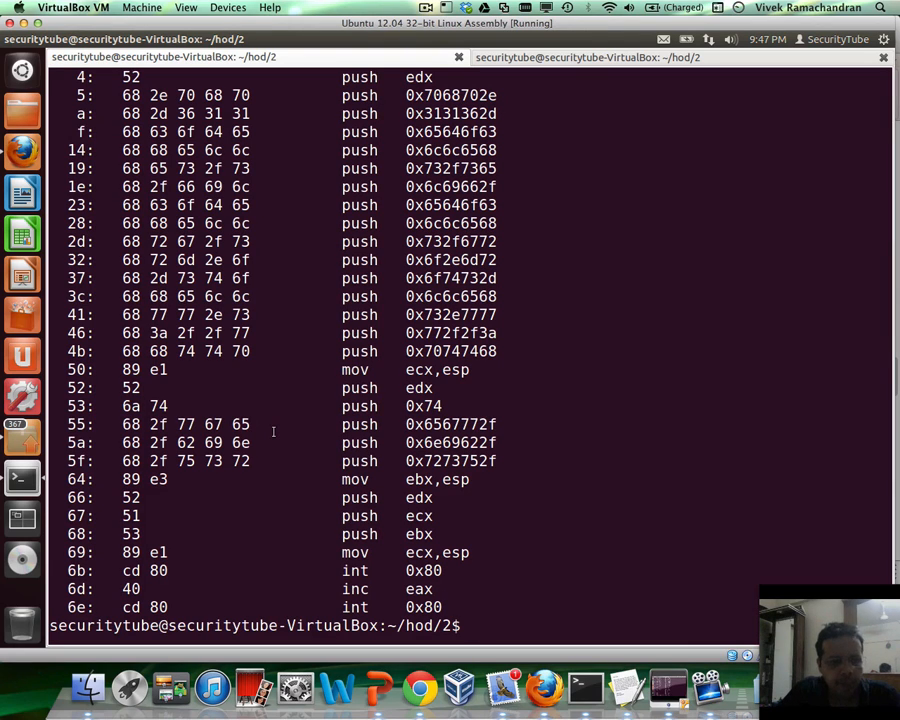
scroll(up, 3)
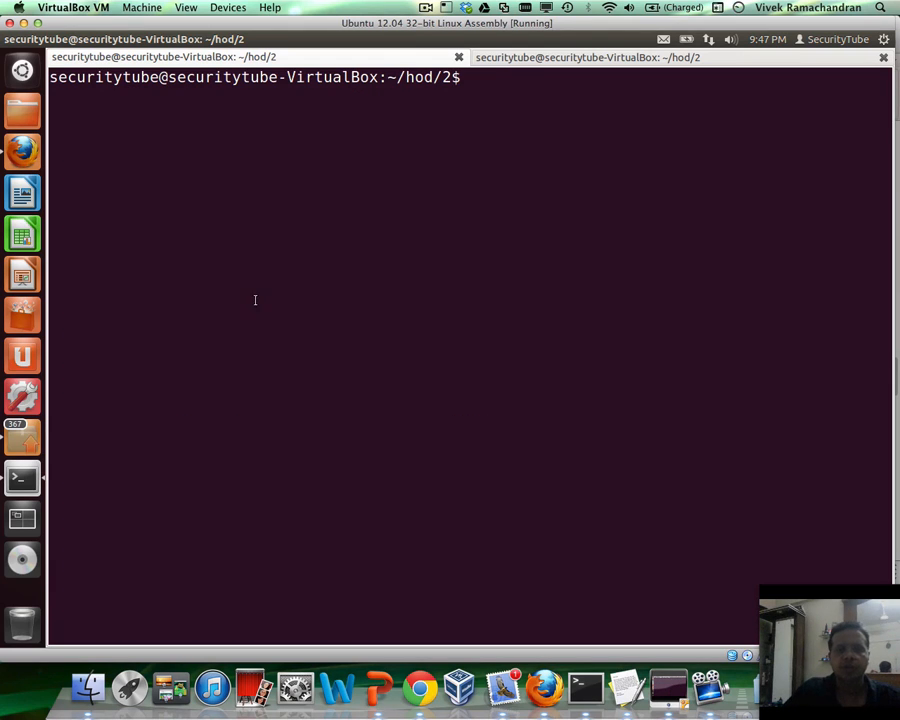
mouse_move(22, 152)
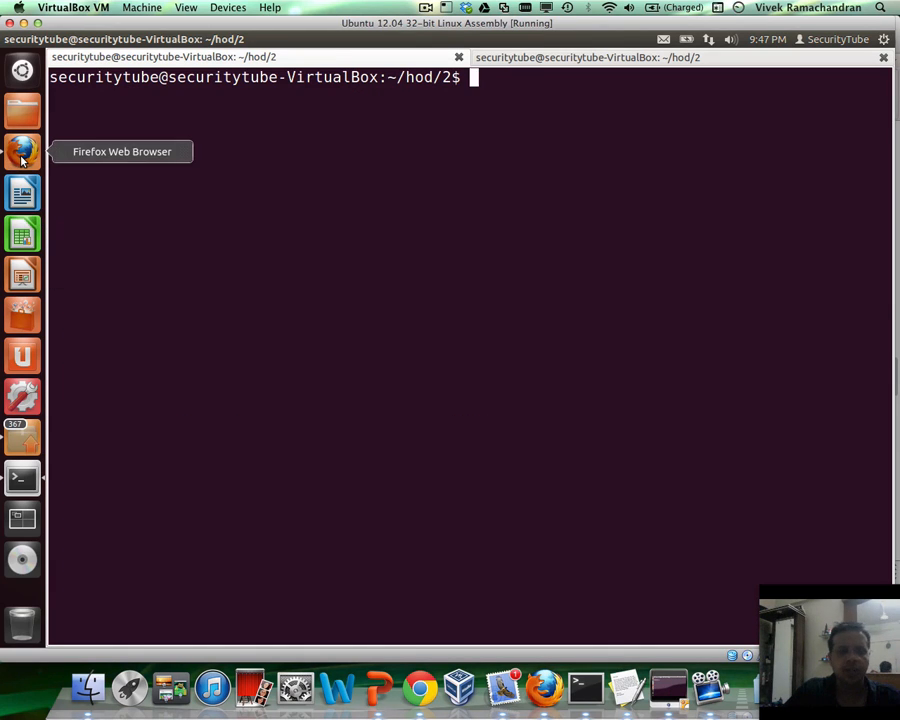
Run the pasted objdump/grep/cut/sed pipeline on ./final.o to print its \x-escaped byte string.
click(22, 152)
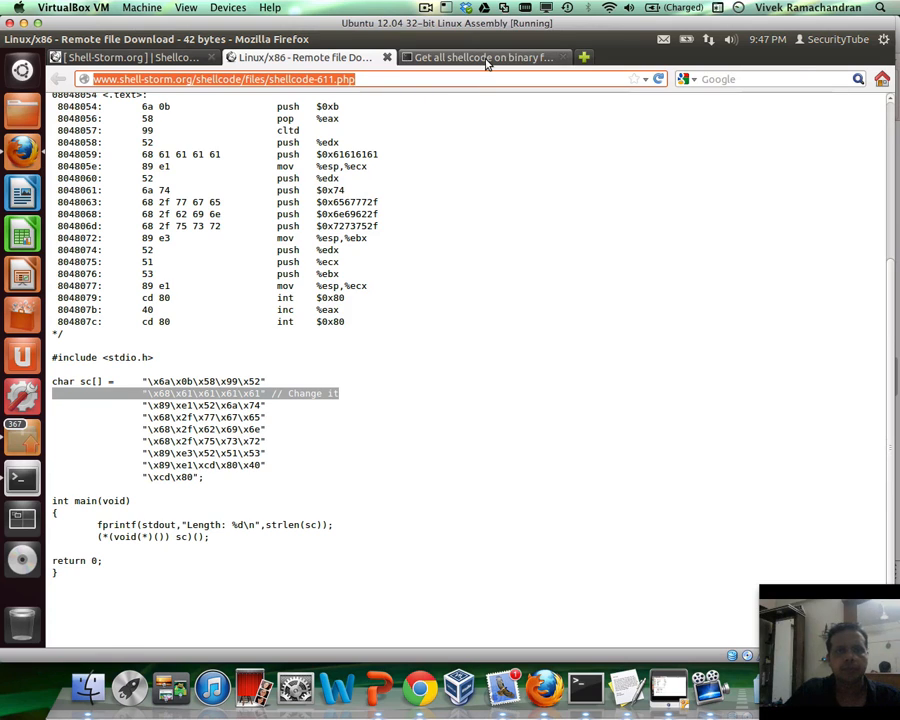
click(480, 56)
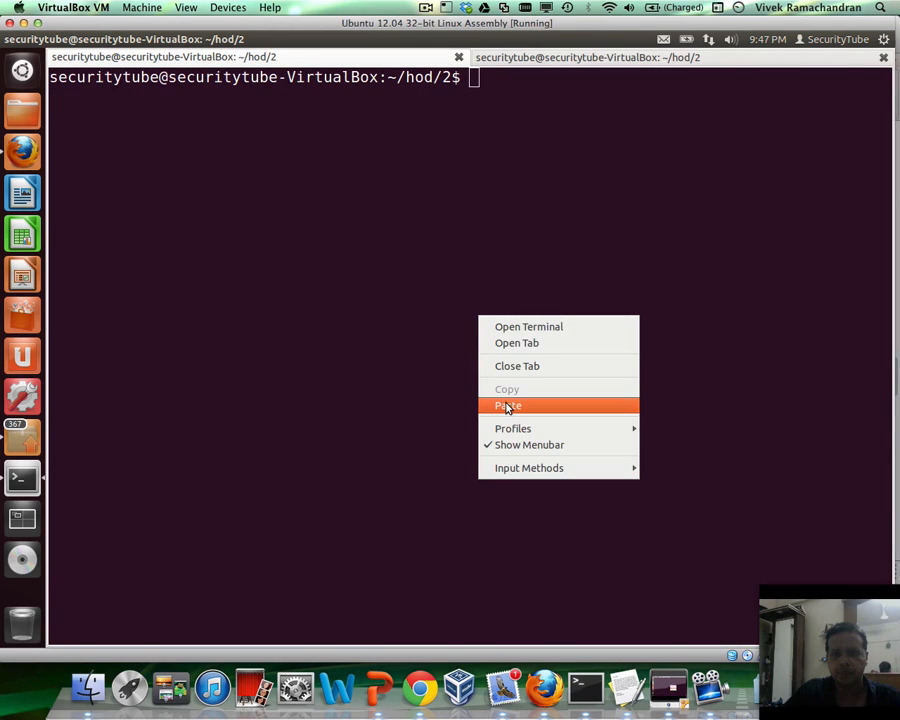
click(508, 404)
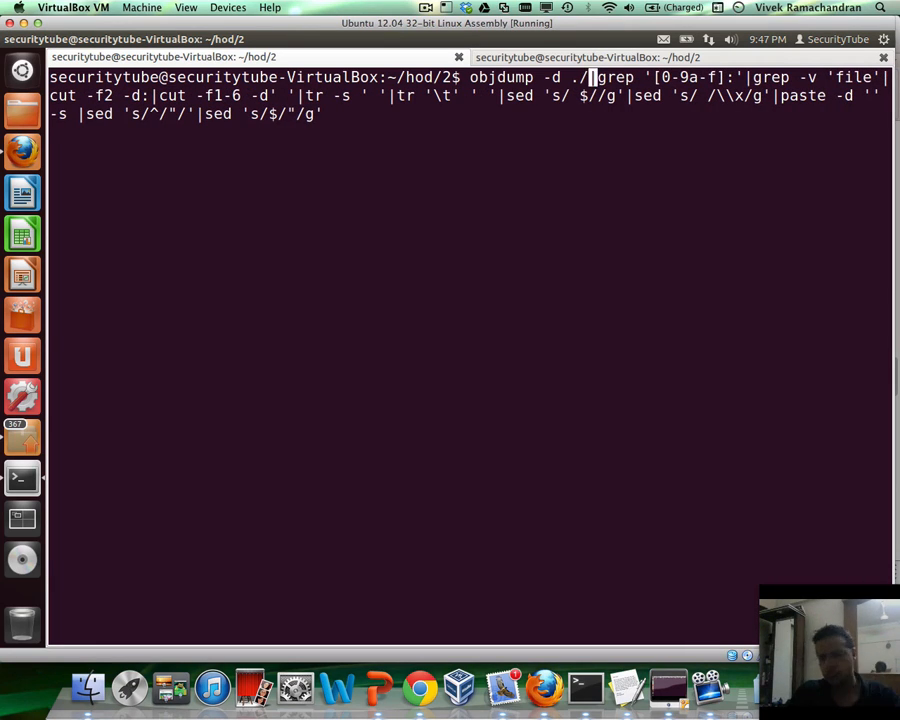
text(final.)
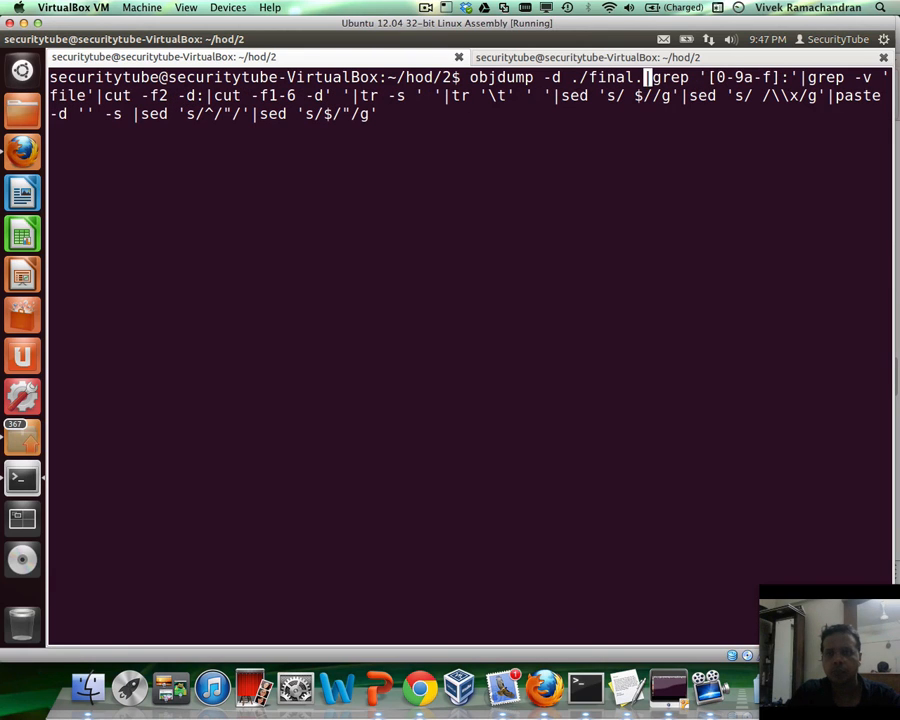
key(Return)
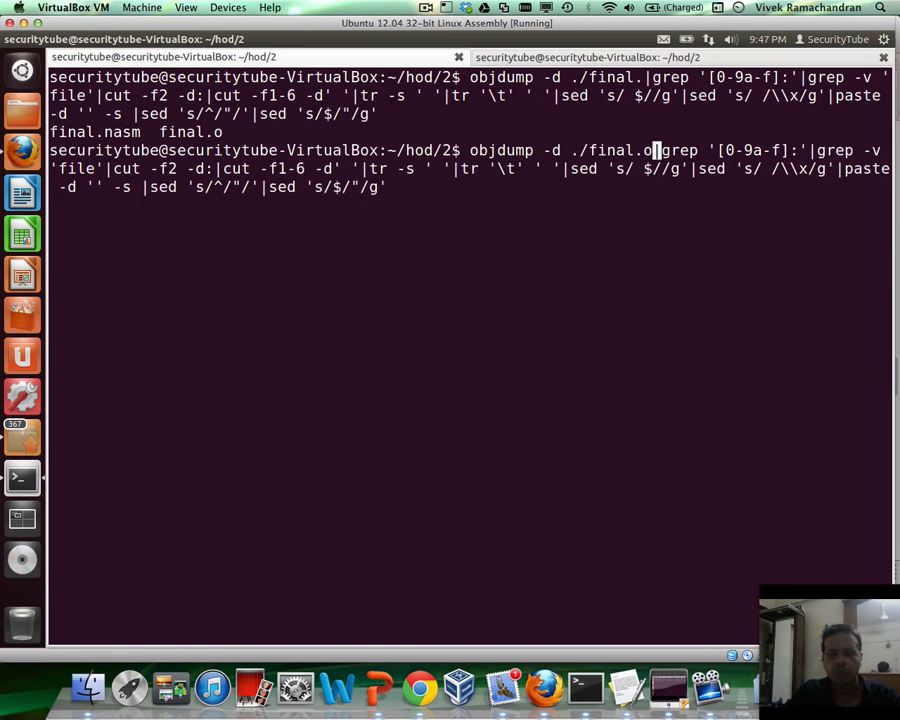
key(Return)
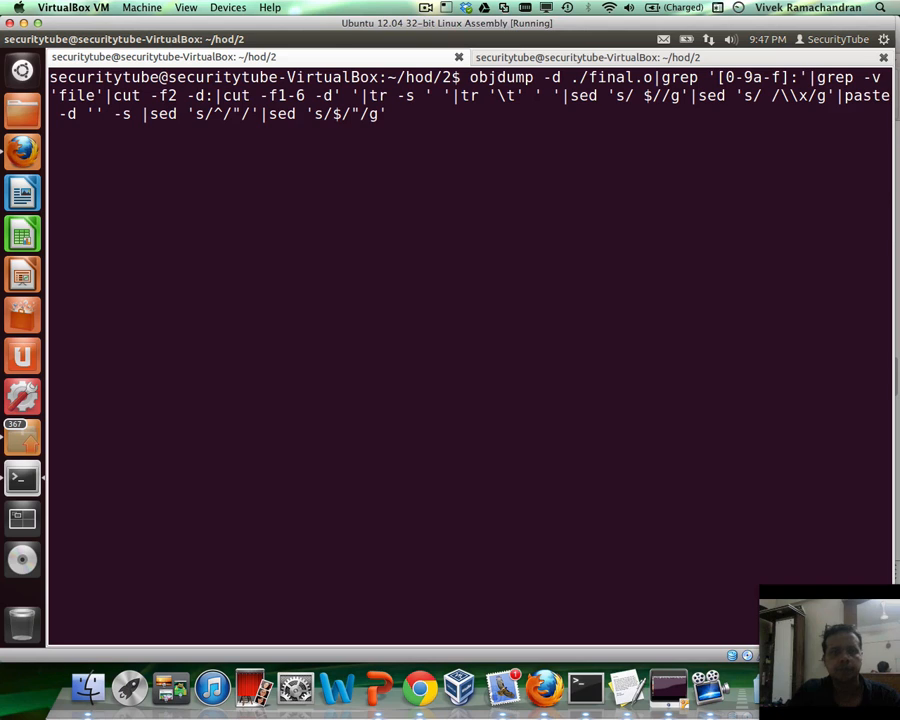
key(Return)
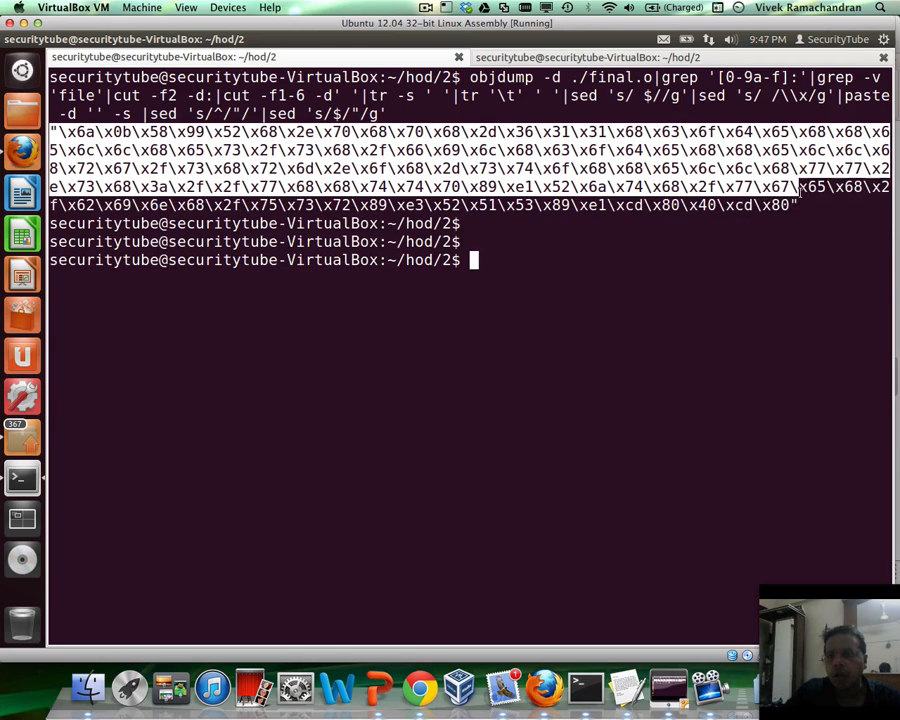
Copy the extracted string and paste it under the code[] declaration in shellcode.c, then save.
right_click(704, 180)
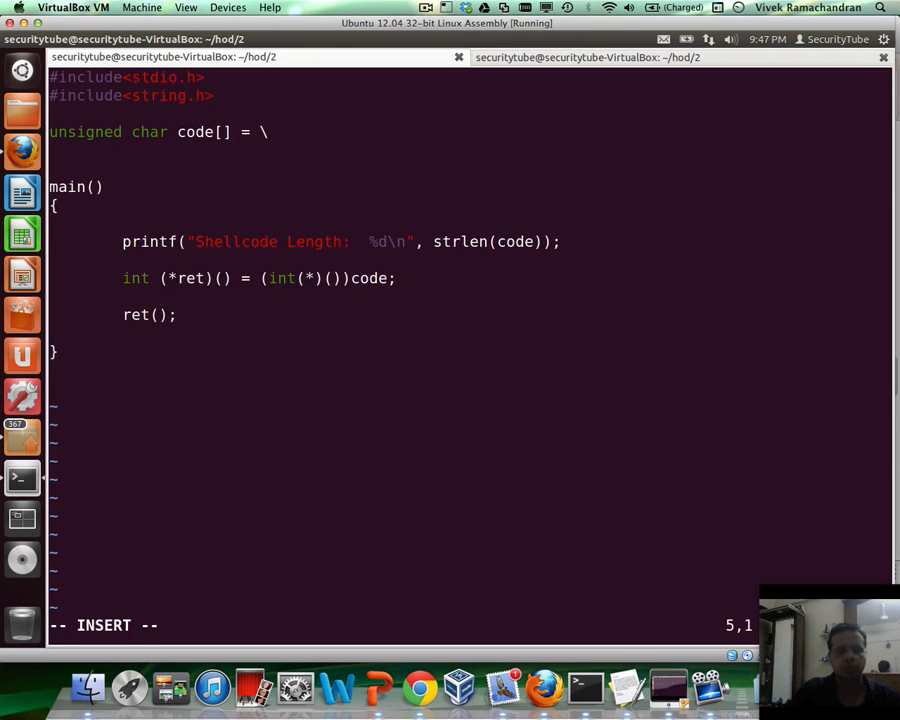
right_click(400, 280)
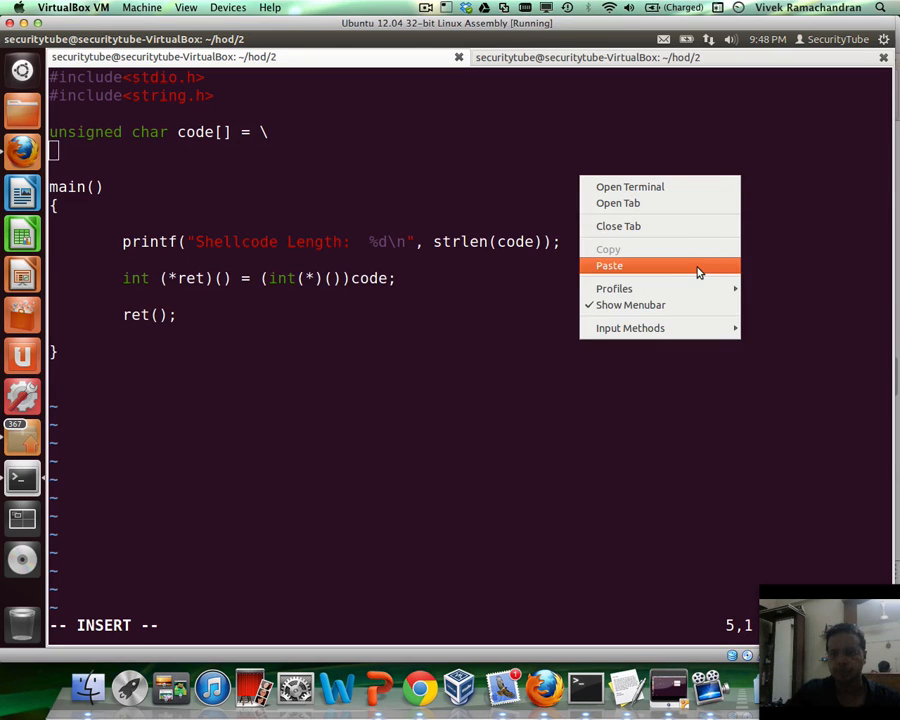
click(608, 264)
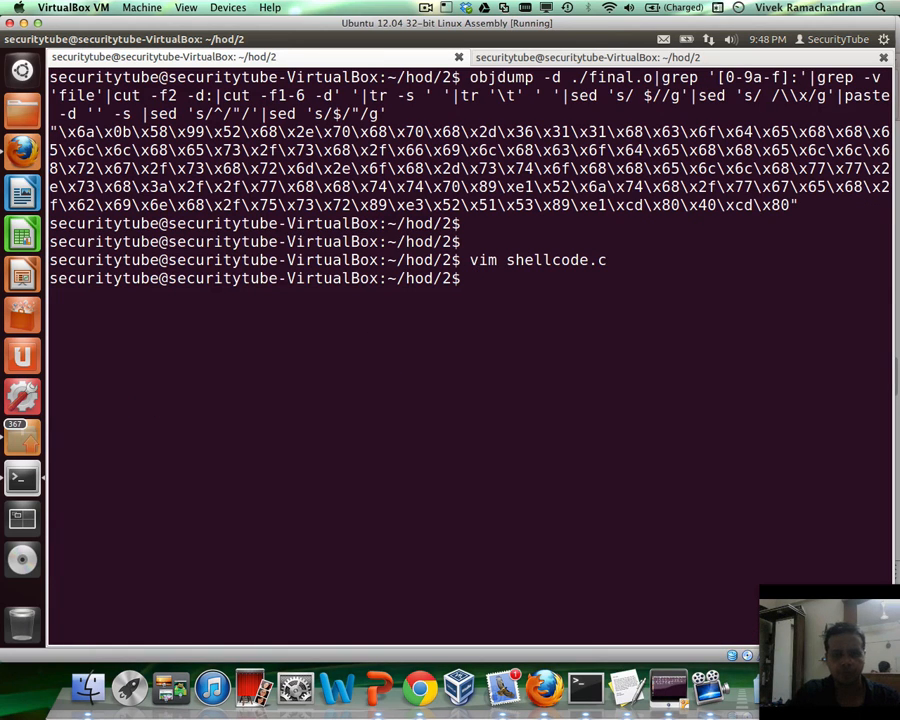
key(ctrl+r)
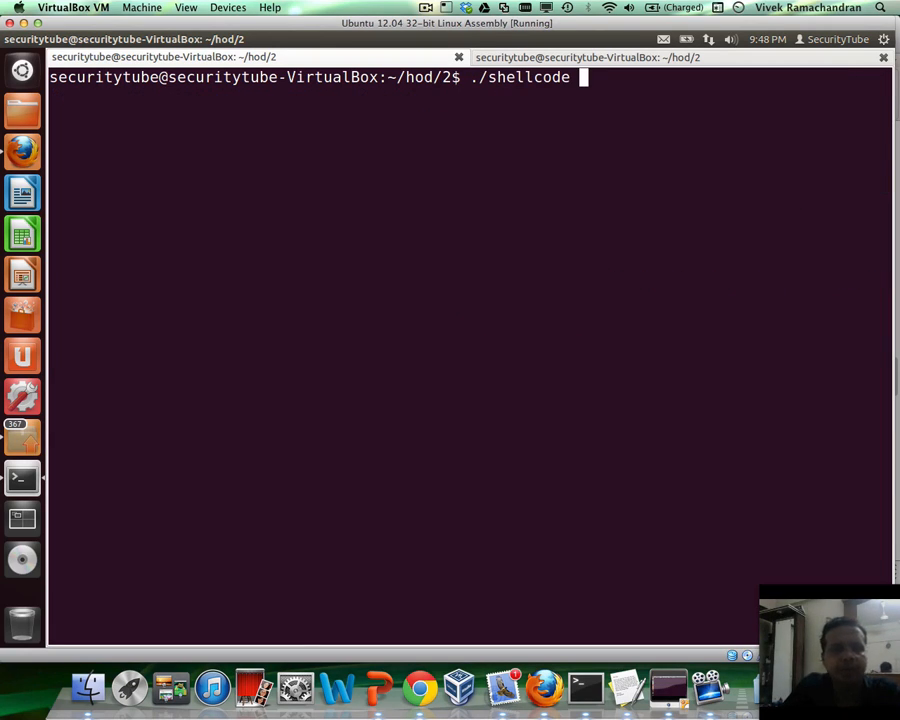
Run ./shellcode so wget saves shellcode-611.php, then view the downloaded file in vim.
key(Return)
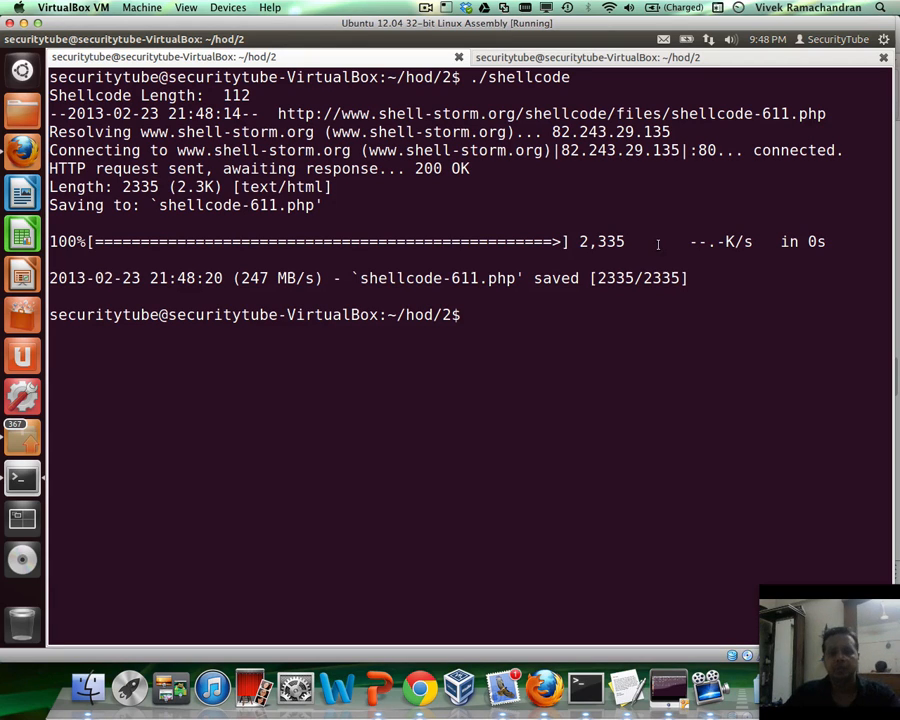
text(vim shellcode)
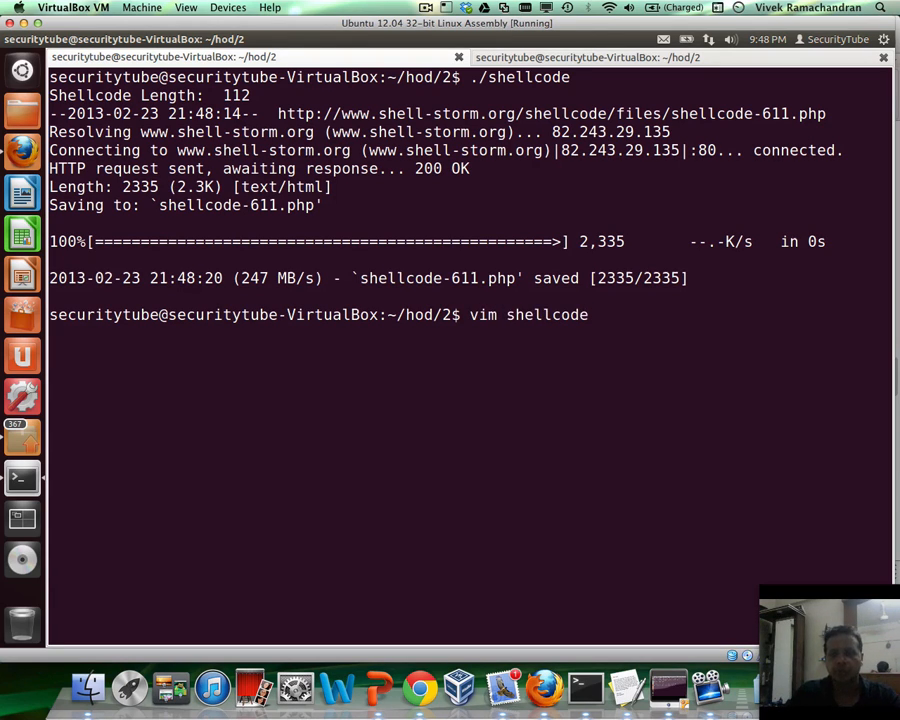
key(Return)
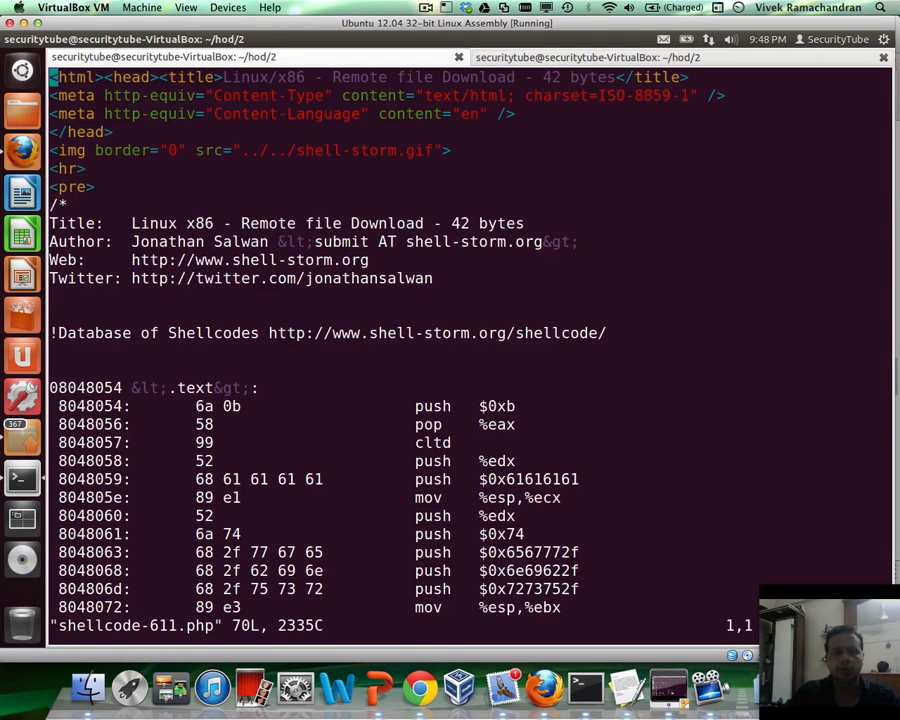